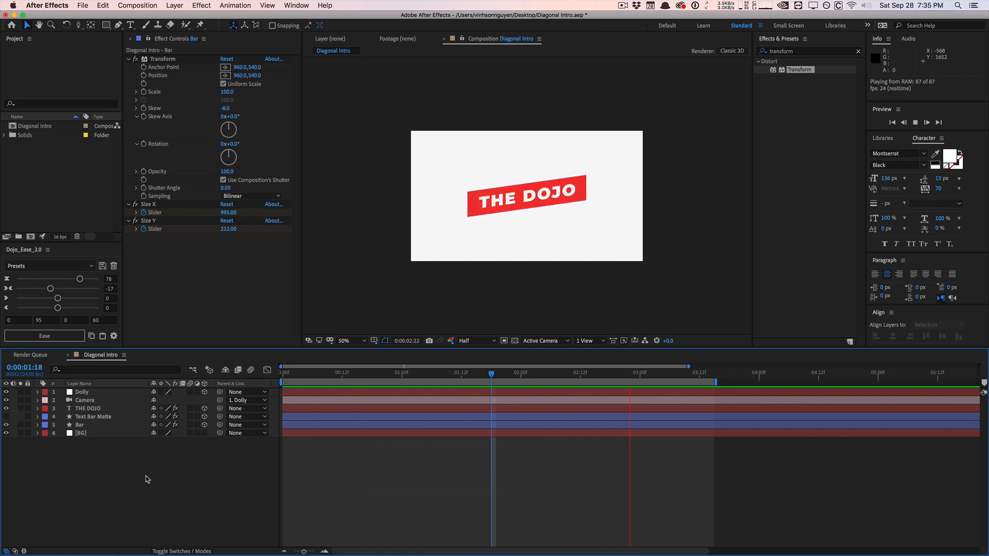
# Start a new composition using the HDTV 1080 24 preset (1920×1080, 24 fps).
pyautogui.click(435, 372)
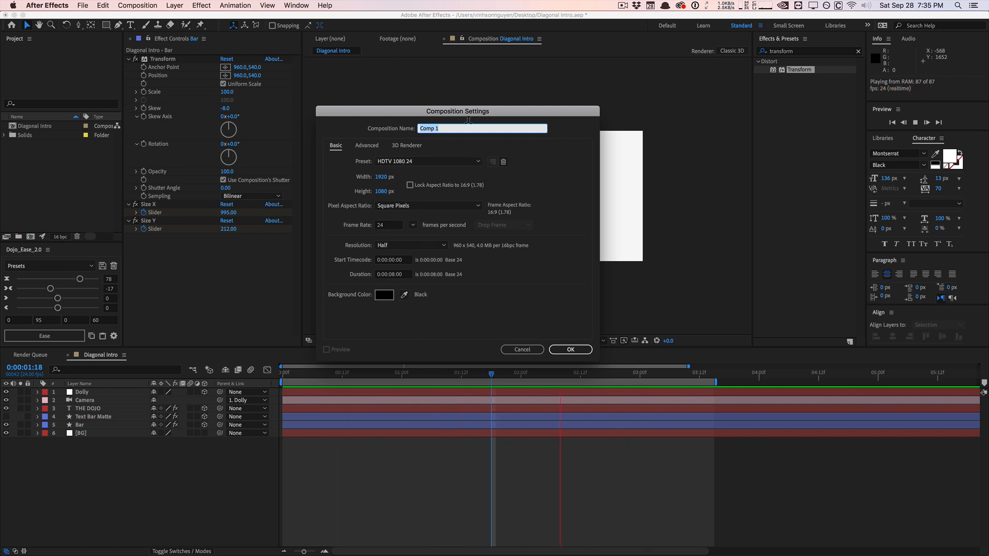
# Create the Intro comp and add a full-frame near-white solid named BG.
pyautogui.click(569, 350)
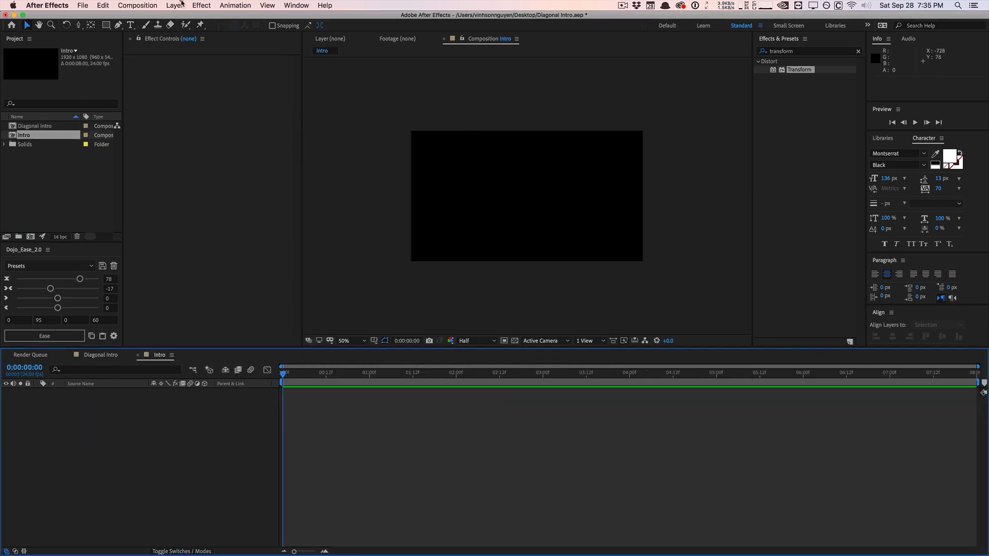
pyautogui.click(174, 5)
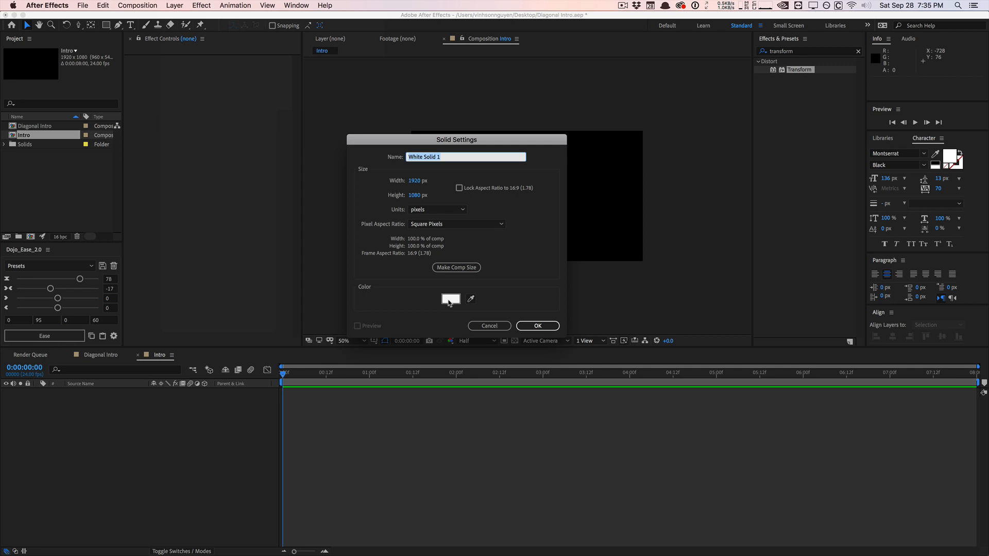
pyautogui.write('BG')
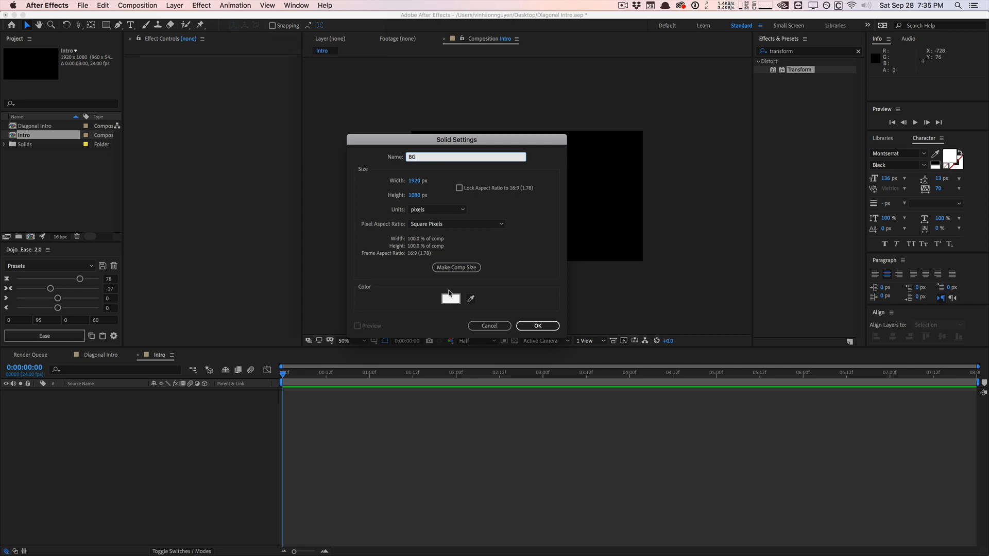
pyautogui.click(450, 298)
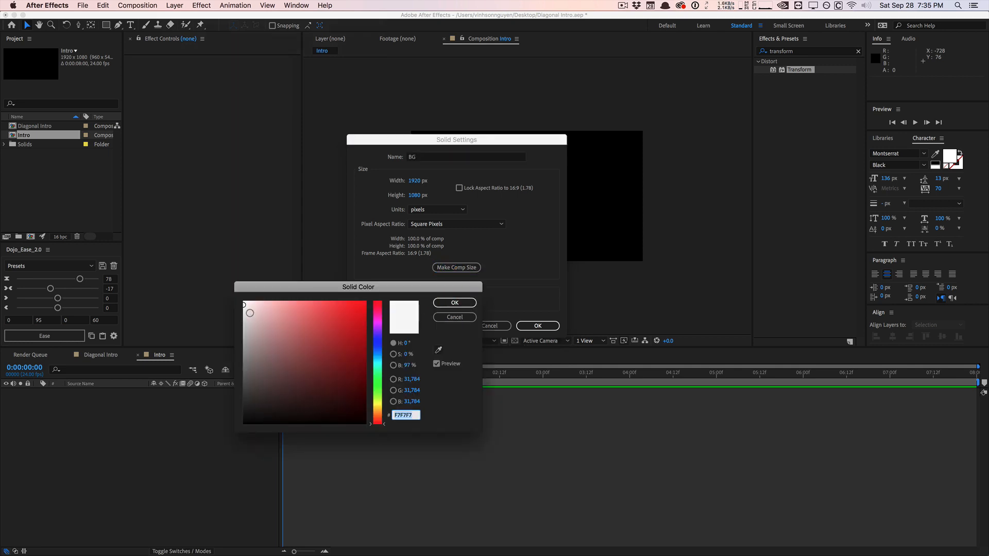
pyautogui.click(454, 303)
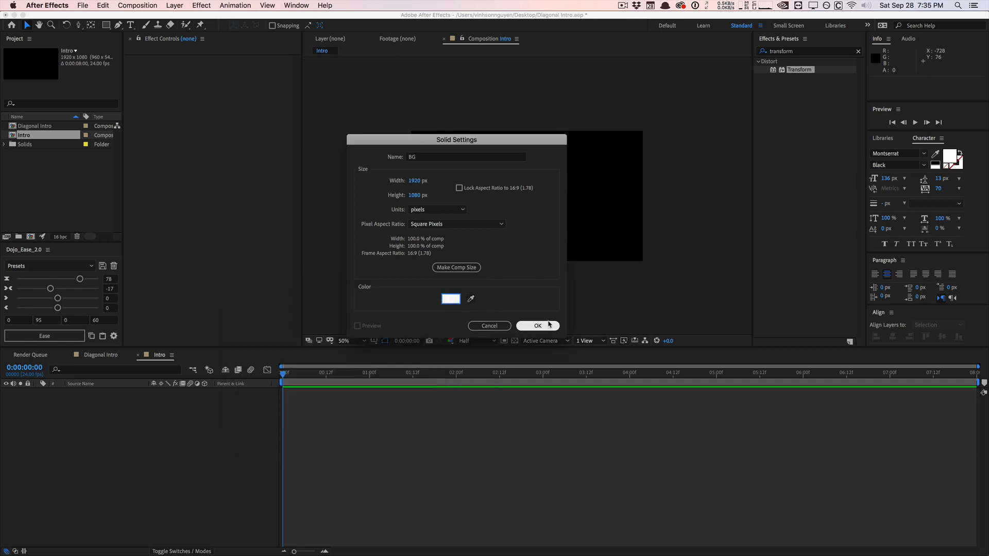
pyautogui.click(537, 326)
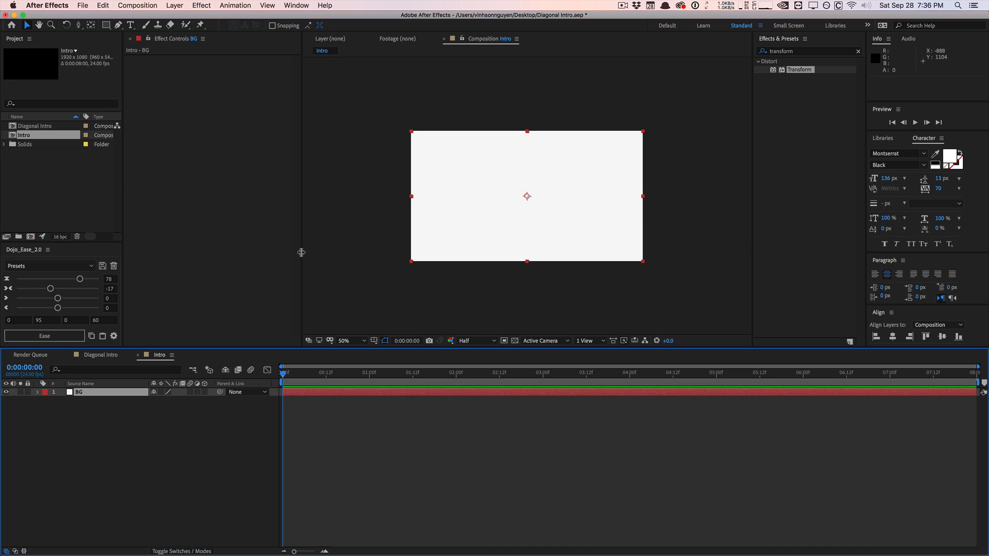
pyautogui.moveTo(230, 176)
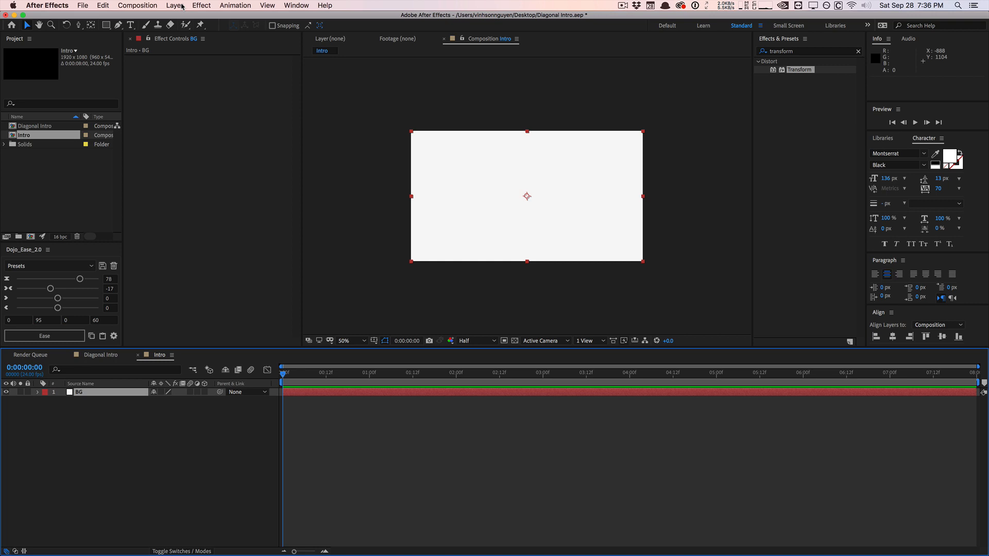
# Add an empty shape layer Bar containing a rectangle above BG.
pyautogui.click(175, 6)
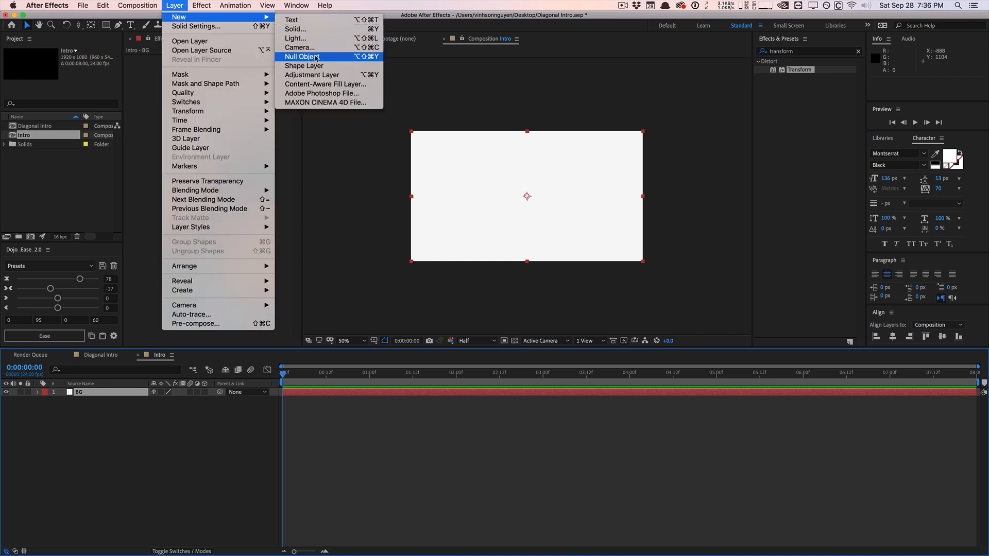
pyautogui.click(304, 66)
pyautogui.write('Bar')
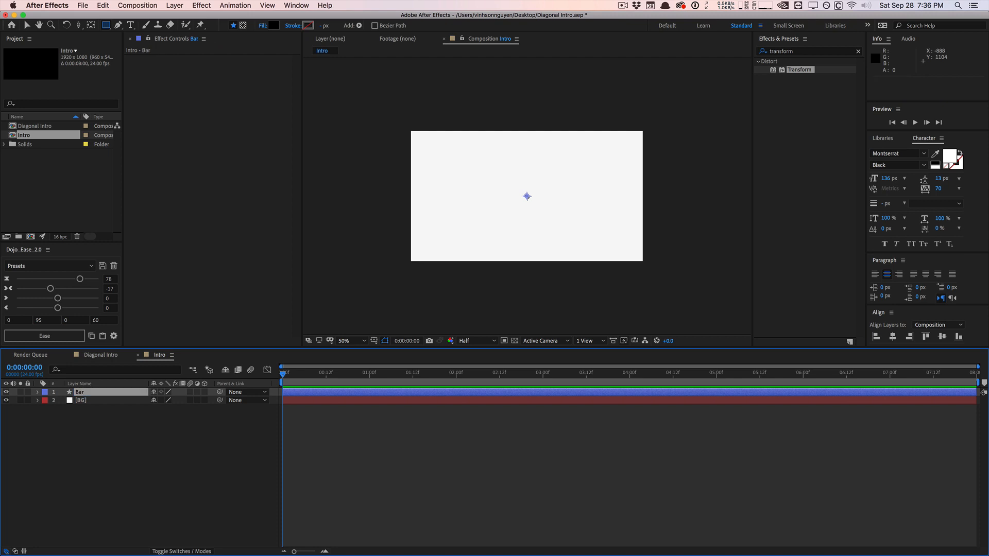
pyautogui.click(37, 391)
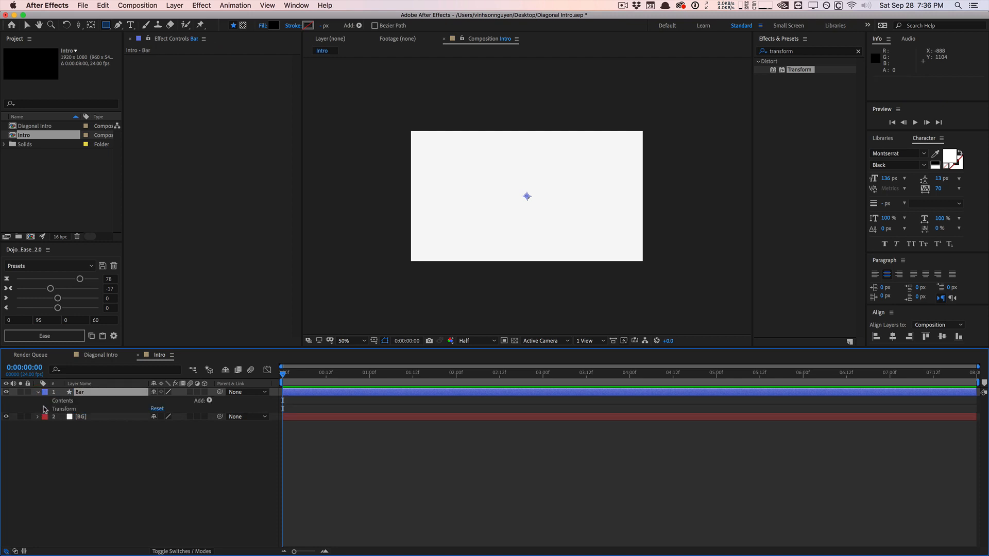
pyautogui.click(208, 401)
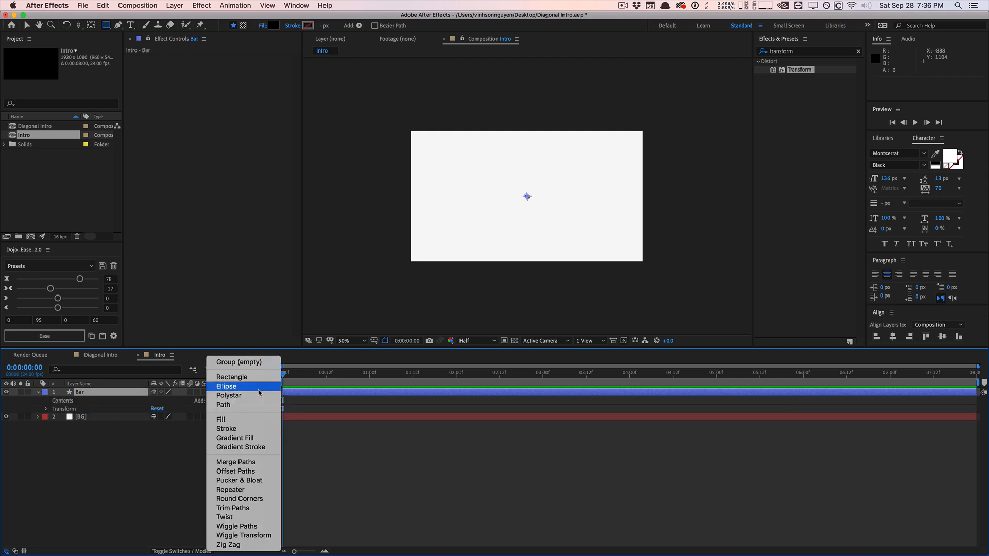
pyautogui.click(232, 377)
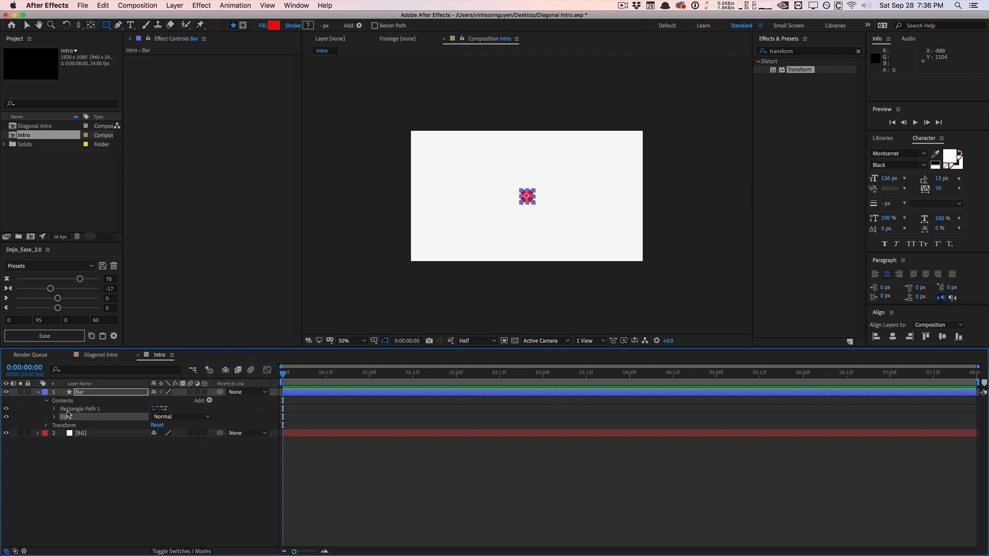
# Set the rectangle's fill to black and reveal its path size settings.
pyautogui.click(274, 24)
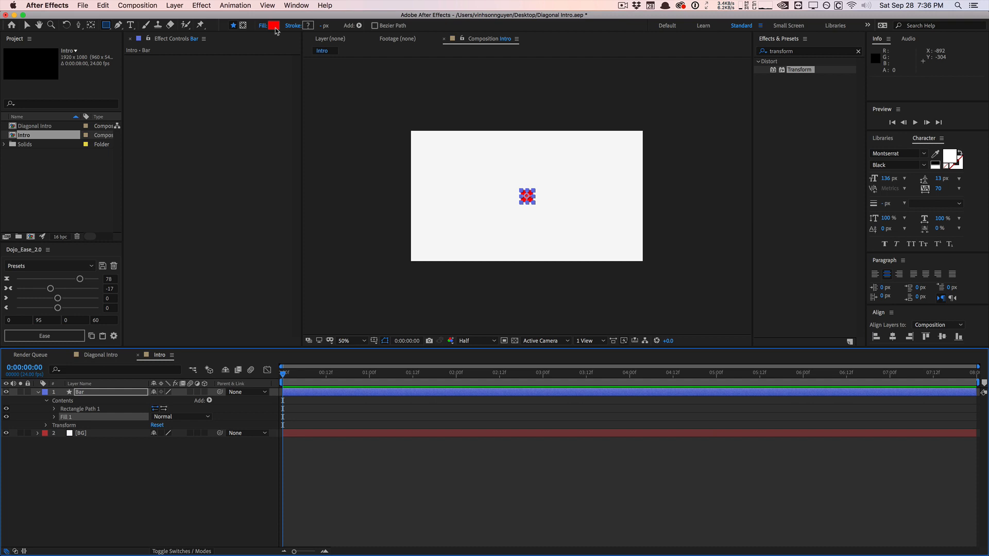
pyautogui.click(274, 25)
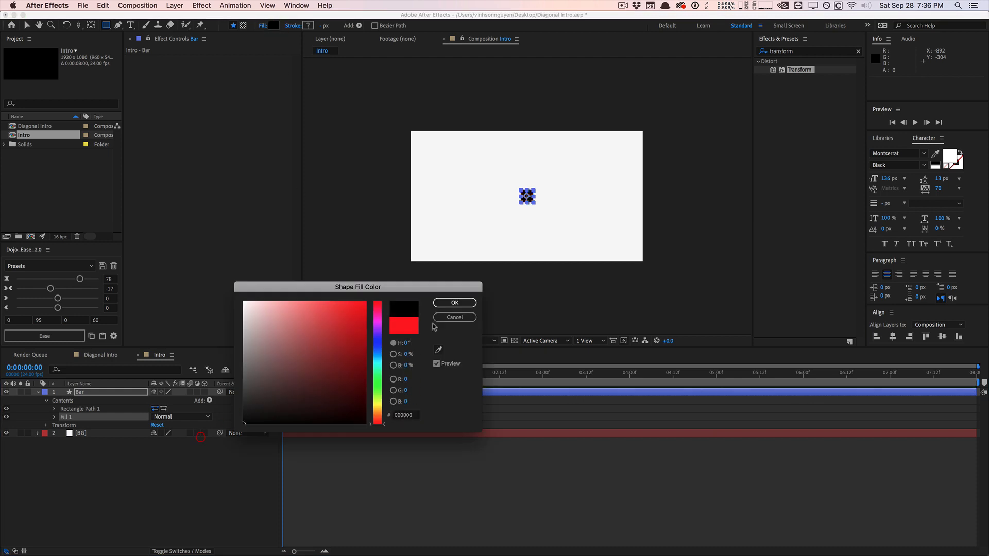
pyautogui.click(454, 317)
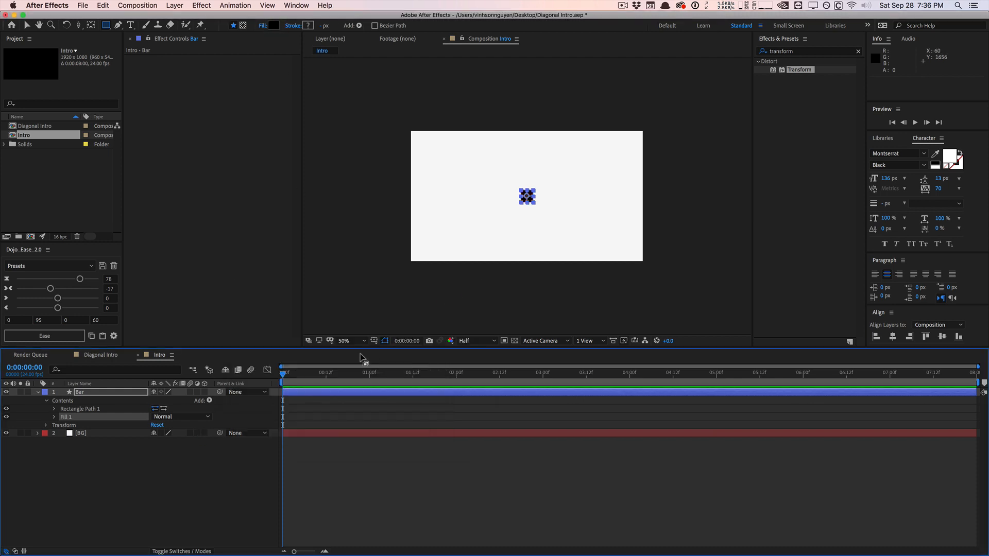
pyautogui.click(54, 409)
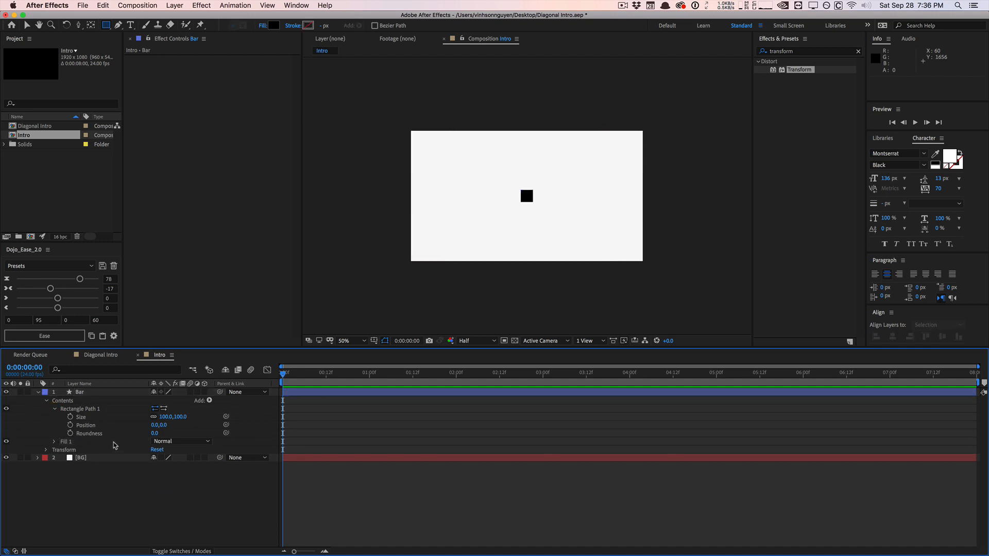
pyautogui.moveTo(103, 421)
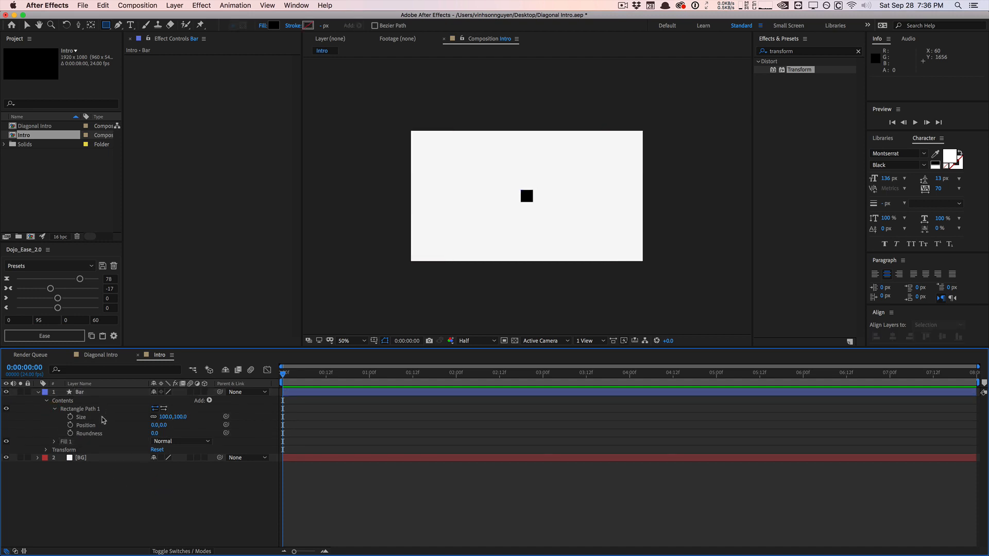
# Resize Rectangle Path 1 to 770 by 371 so the bar becomes a wide block.
pyautogui.click(79, 391)
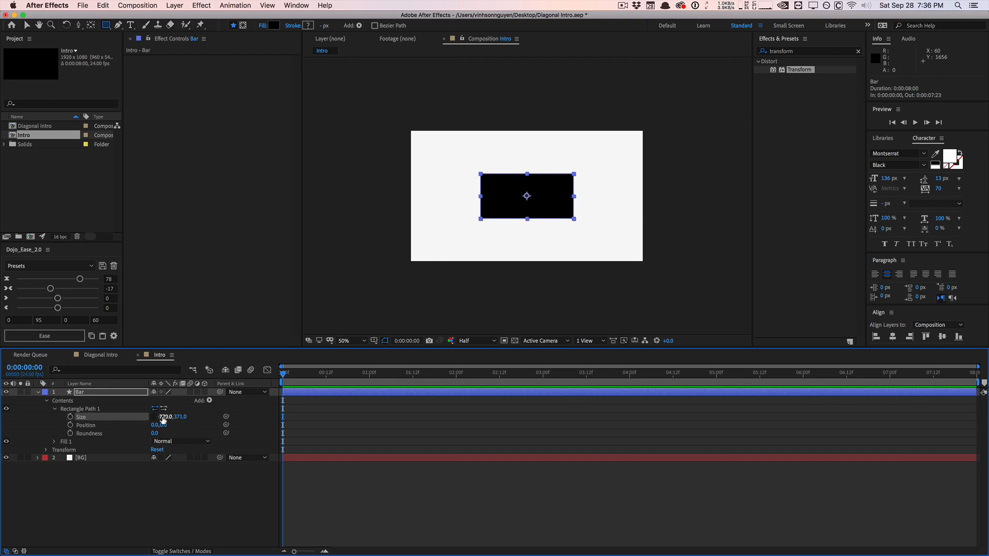
pyautogui.rightClick(80, 417)
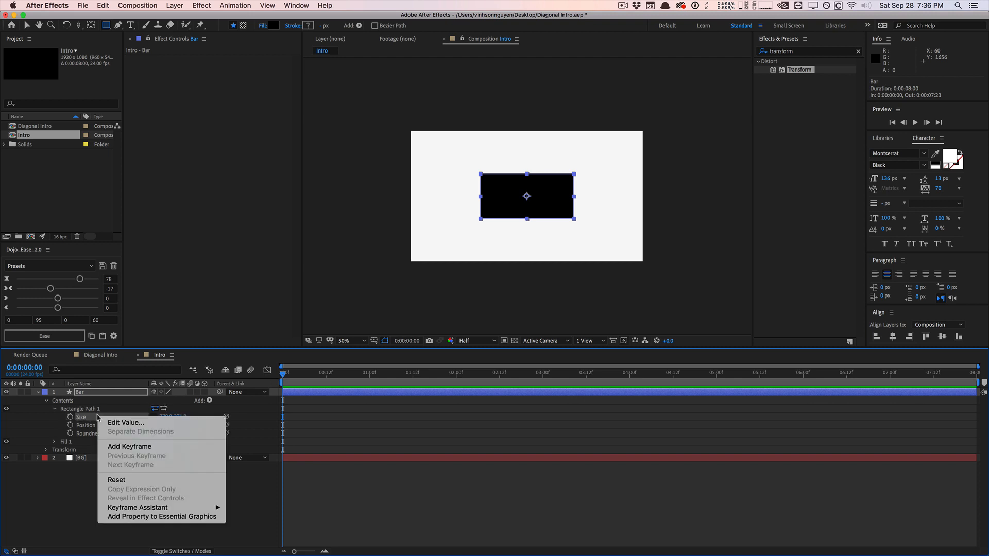
pyautogui.moveTo(153, 435)
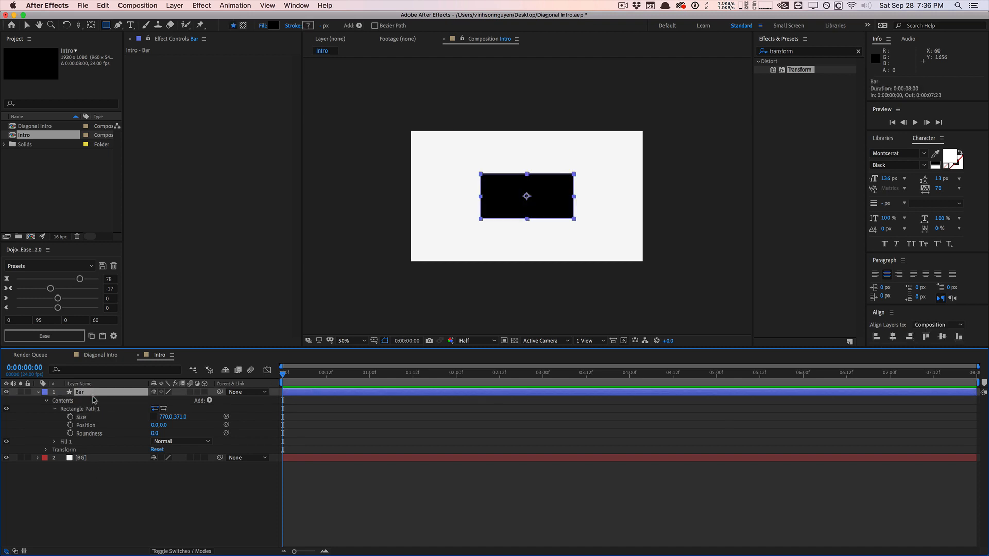
# Apply two Slider Controls to Bar, renamed Size X and Size Y.
pyautogui.click(857, 52)
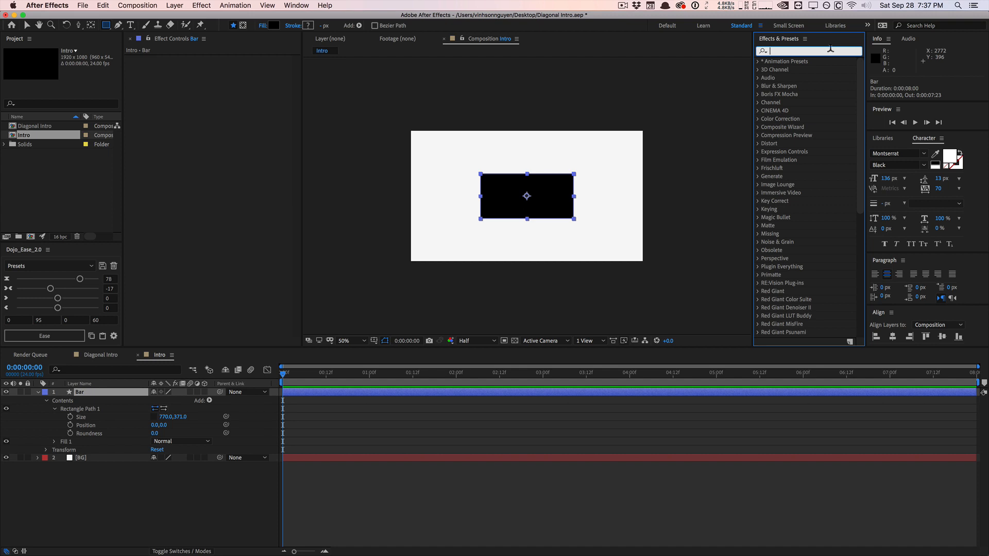
pyautogui.write('slider')
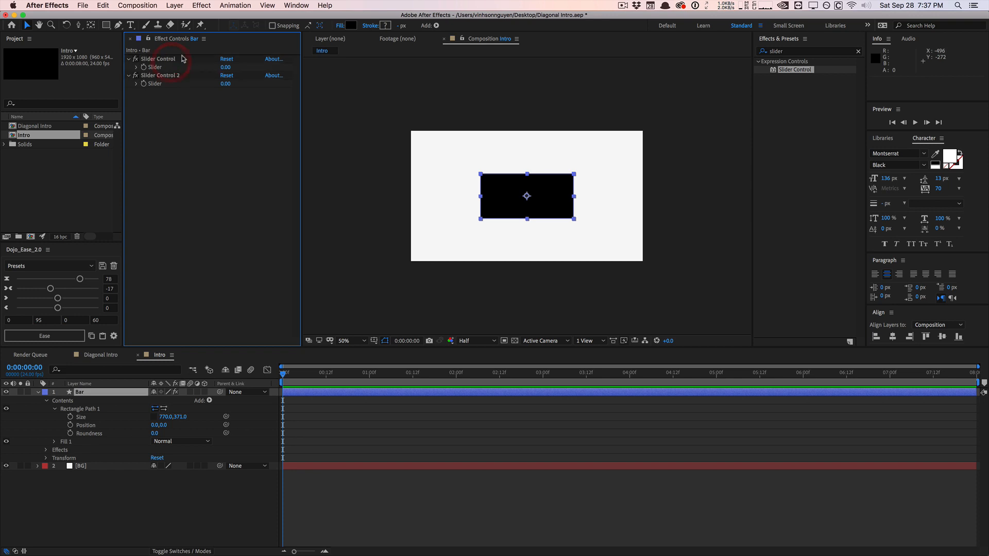
pyautogui.doubleClick(160, 58)
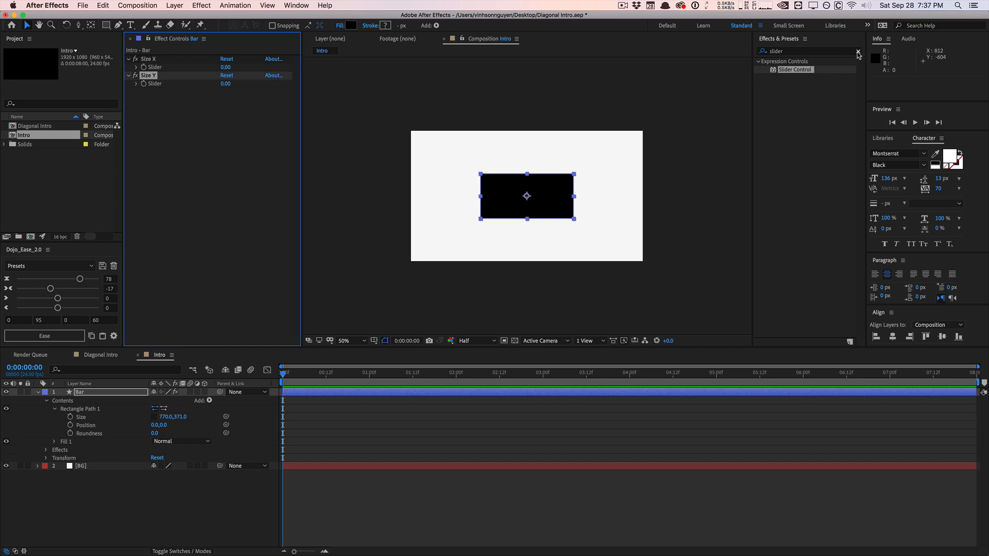
pyautogui.click(858, 51)
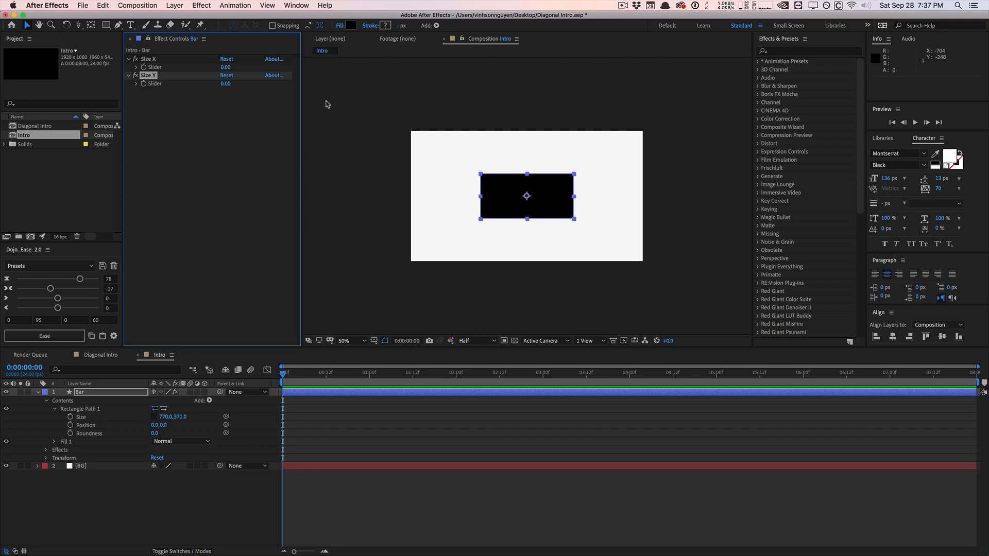
pyautogui.moveTo(248, 104)
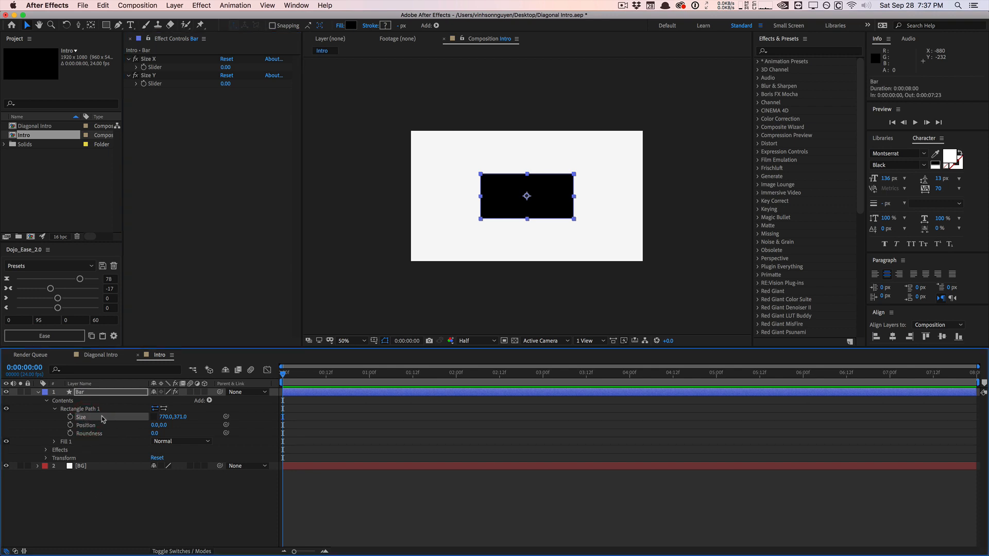
pyautogui.moveTo(122, 417)
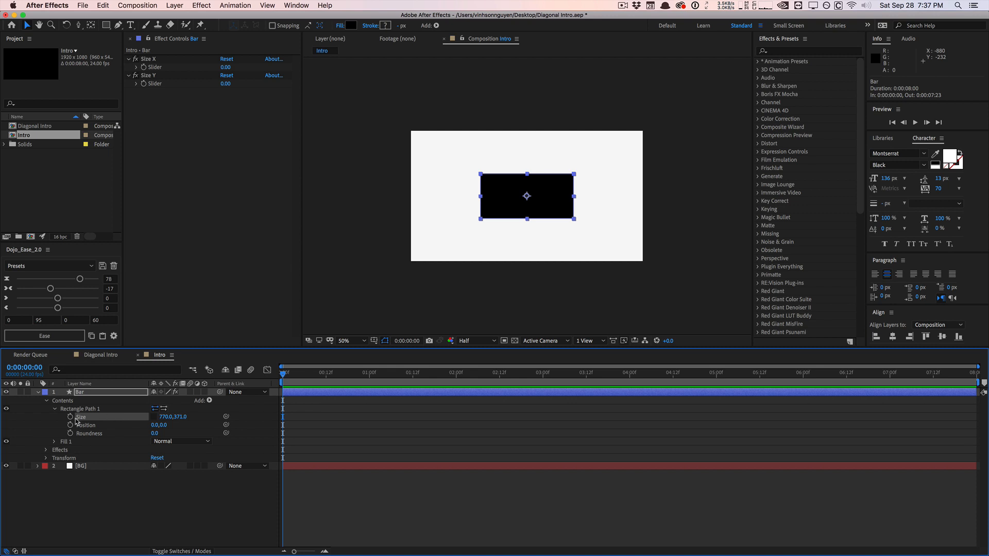
# Add a Size expression returning [Size X slider, Size Y slider].
pyautogui.click(72, 417)
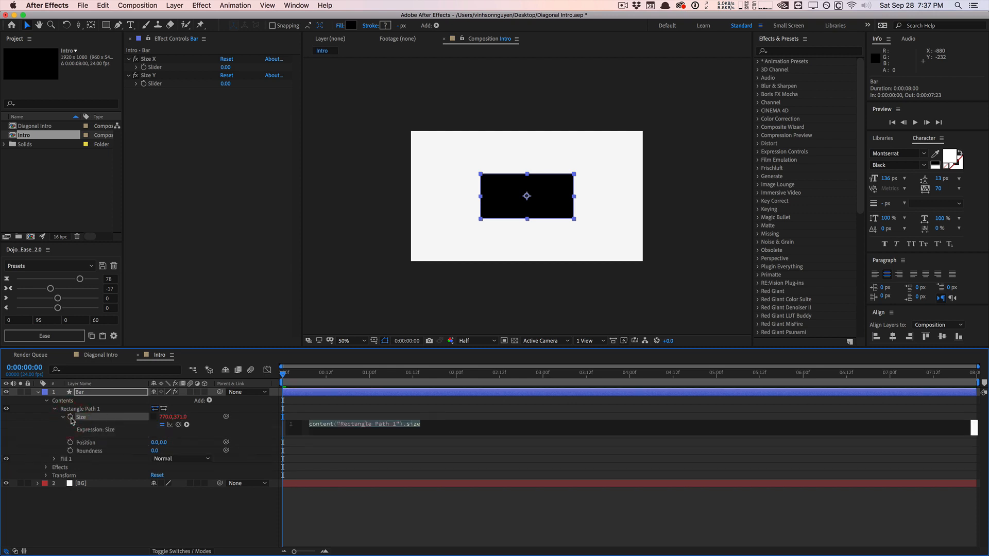
pyautogui.moveTo(248, 420)
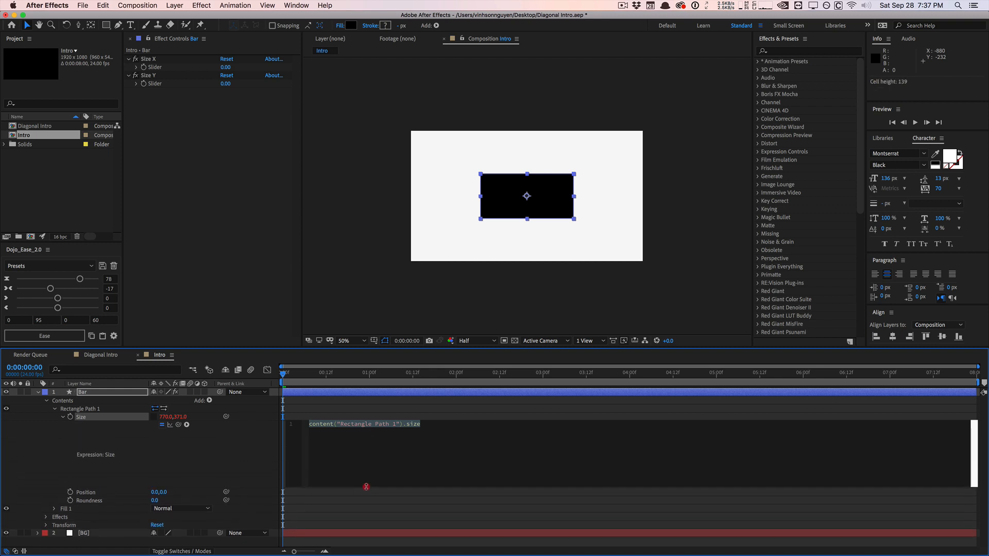
pyautogui.write('var')
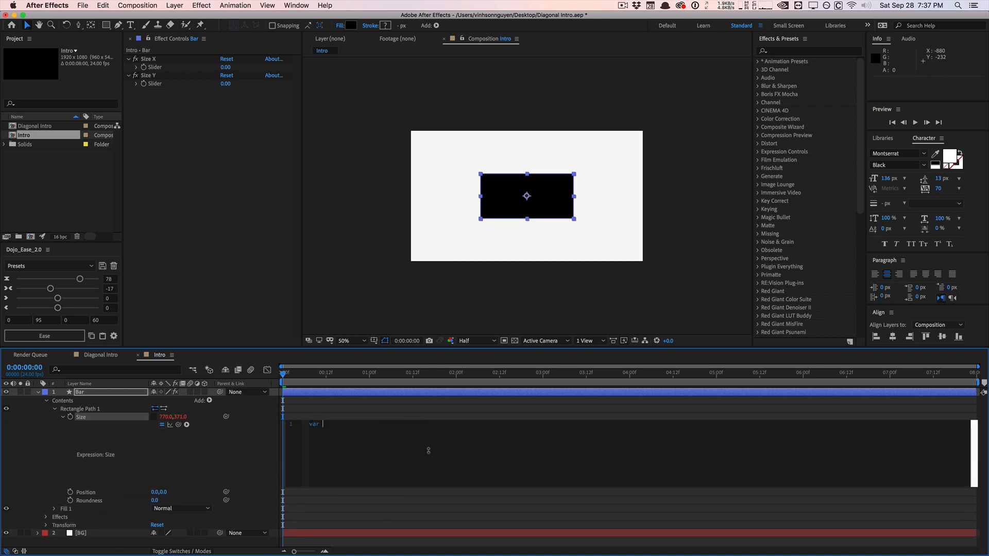
pyautogui.write('x = effect("Size X")("Slider");')
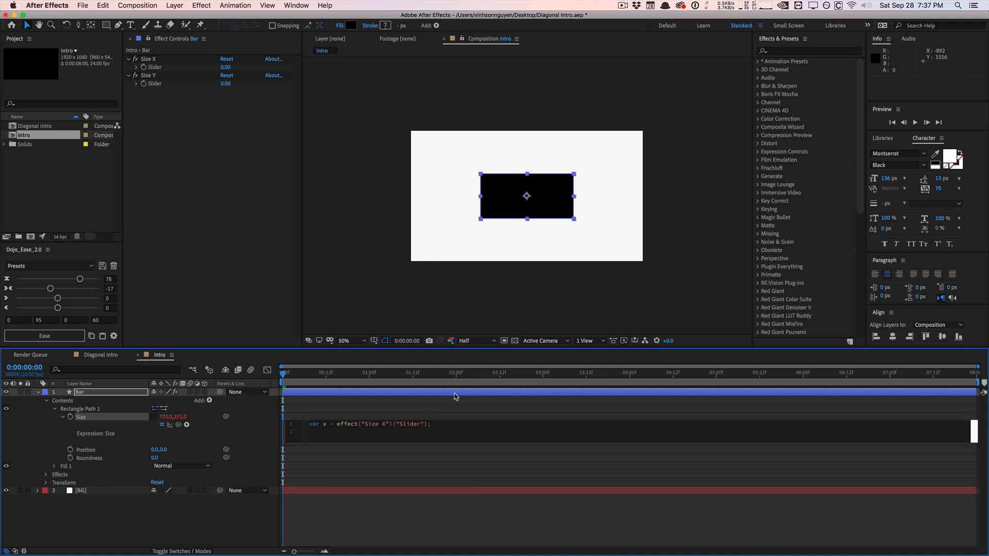
pyautogui.write('va')
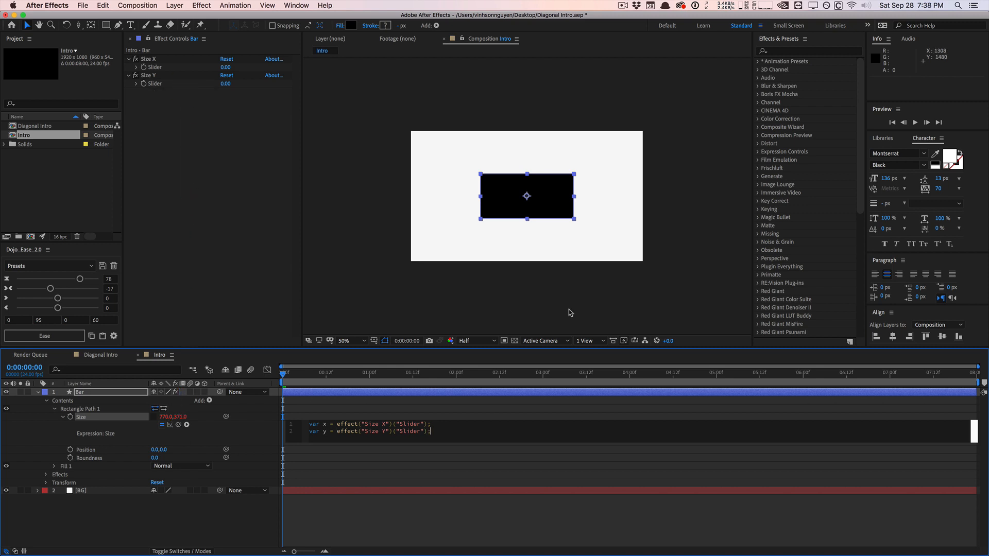
pyautogui.press('Return')
pyautogui.write('[x,y];')
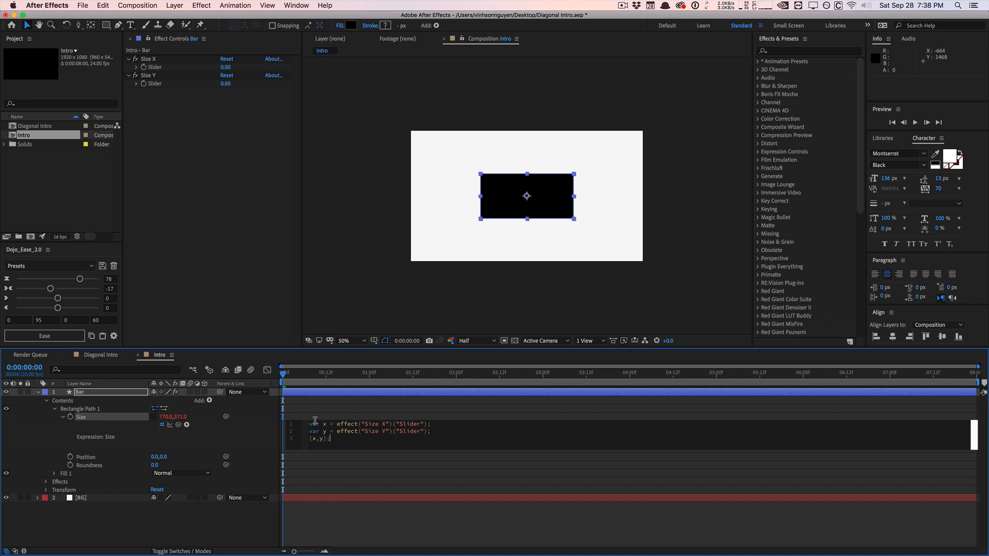
pyautogui.moveTo(211, 92)
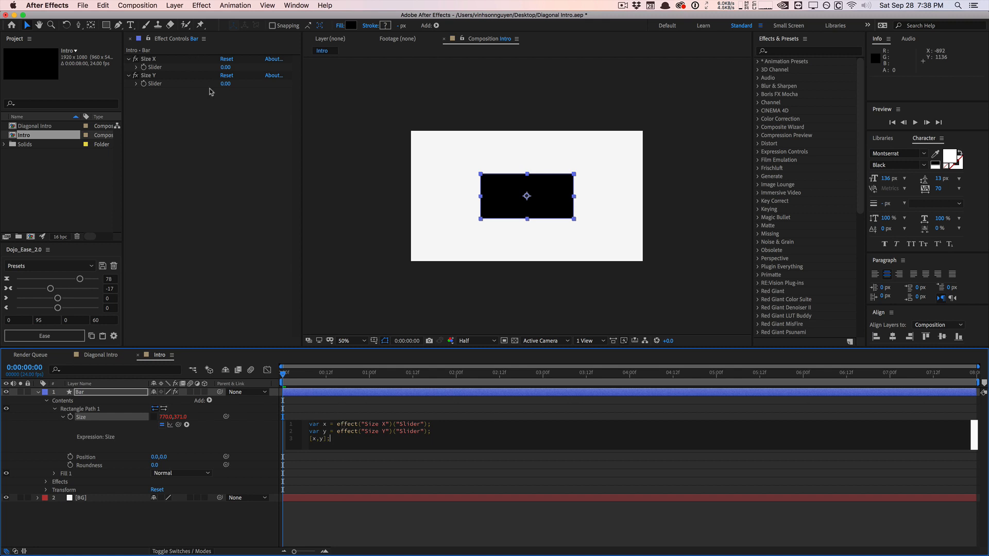
pyautogui.moveTo(186, 81)
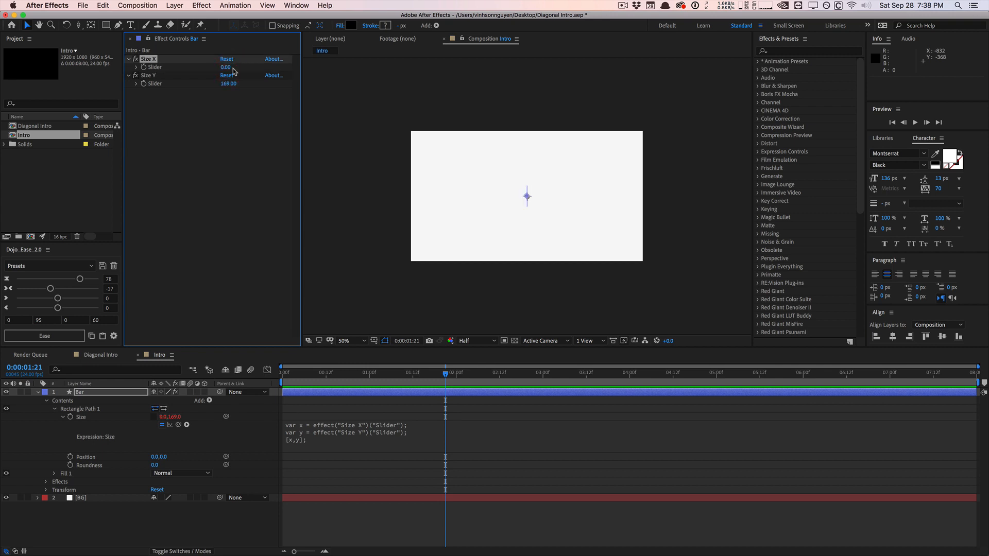
# Keyframe Size X from 0 to 1200 over one second with easing.
pyautogui.click(226, 75)
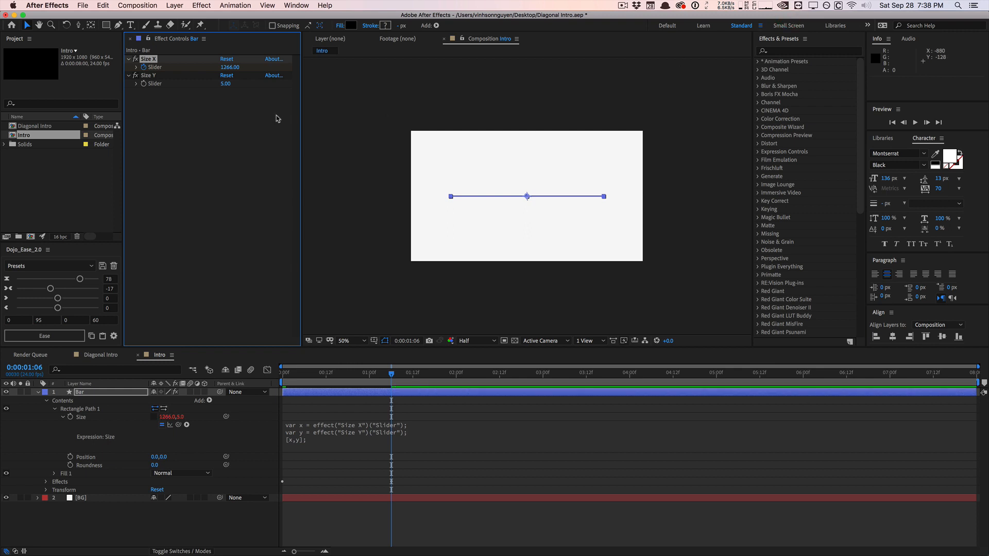
pyautogui.doubleClick(230, 67)
pyautogui.write('1200')
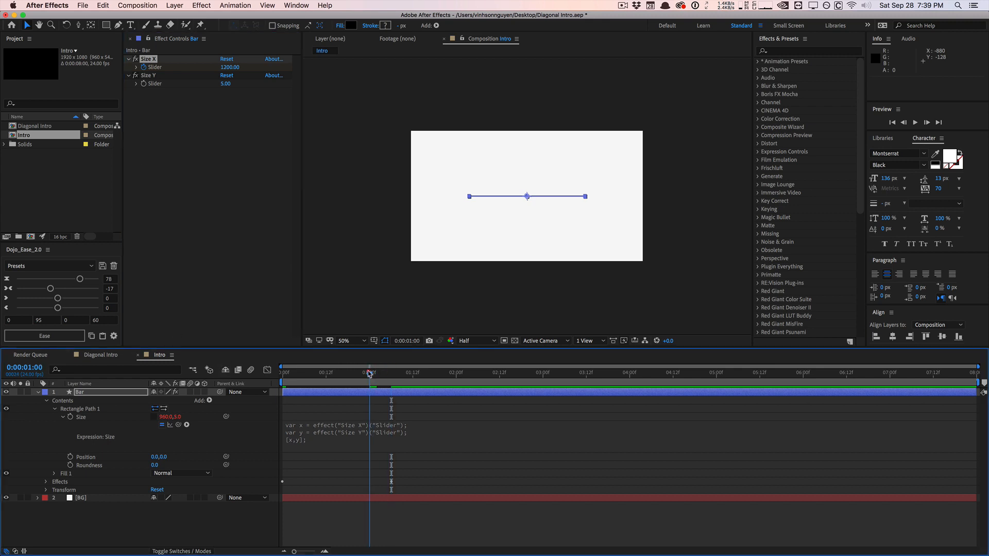
pyautogui.click(365, 372)
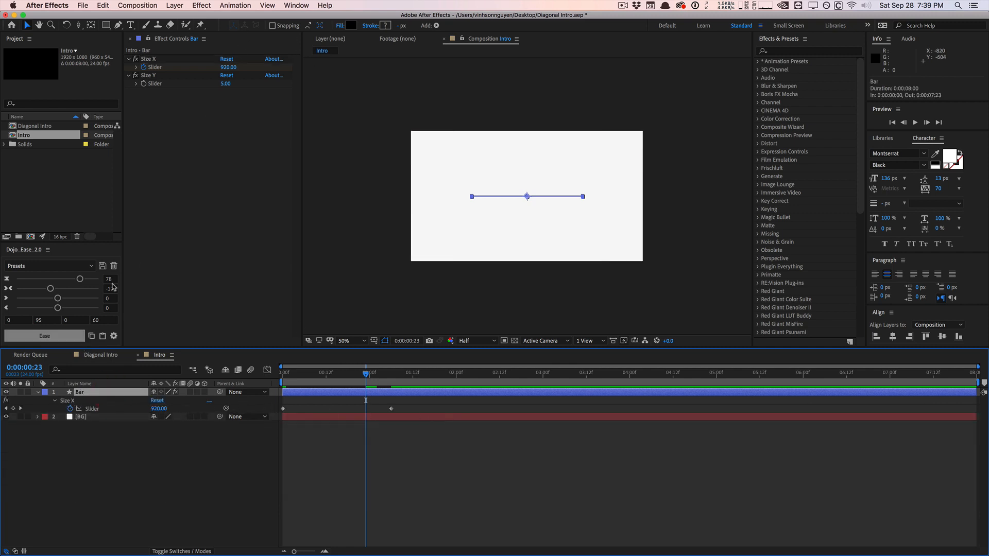
pyautogui.click(147, 75)
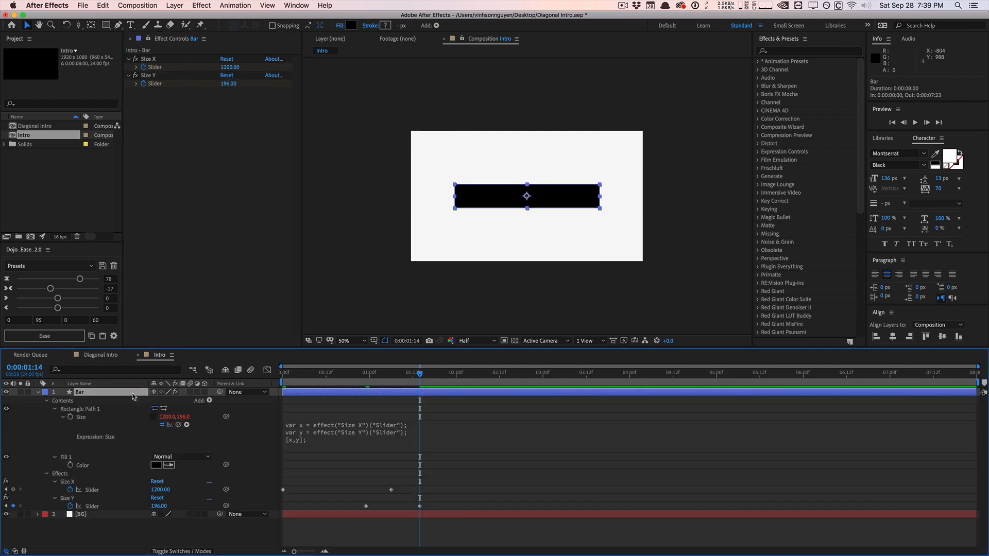
pyautogui.moveTo(362, 504)
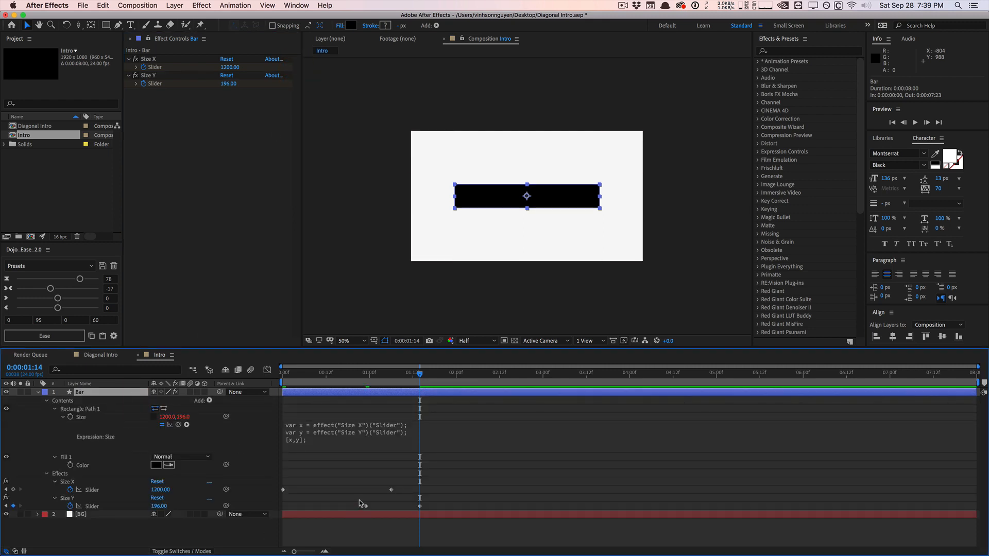
# Keyframe Size Y from 5 to 196 and preview the bar's growth.
pyautogui.click(284, 372)
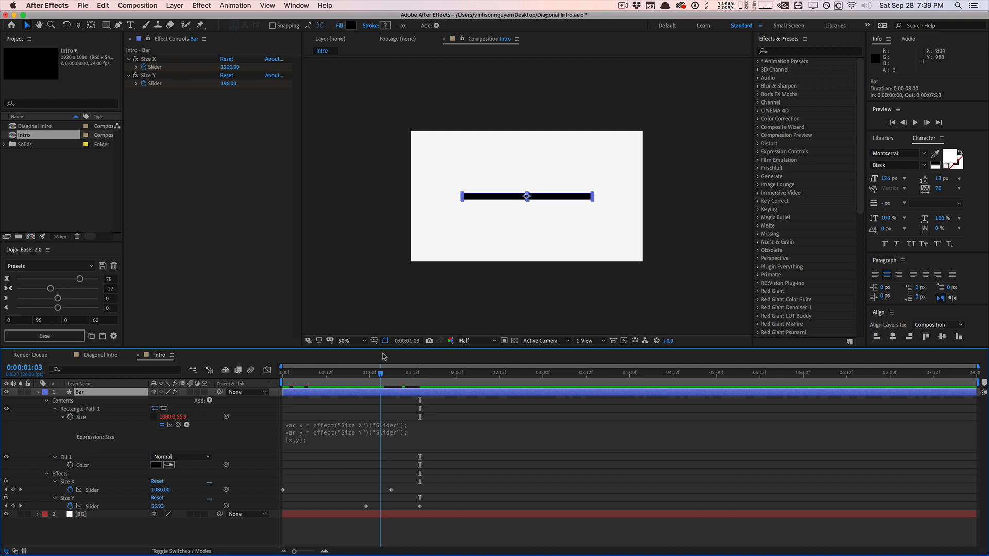
pyautogui.click(424, 373)
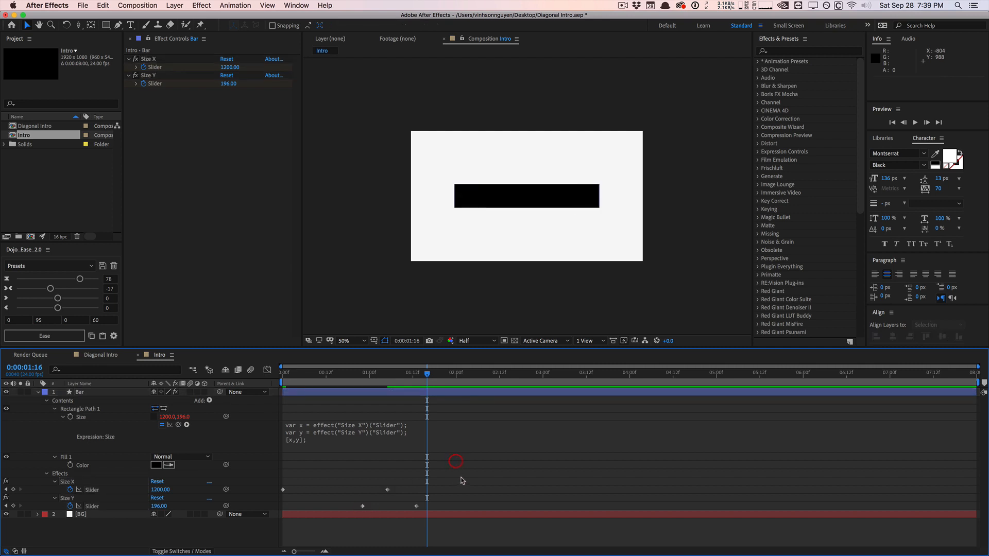
pyautogui.click(926, 123)
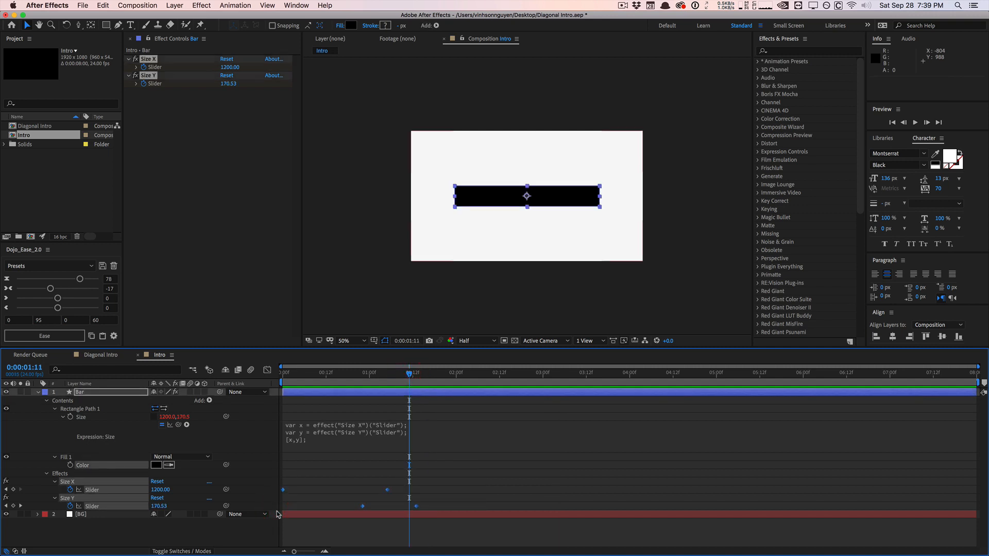
pyautogui.moveTo(234, 445)
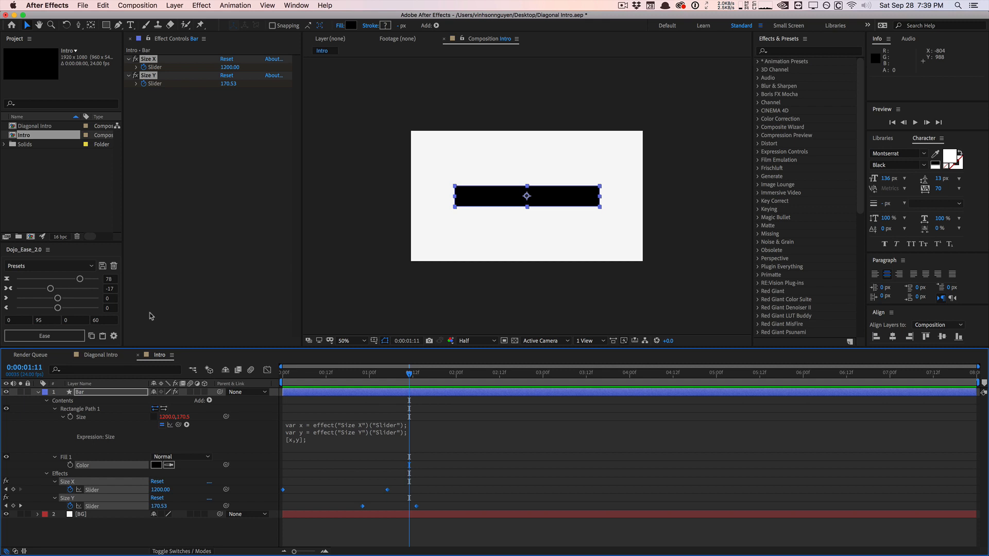
pyautogui.moveTo(77, 281)
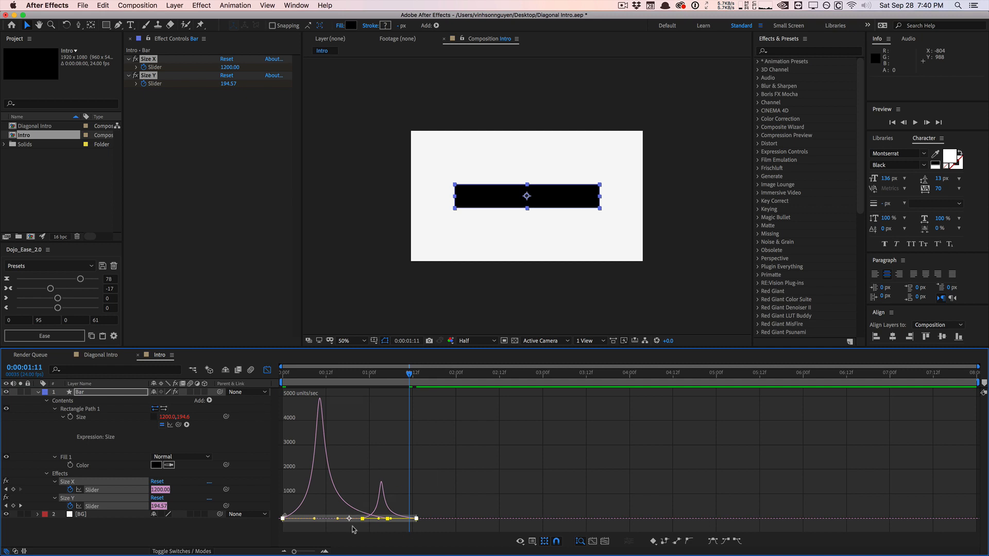
# Ease the width and height speed curves and retime the Size X keyframes.
pyautogui.click(266, 370)
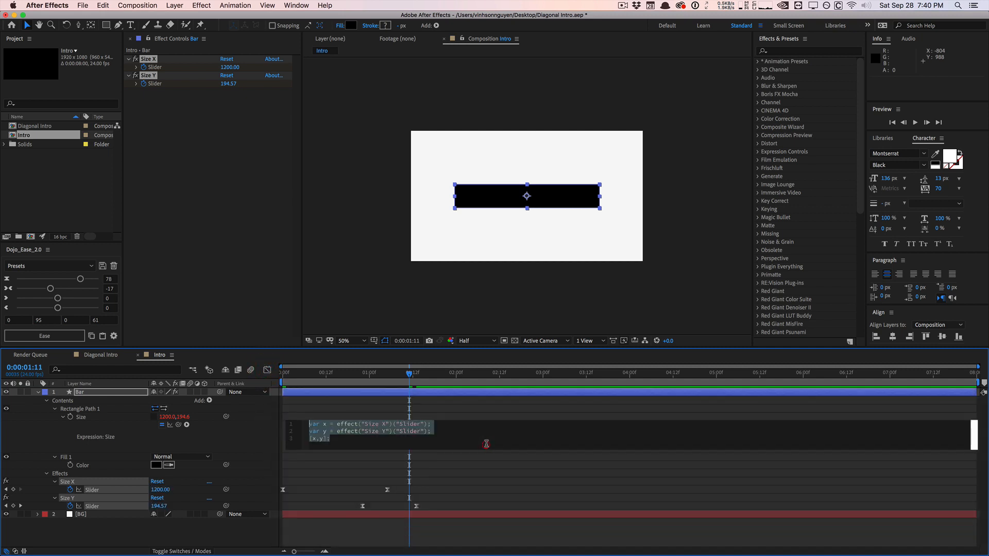
pyautogui.press('space')
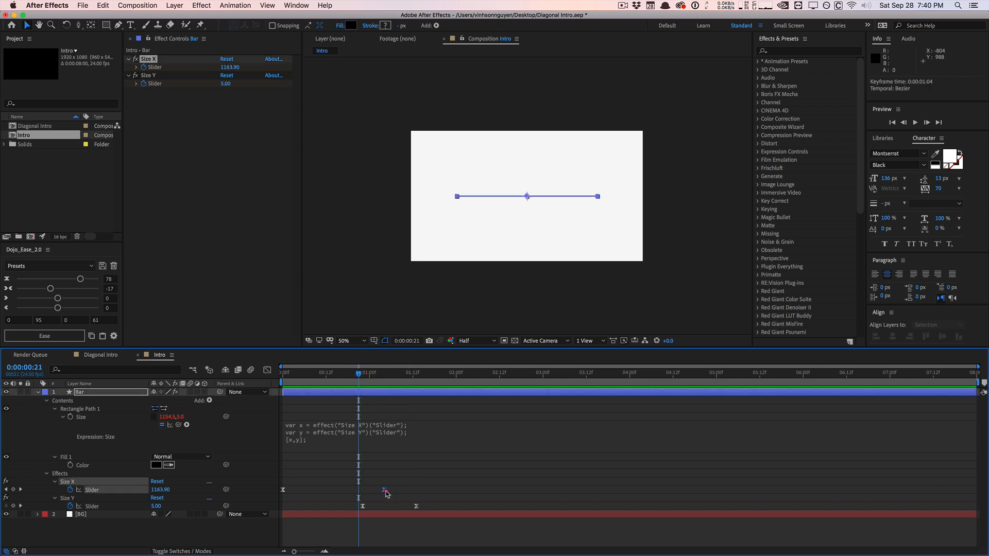
pyautogui.click(359, 506)
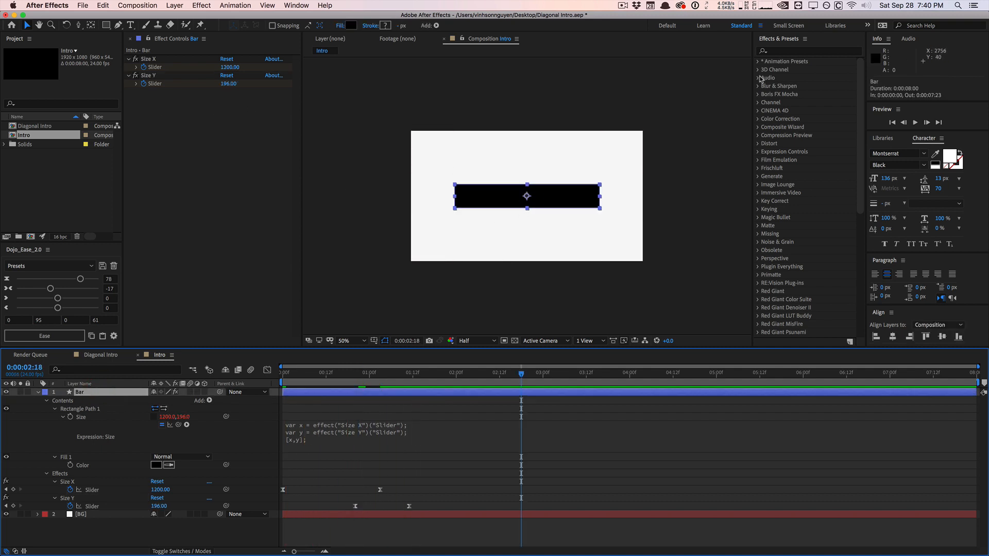
# Apply a Transform effect to Bar with Skew -8 so it slants.
pyautogui.click(807, 52)
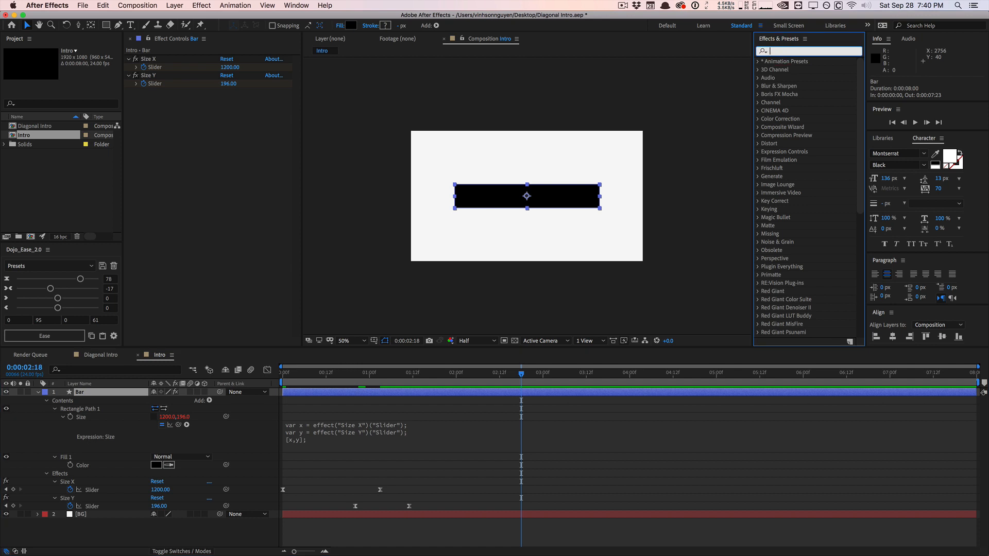
pyautogui.write('transform')
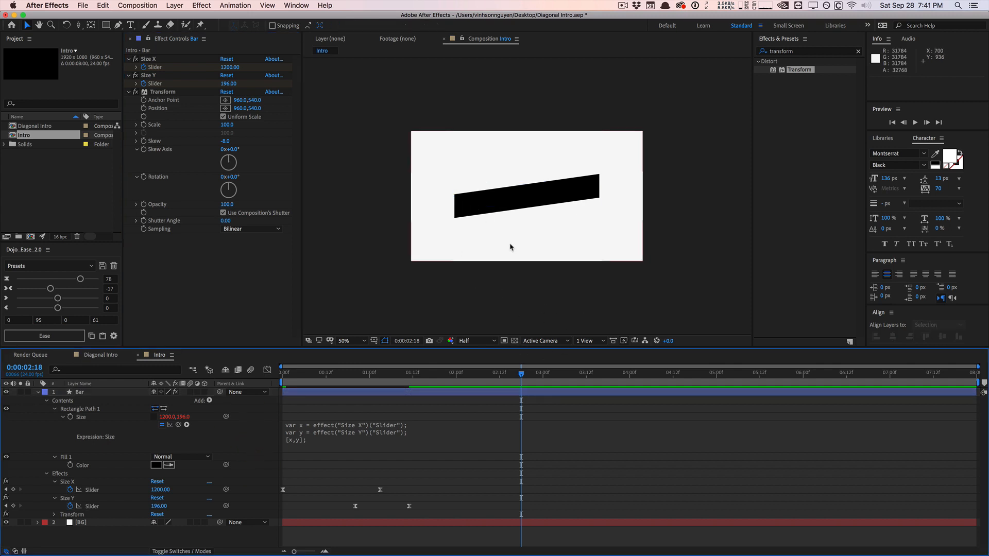
pyautogui.click(37, 392)
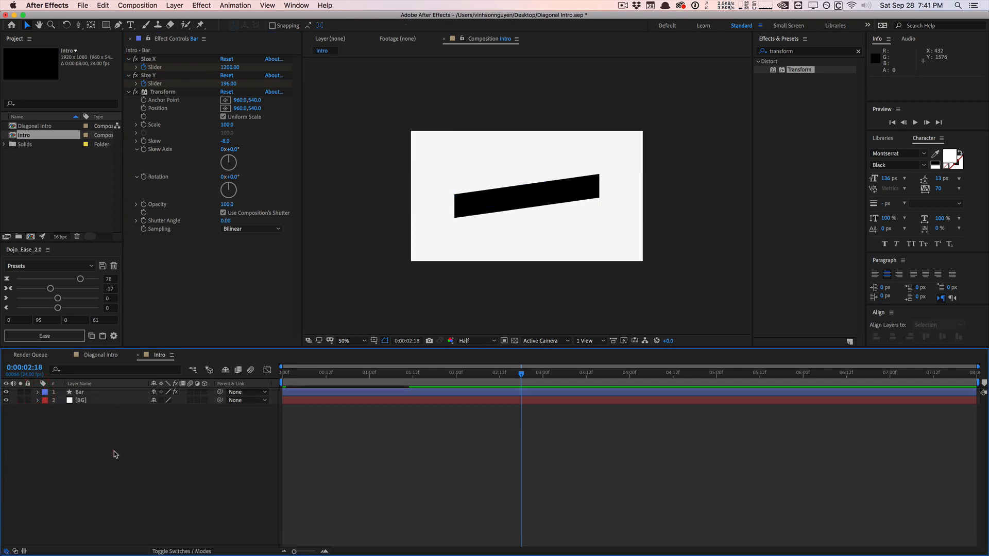
pyautogui.click(175, 5)
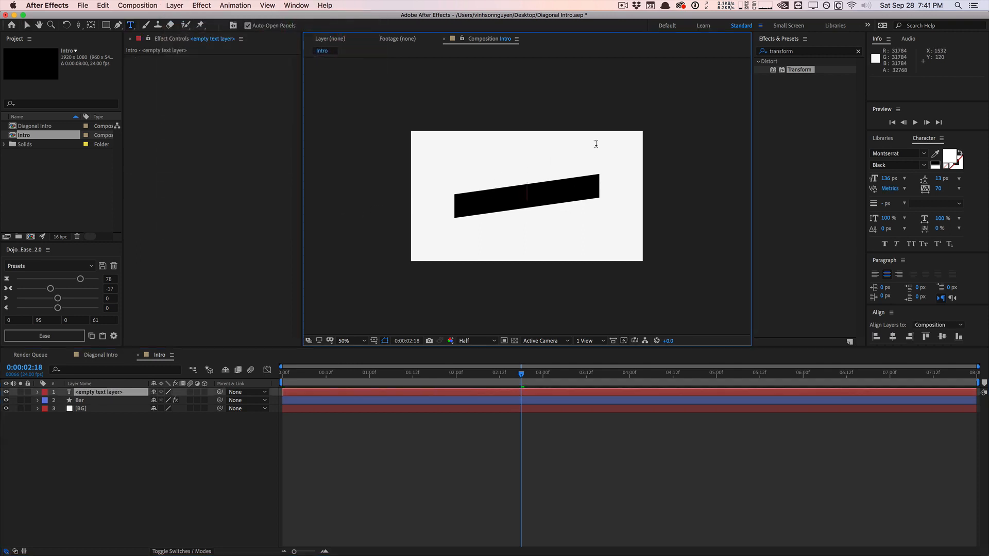
# Enter white THE DOJO text and skew it -8 to match the bar.
pyautogui.write('THE DOJO')
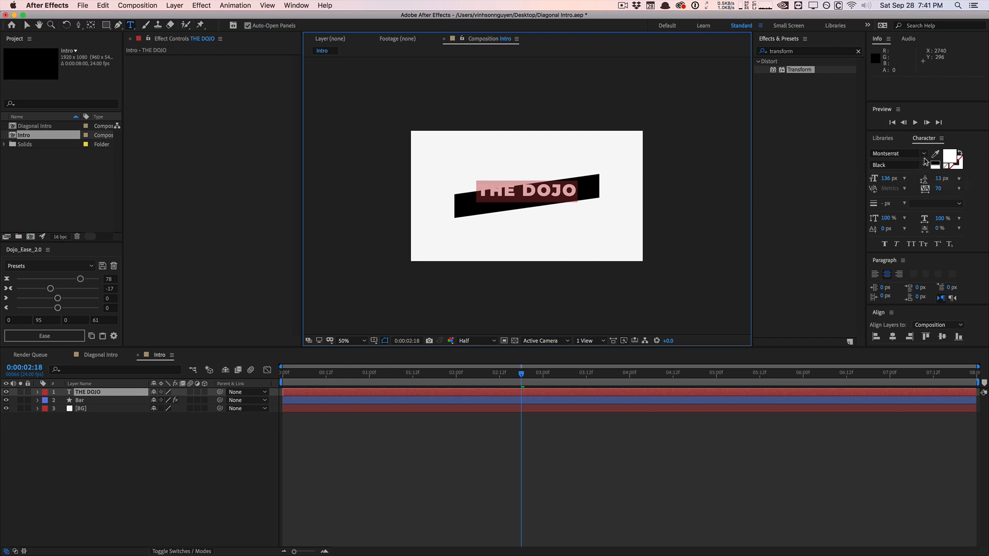
pyautogui.moveTo(981, 254)
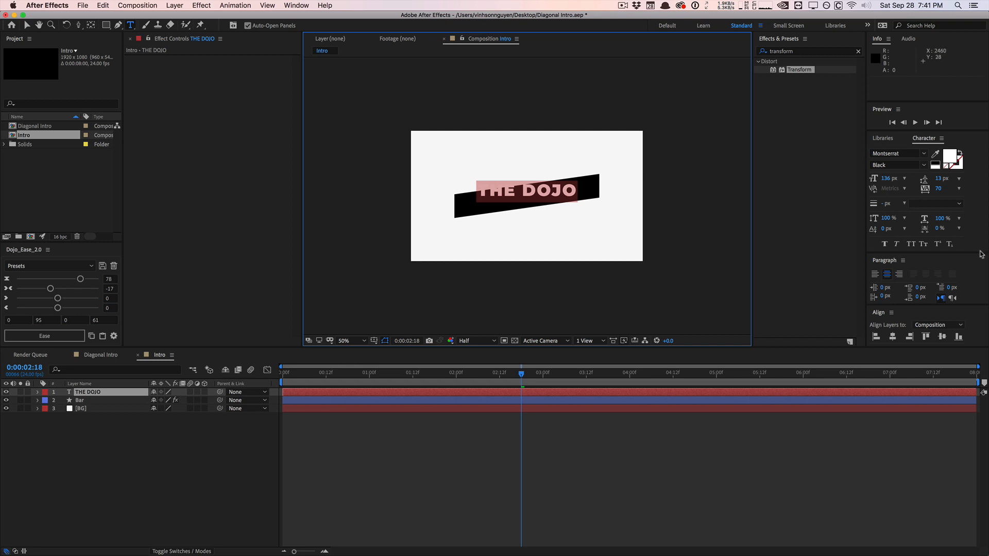
pyautogui.moveTo(29, 24)
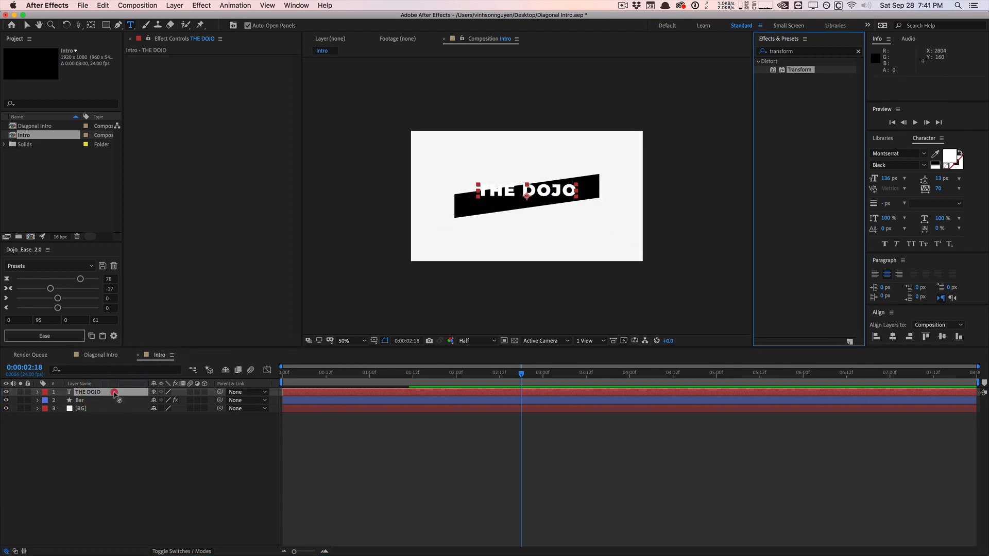
pyautogui.click(161, 59)
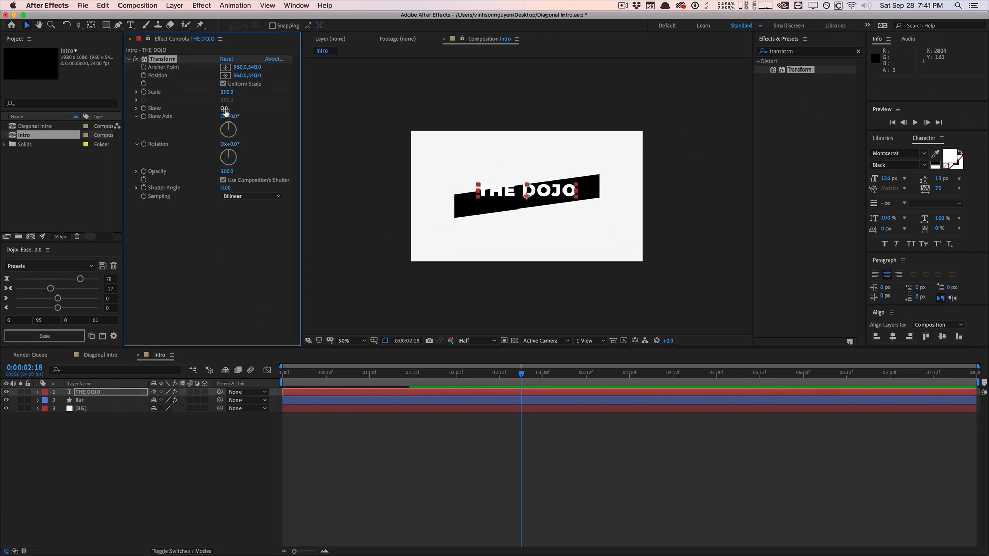
pyautogui.moveTo(225, 108); pyautogui.dragTo(214, 108)
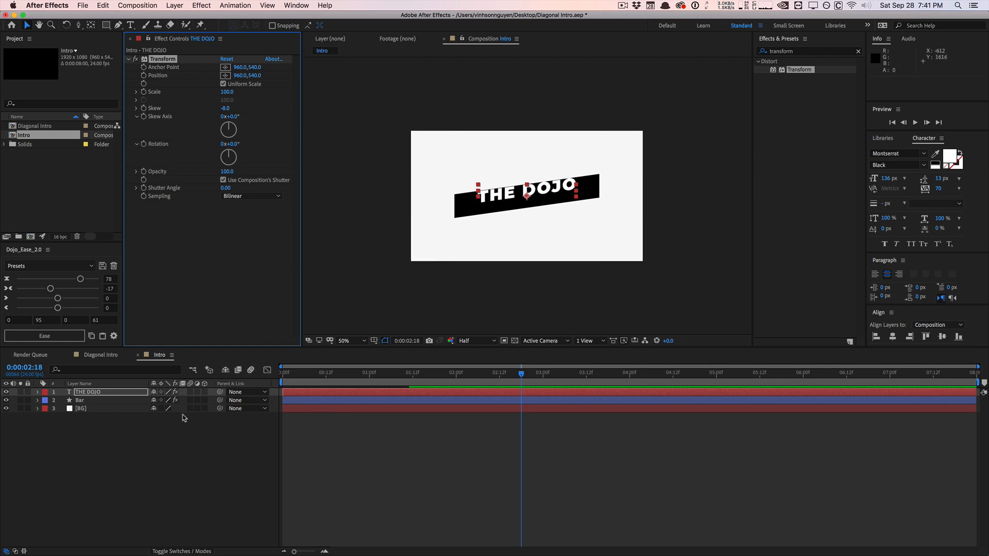
pyautogui.click(37, 392)
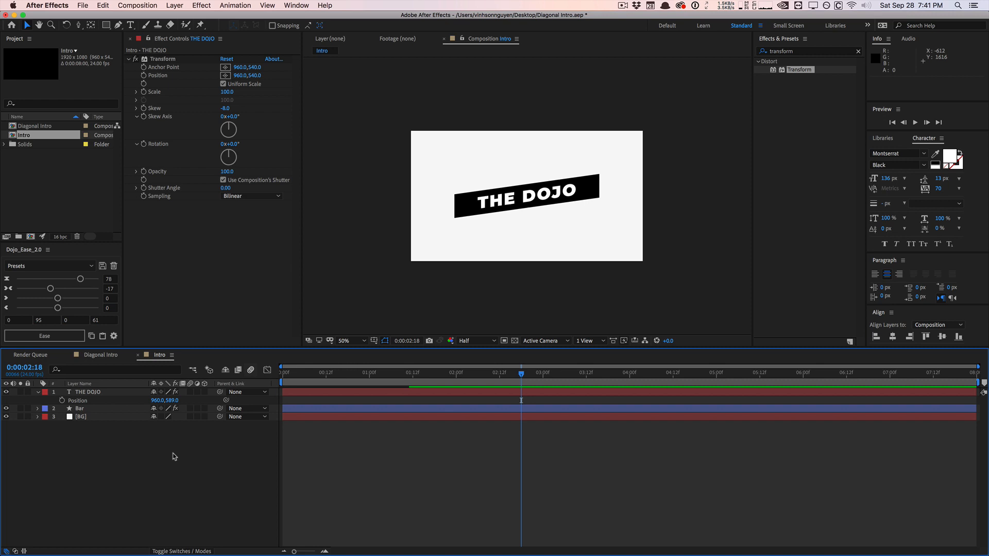
pyautogui.click(81, 408)
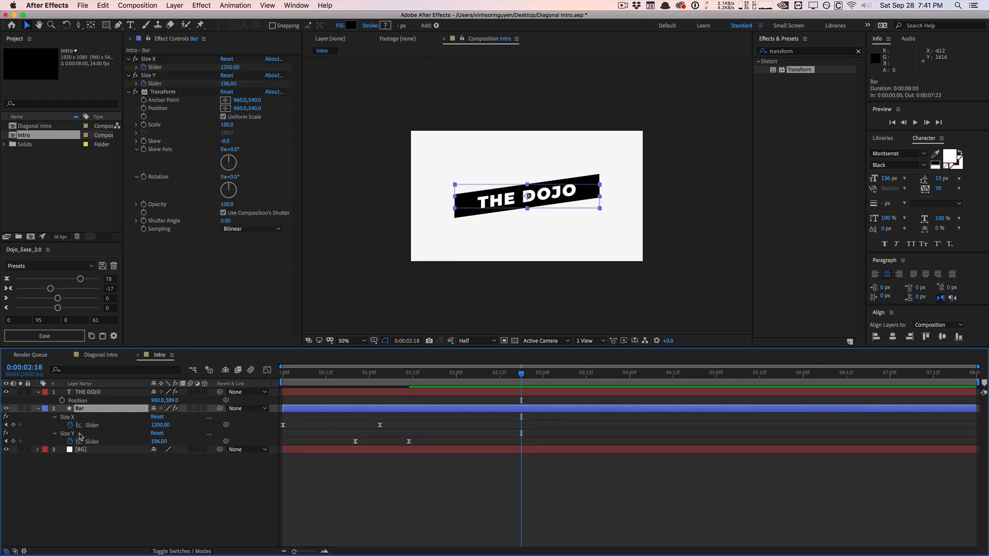
# Keyframe the Bar's Size X and Size Y to end at 935 by 220 with easy-ease and preview the growth.
pyautogui.click(409, 372)
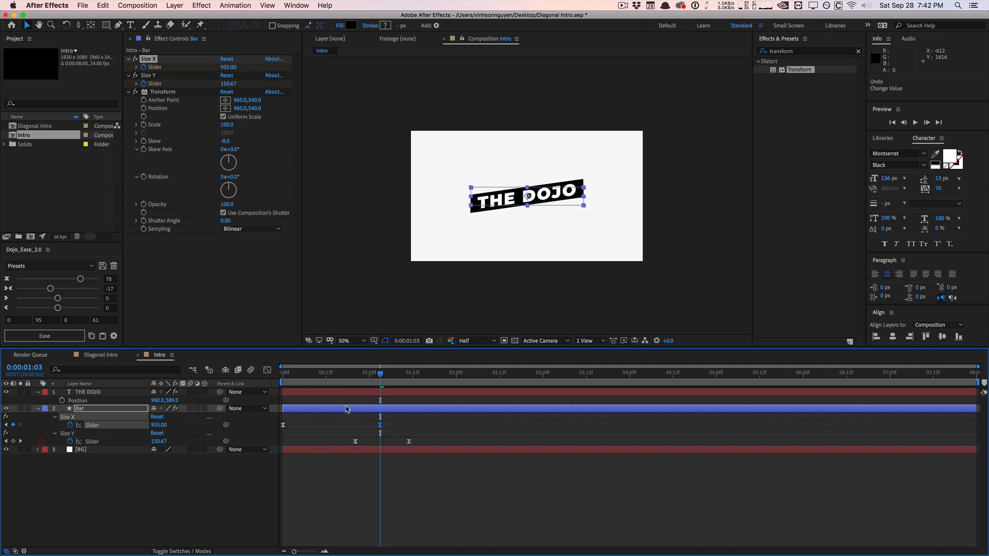
pyautogui.click(406, 372)
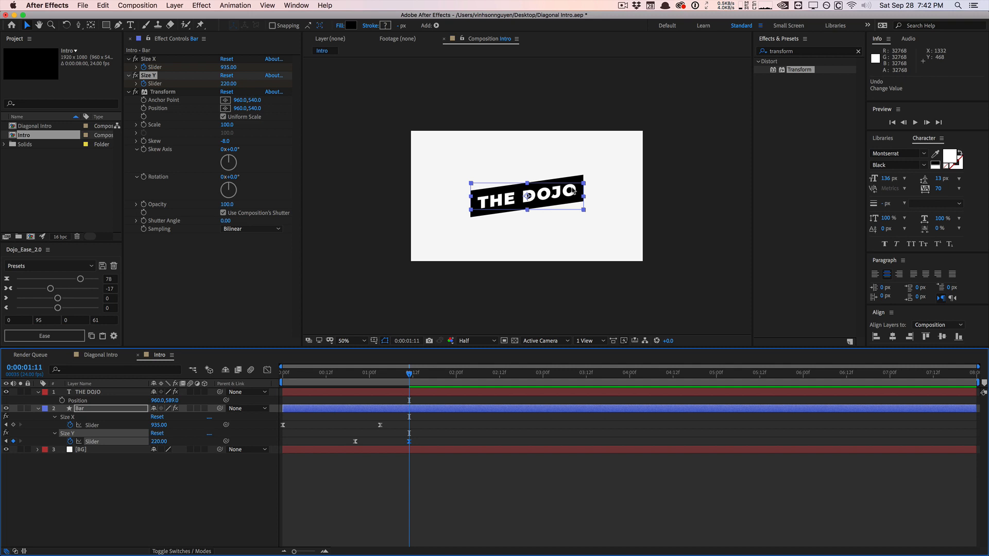
pyautogui.moveTo(405, 375)
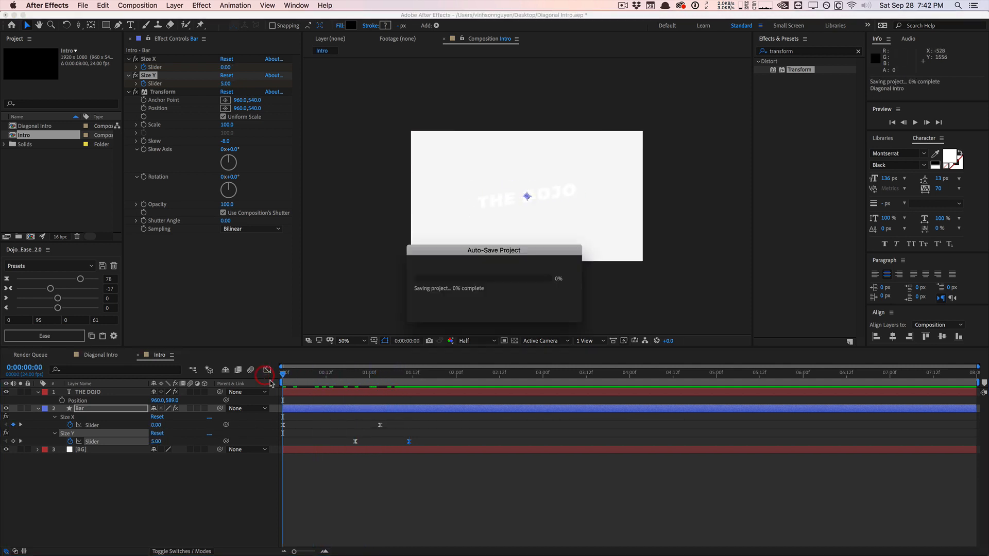
pyautogui.click(914, 122)
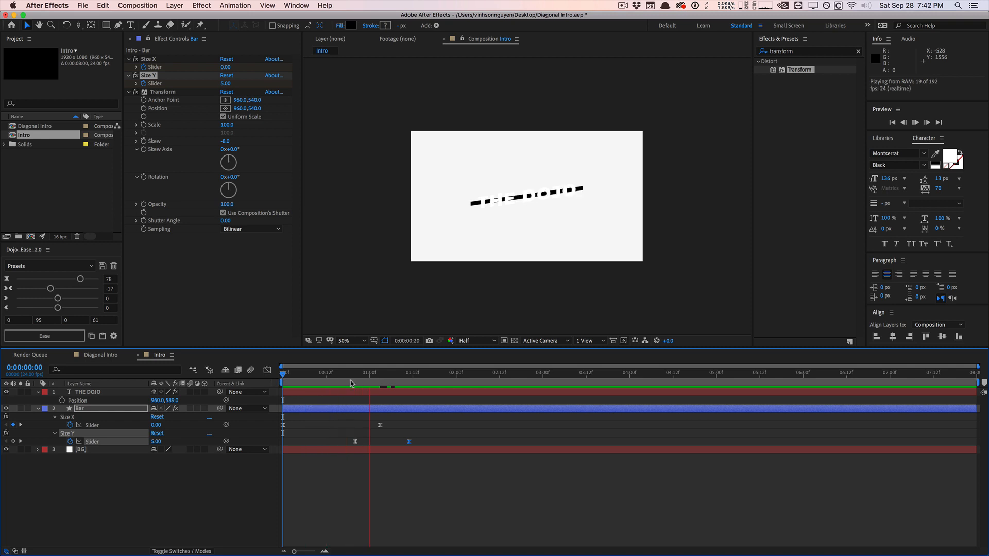
pyautogui.click(341, 372)
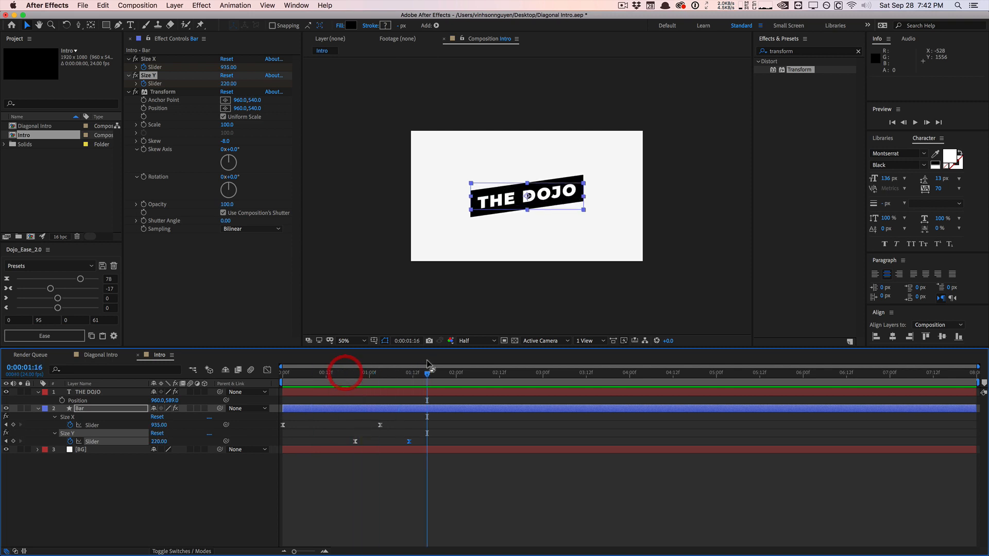
pyautogui.click(92, 392)
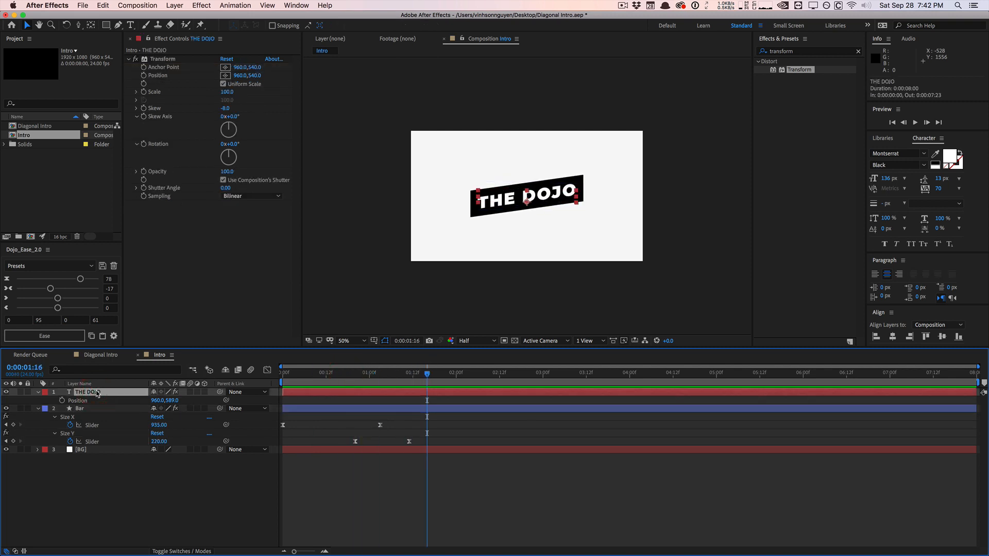
# Add a Position text animator to THE DOJO set to 0,200 and reveal its Range Selector.
pyautogui.click(38, 392)
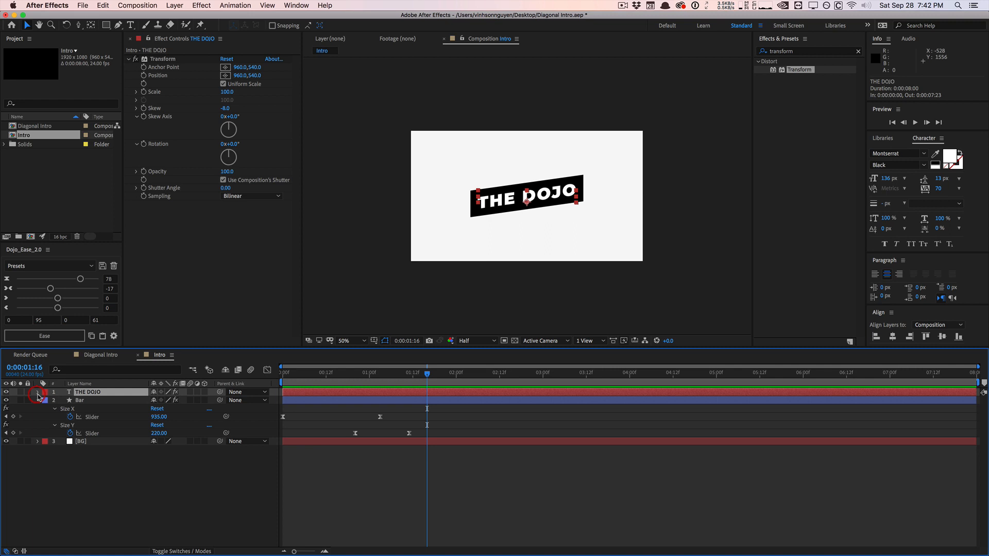
pyautogui.click(37, 392)
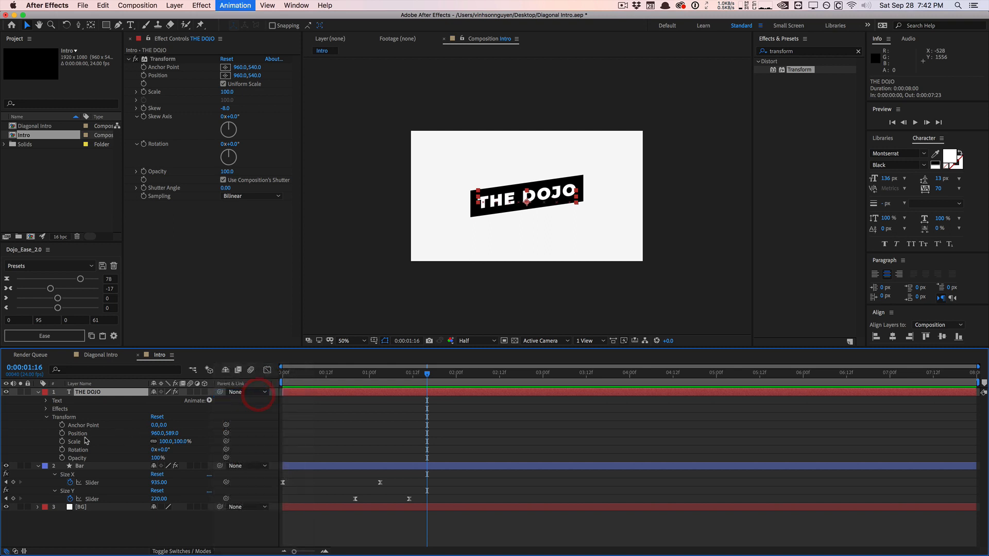
pyautogui.click(46, 401)
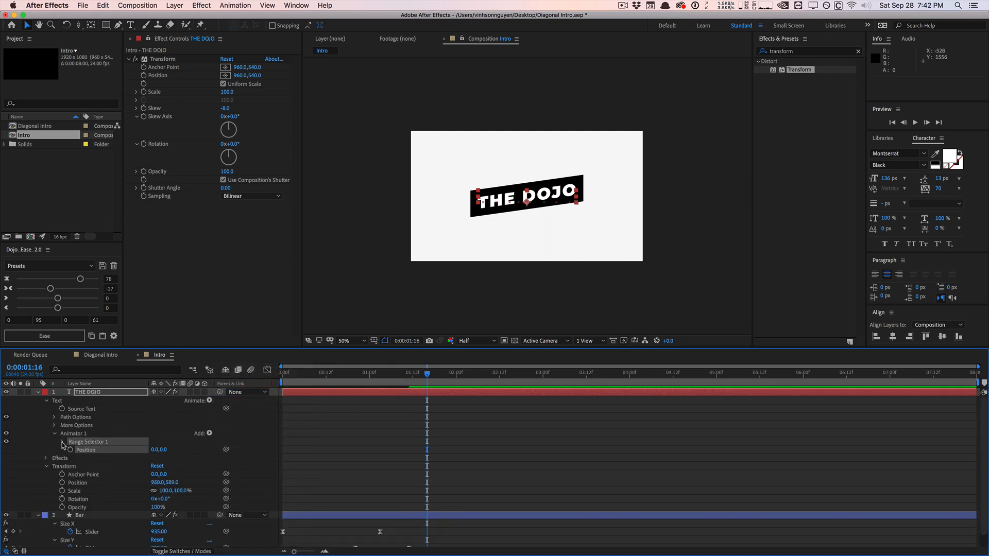
pyautogui.click(63, 442)
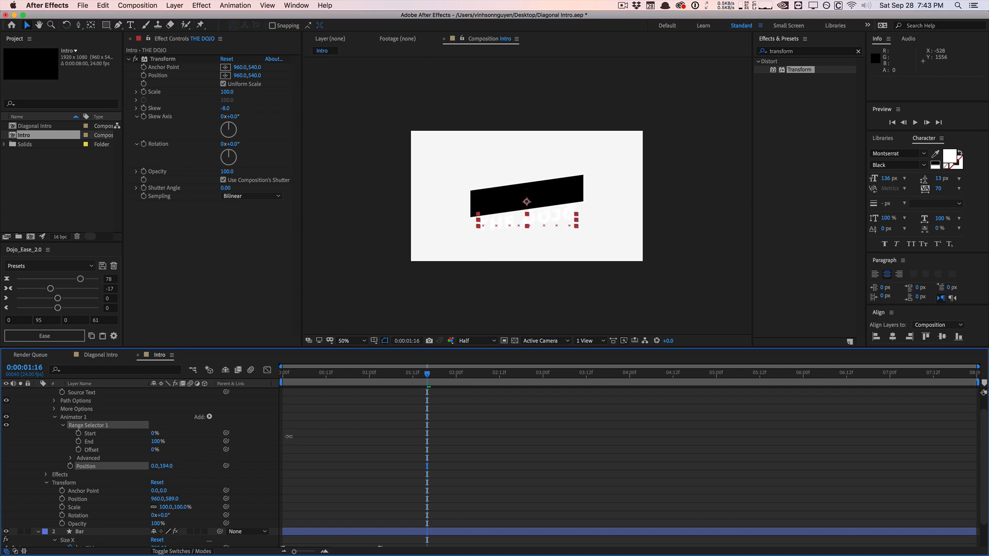
pyautogui.doubleClick(165, 466)
pyautogui.write('200')
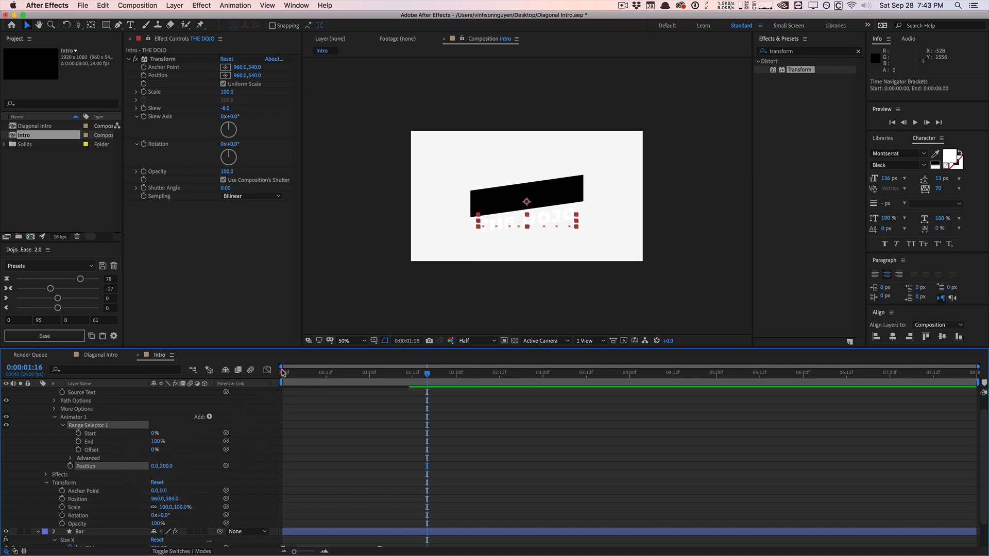
pyautogui.click(413, 364)
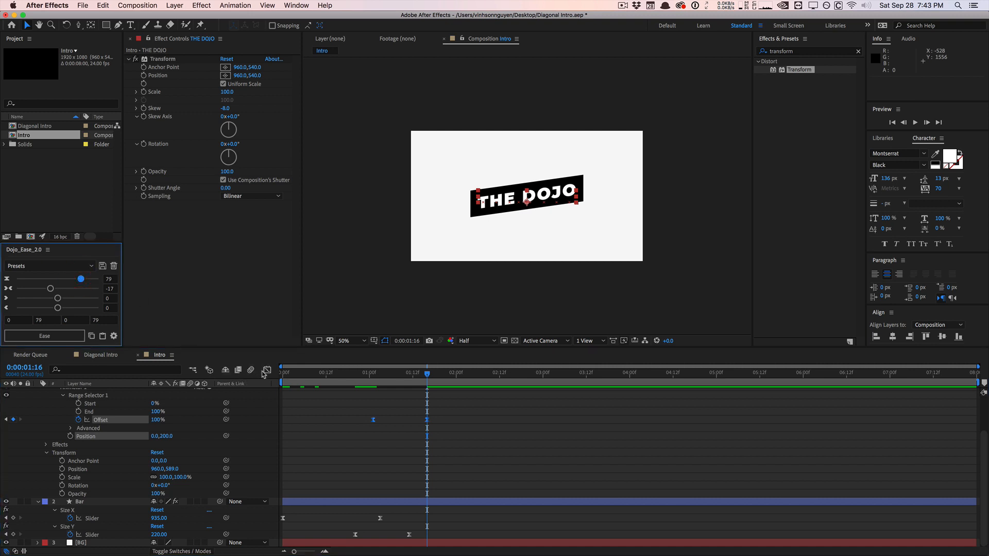
# Keyframe Range Selector Offset from 0% to 100% with the Dojo_Ease preset and scrub the reveal.
pyautogui.click(265, 370)
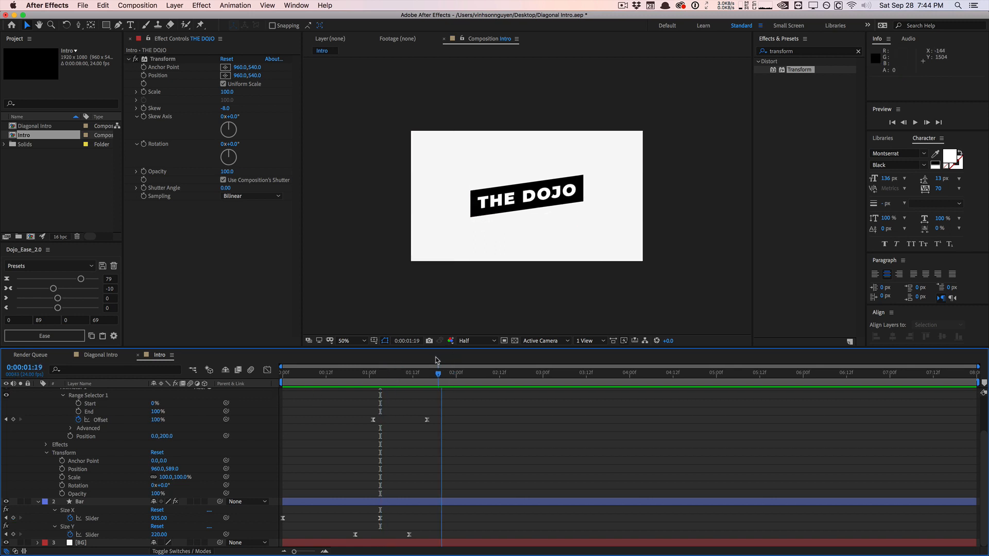
pyautogui.click(80, 501)
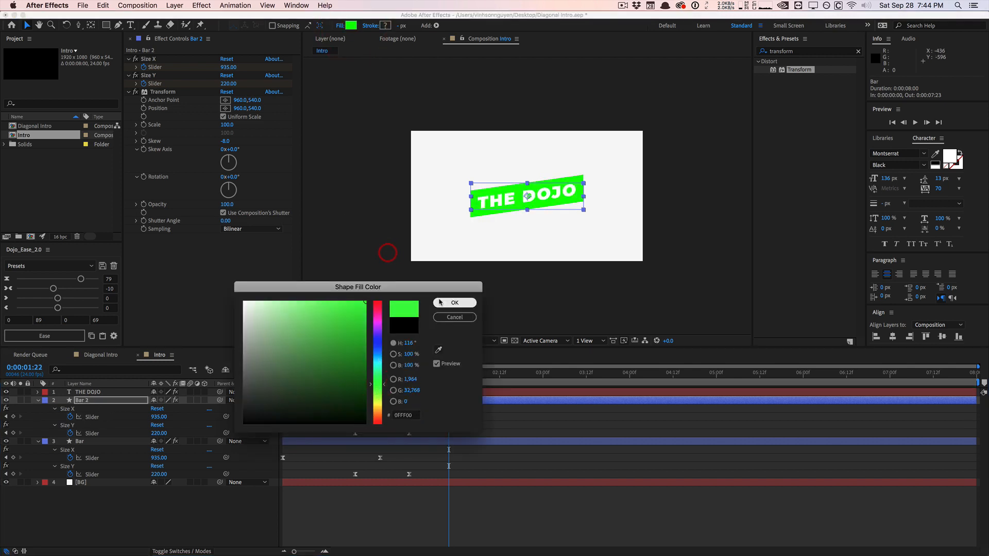
# Duplicate Bar as Bar 2 with a green fill and lower its Size Y keyframe to 125.
pyautogui.click(455, 303)
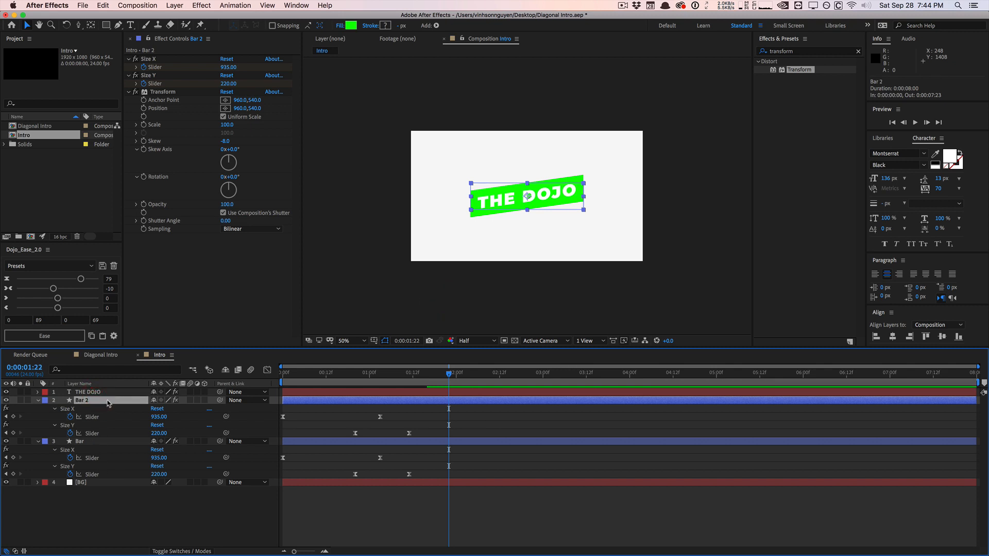
pyautogui.moveTo(221, 358)
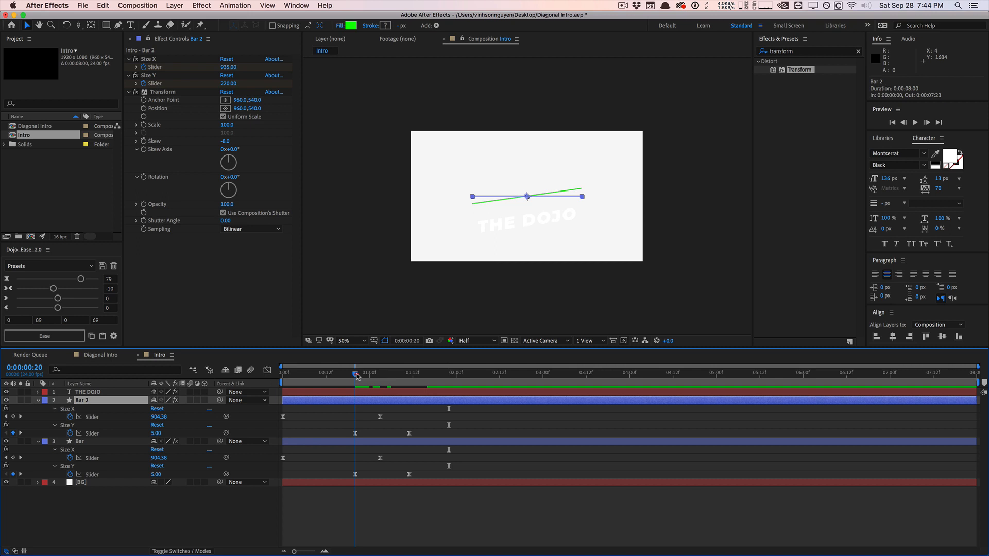
pyautogui.click(406, 373)
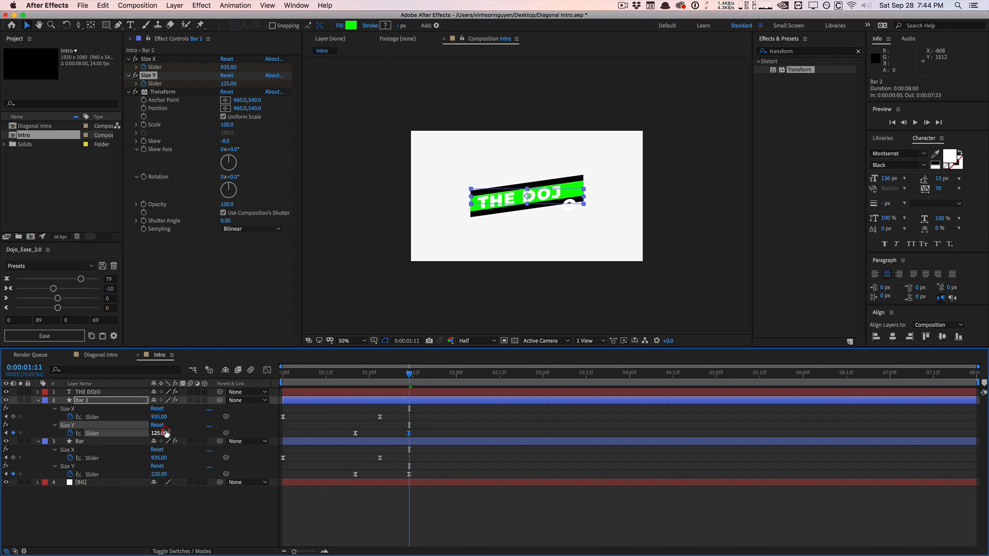
pyautogui.moveTo(544, 226)
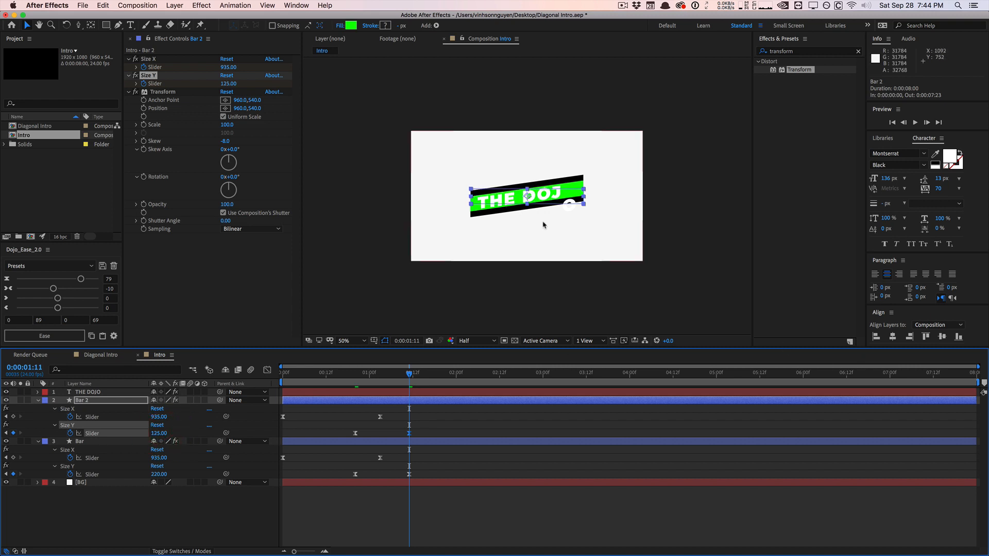
pyautogui.moveTo(334, 214)
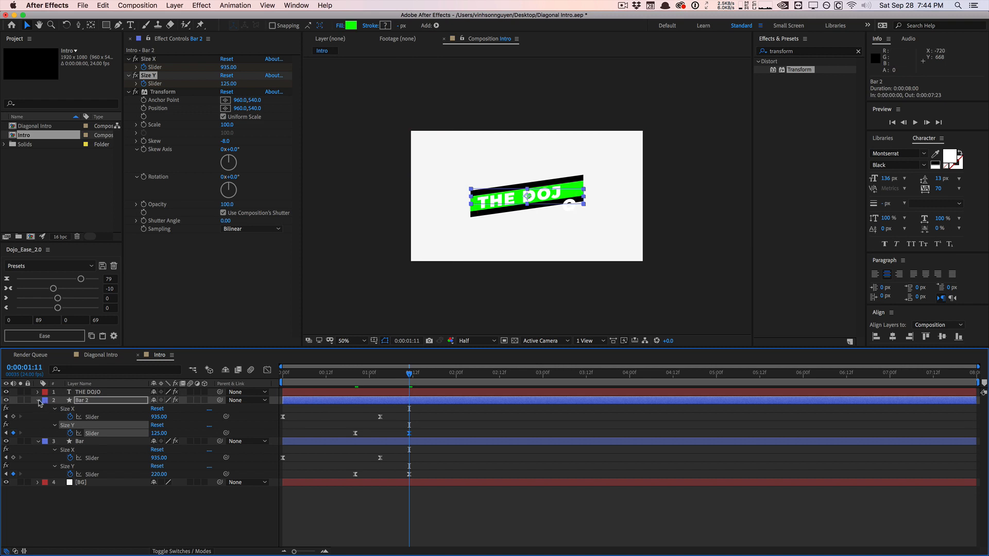
# Rename Bar 2 to Text Matte and apply a Set Matte effect to THE DOJO.
pyautogui.click(91, 392)
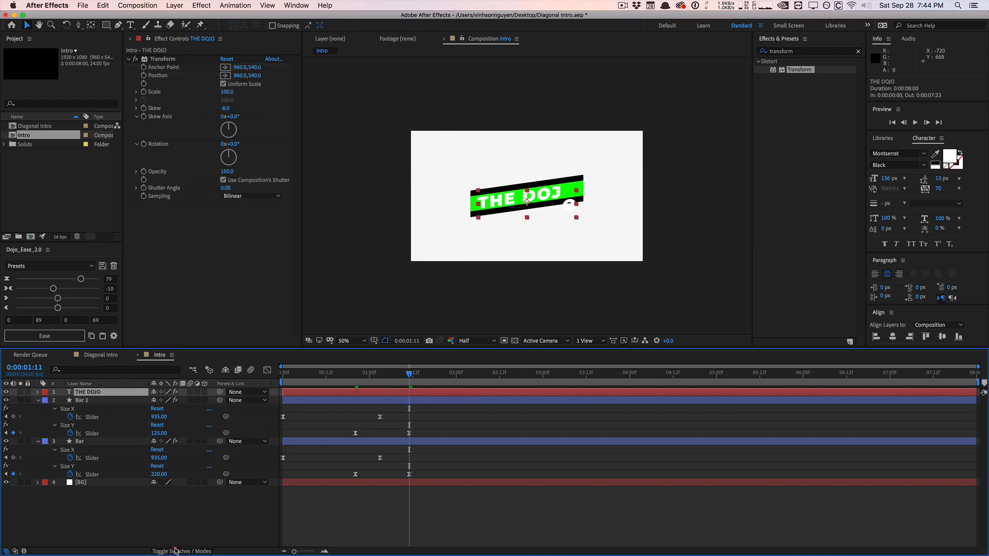
pyautogui.click(82, 399)
pyautogui.write('set matte')
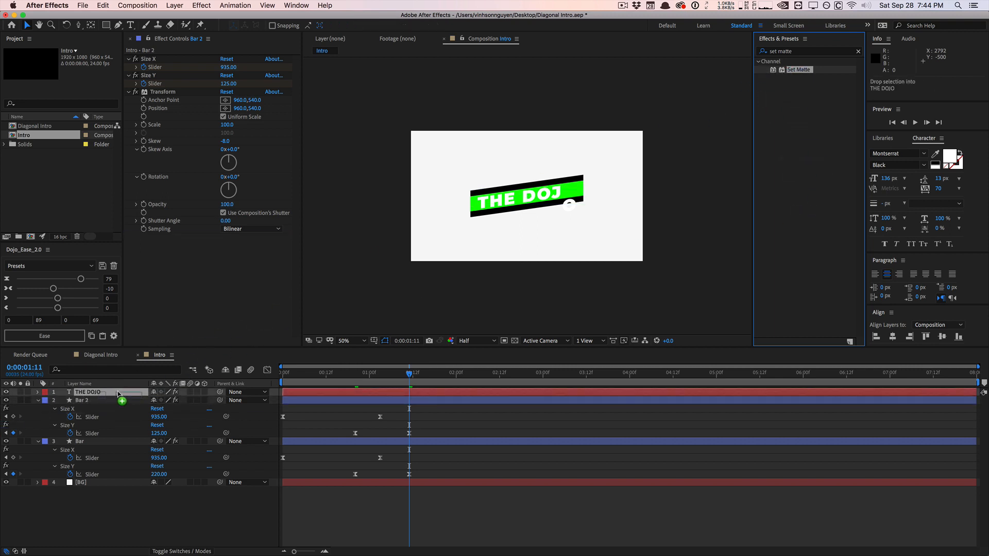
pyautogui.click(83, 400)
pyautogui.write('Text Matte')
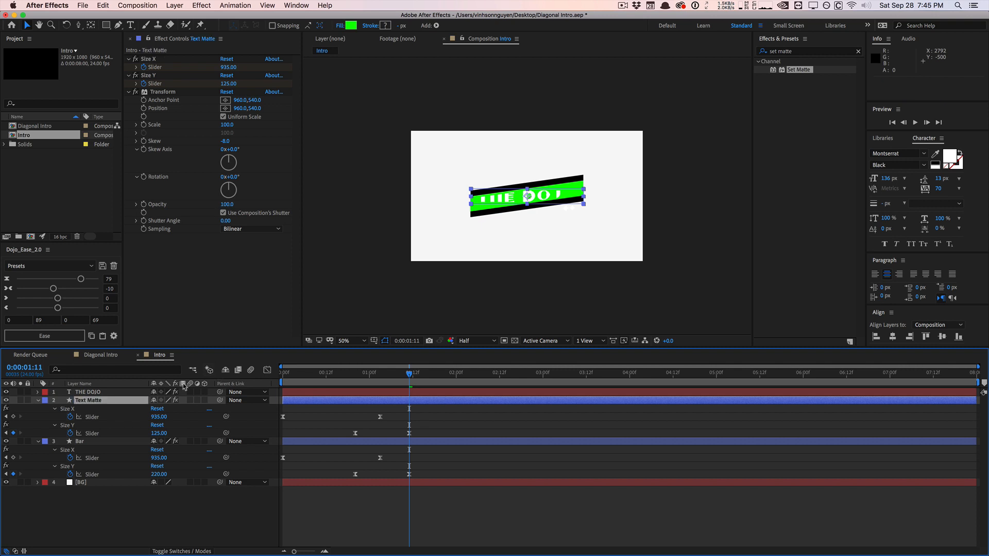
pyautogui.click(88, 391)
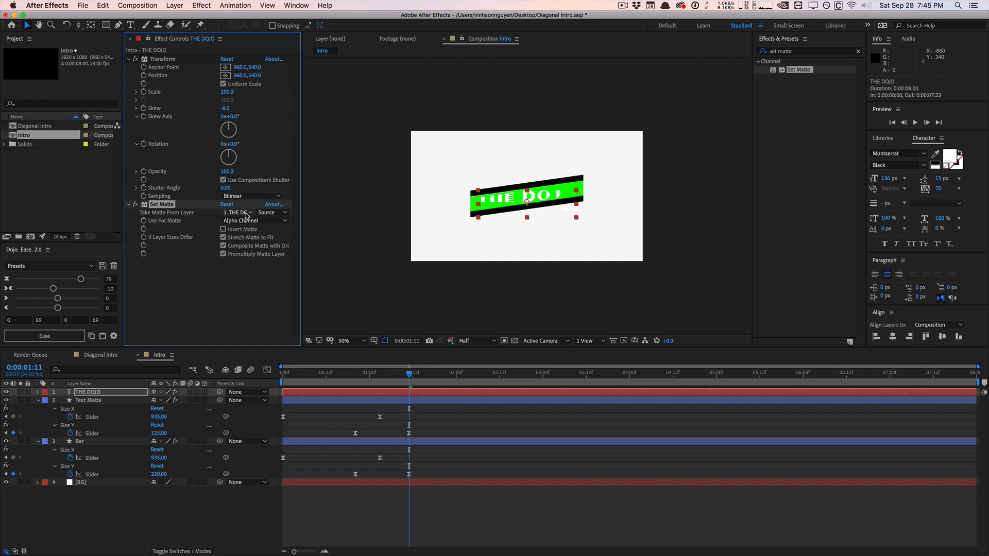
# Take the matte from the Text Matte layer using its effects and masks.
pyautogui.click(237, 212)
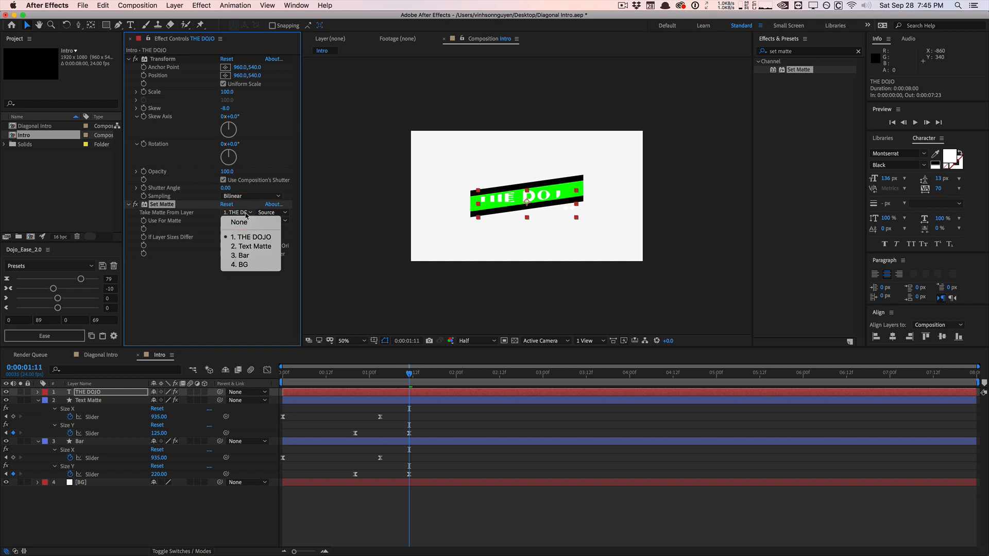
pyautogui.click(251, 246)
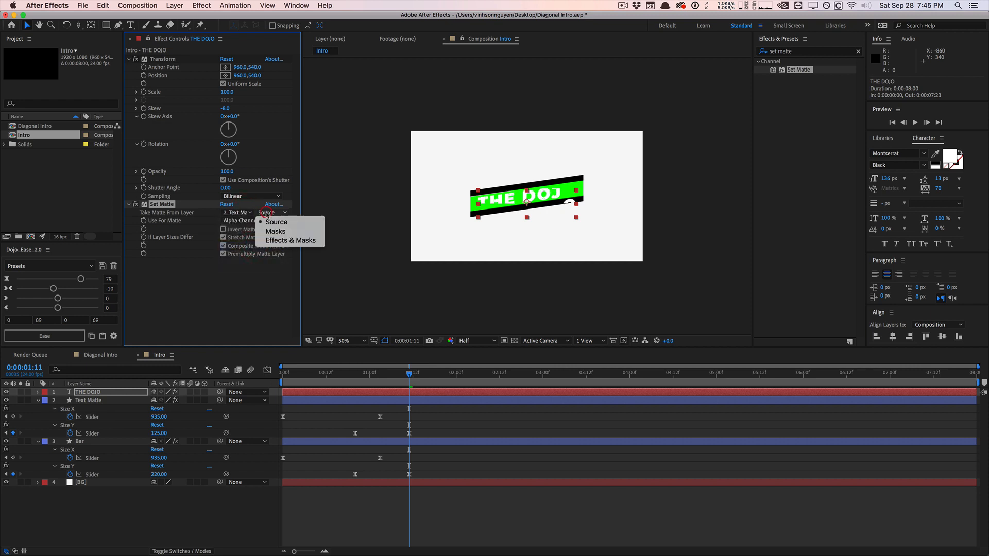
pyautogui.moveTo(291, 240)
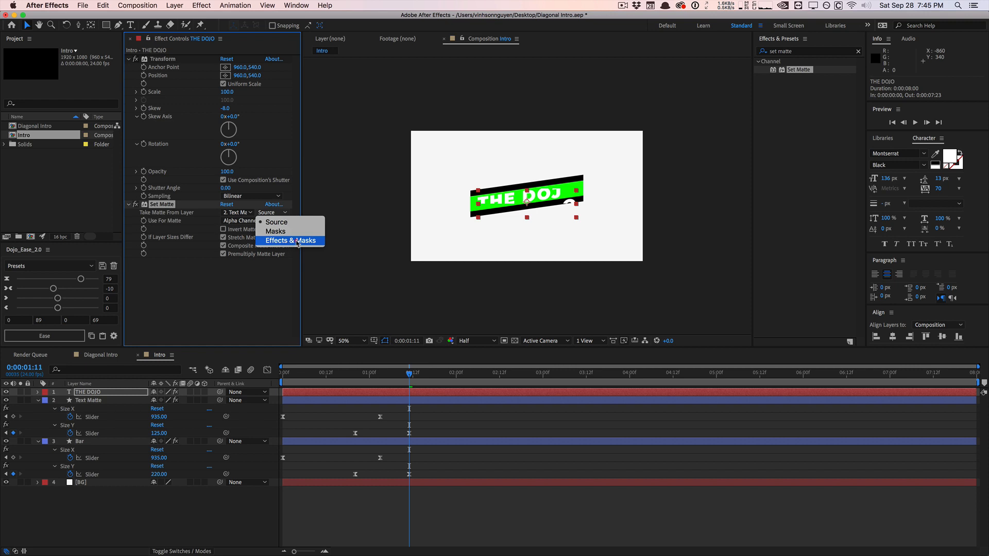
pyautogui.click(290, 240)
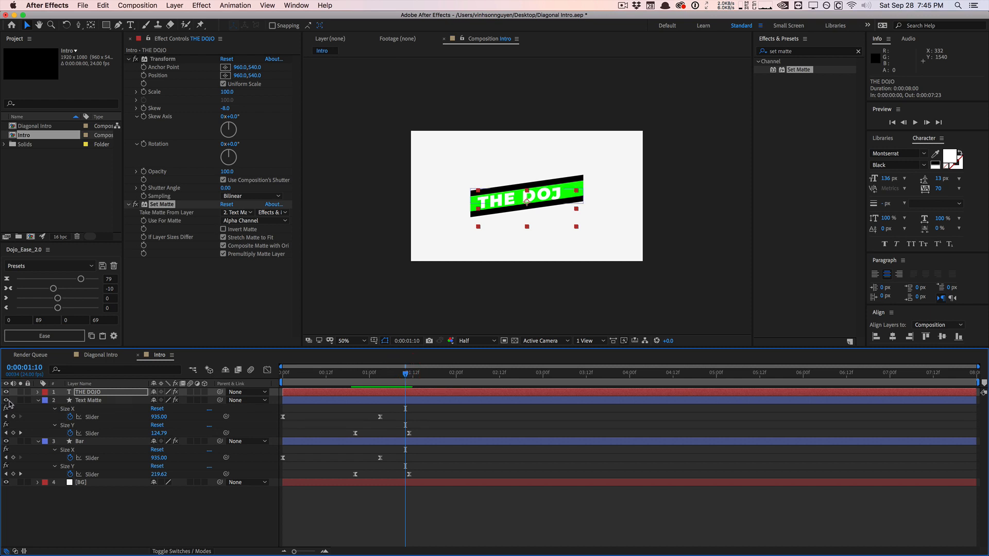
pyautogui.click(395, 373)
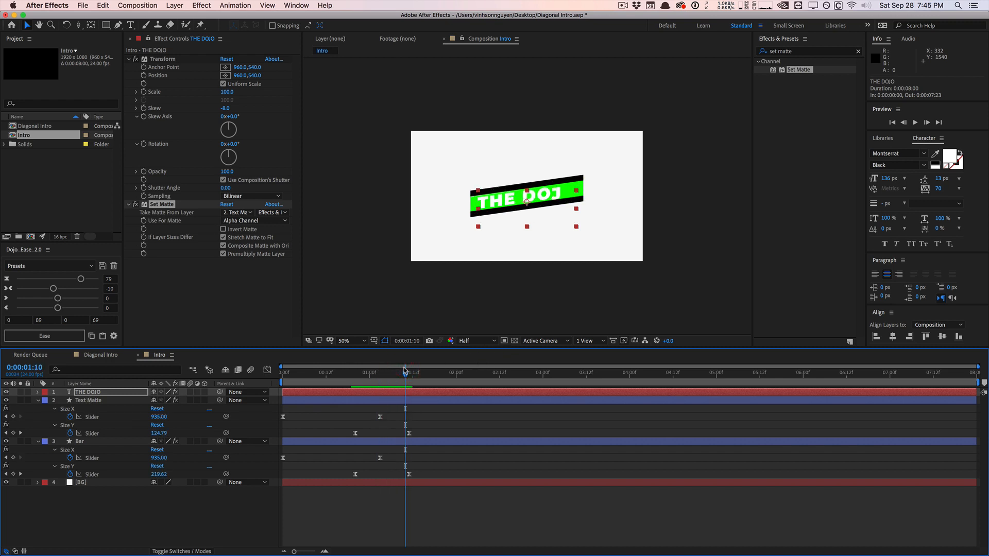
# Hide the Text Matte layer and preview the white text revealing inside the black bar.
pyautogui.click(90, 400)
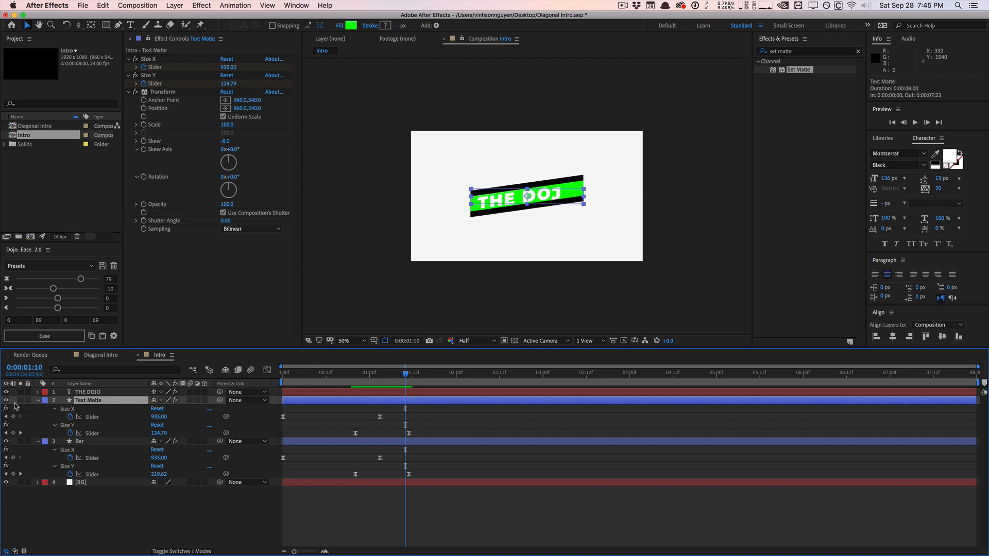
pyautogui.click(6, 401)
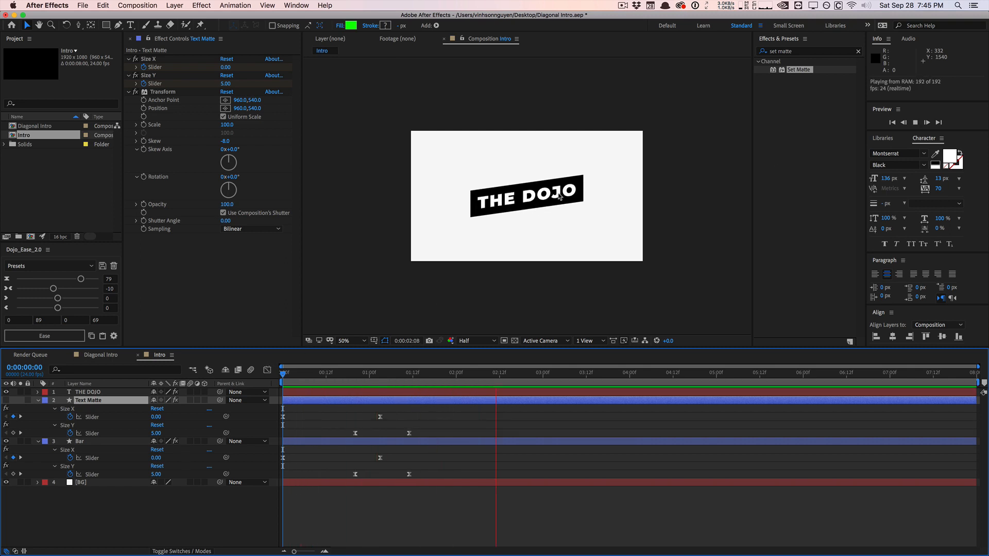
pyautogui.click(670, 372)
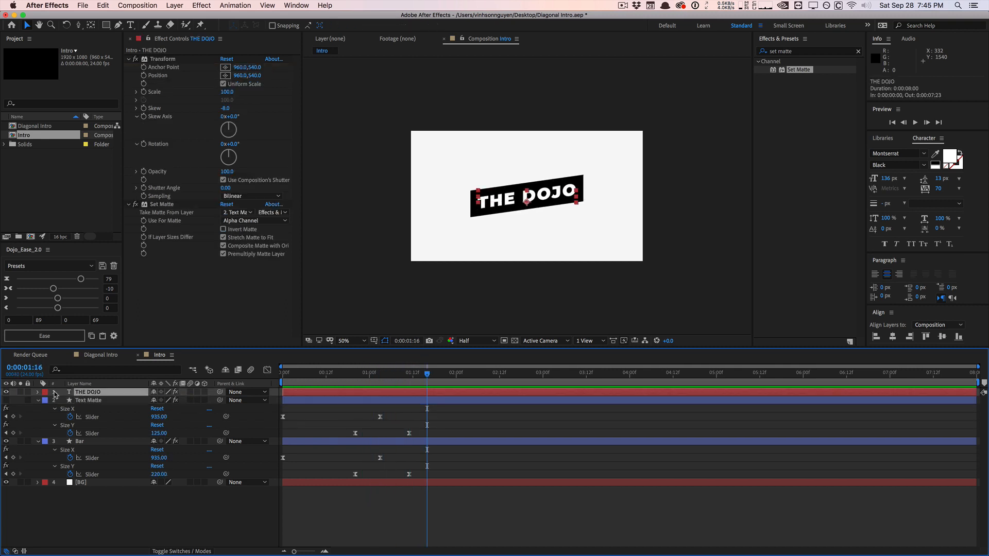
# Set Animator 1's Advanced Based On to Characters for a character-by-character reveal.
pyautogui.click(38, 392)
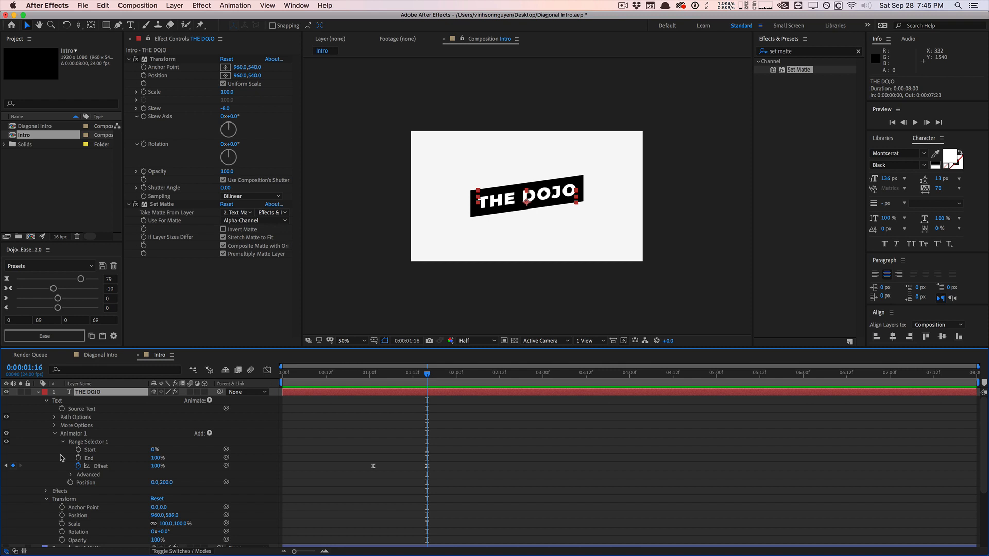
pyautogui.click(70, 470)
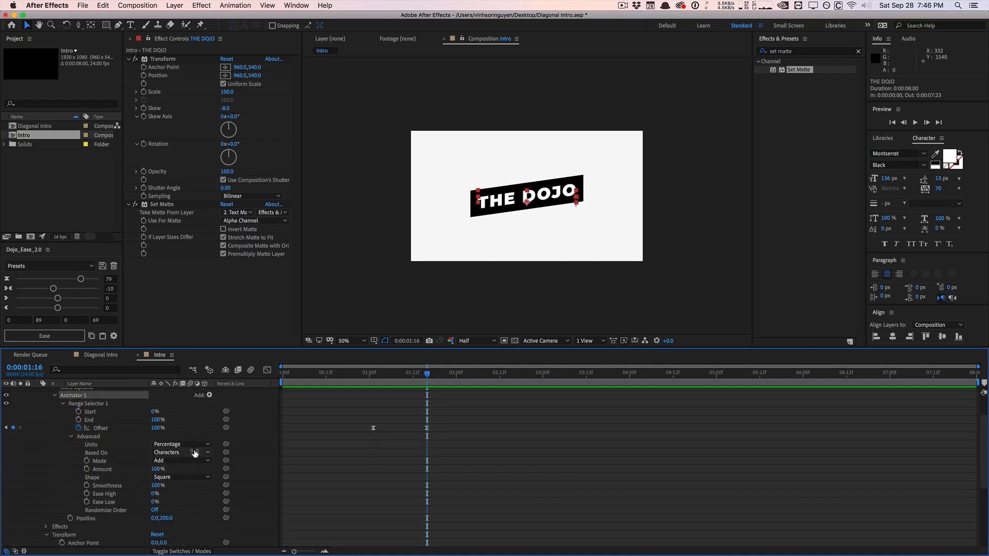
pyautogui.click(179, 452)
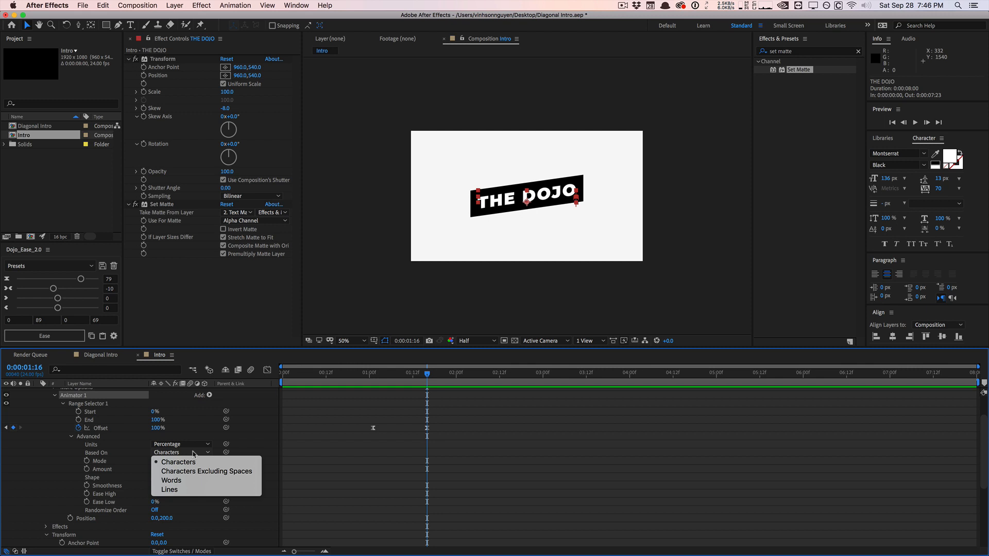
pyautogui.click(178, 461)
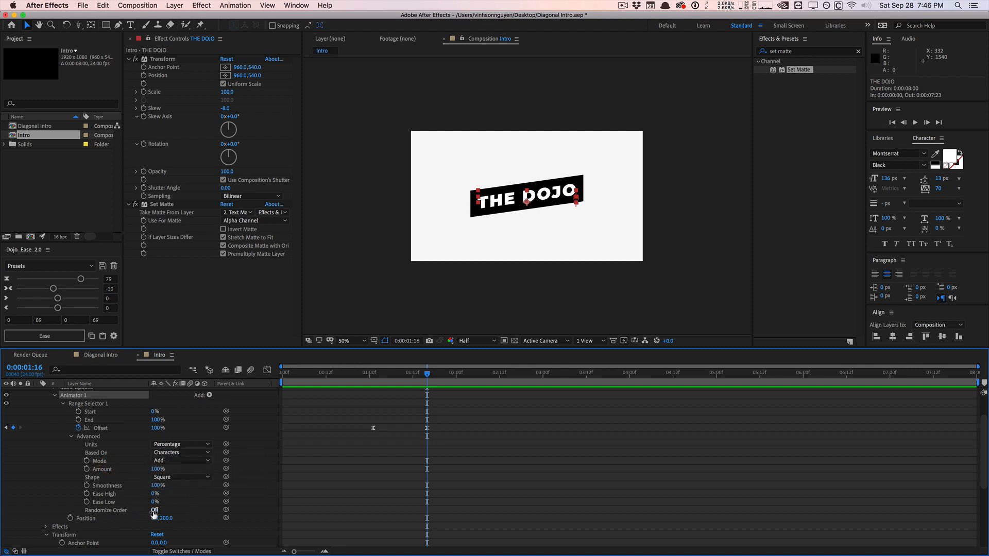
# Move the playhead to the second Offset keyframe and reach the animator's Add Property list.
pyautogui.click(154, 510)
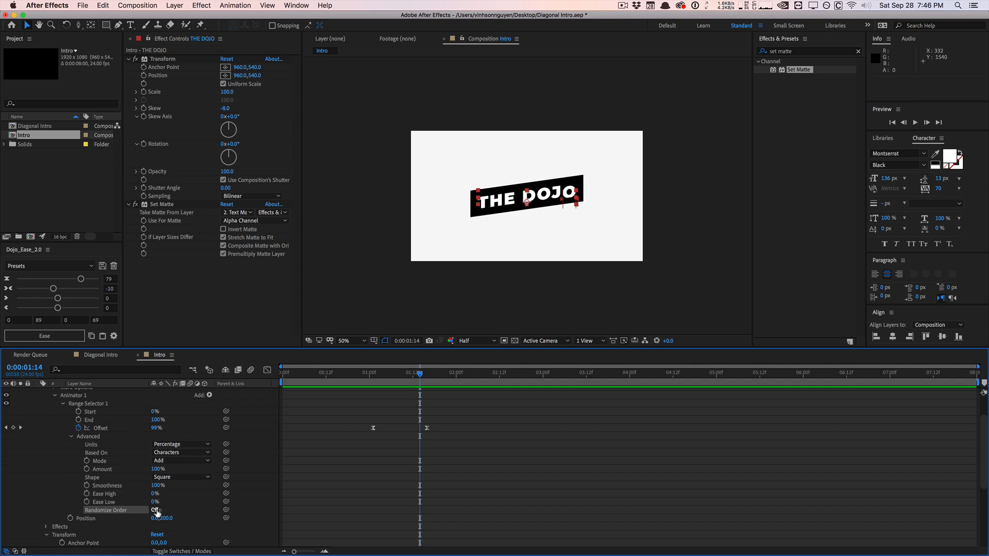
pyautogui.click(154, 510)
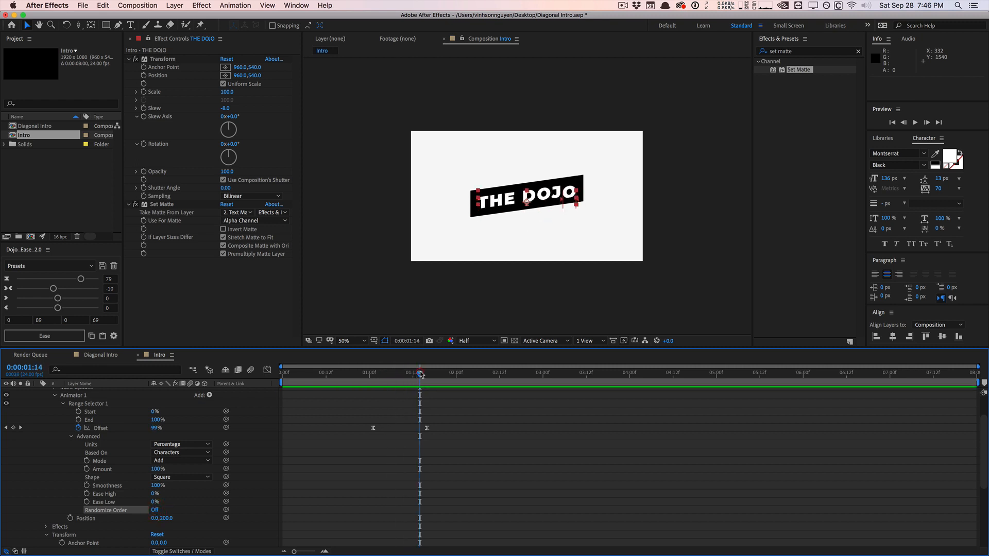
pyautogui.moveTo(189, 383)
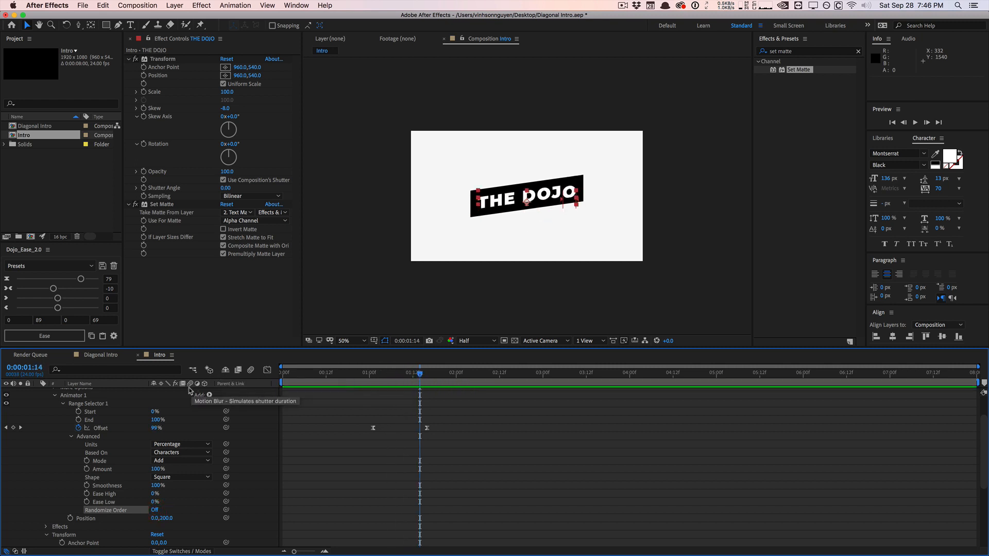
pyautogui.click(209, 396)
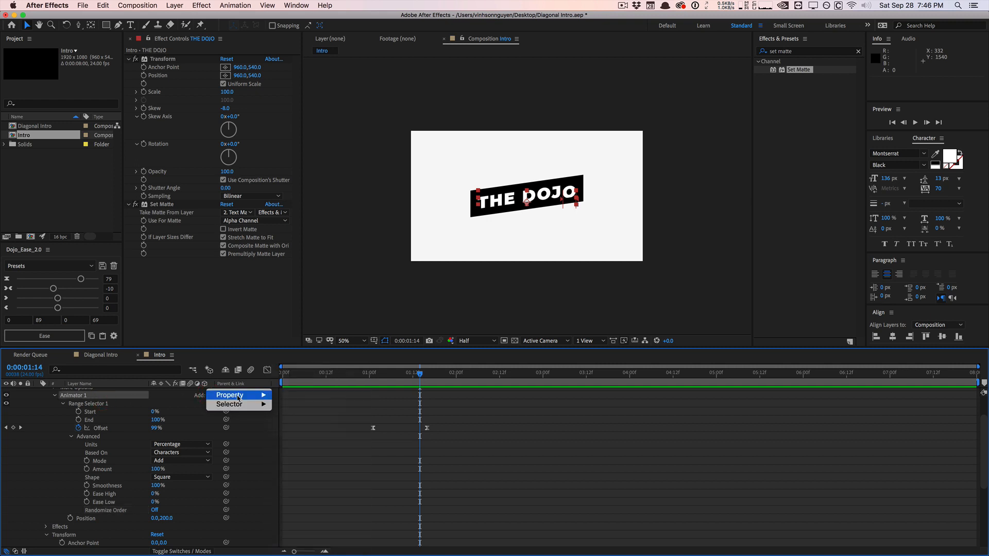
# Add Tracking with its amount adjusted and a 0% Opacity property to THE DOJO's animator.
pyautogui.click(229, 394)
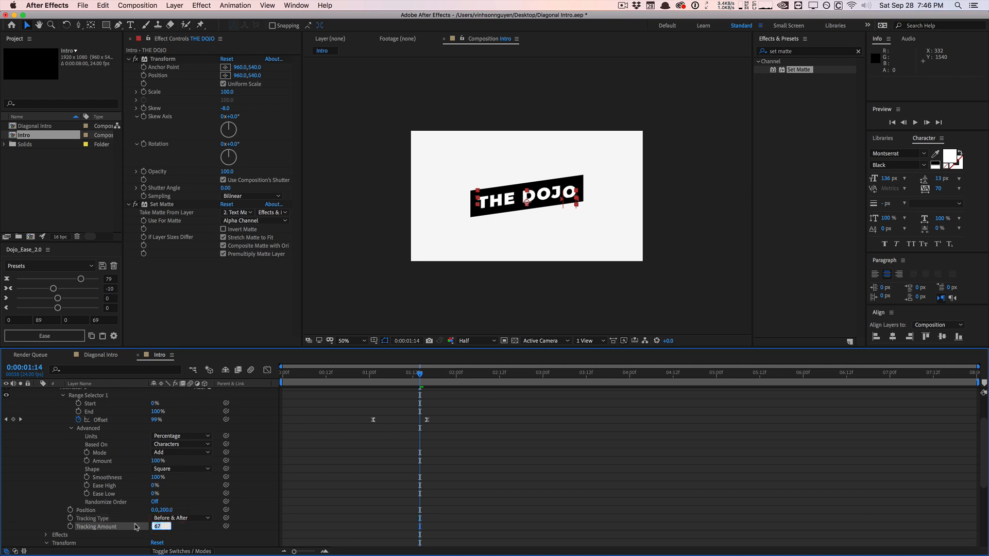
pyautogui.write('20')
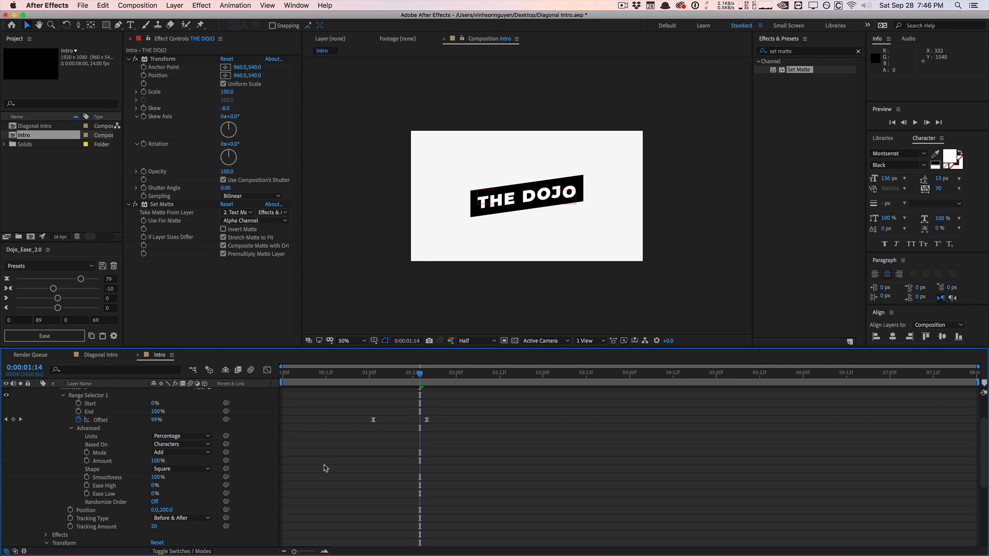
pyautogui.press('space')
pyautogui.write('5')
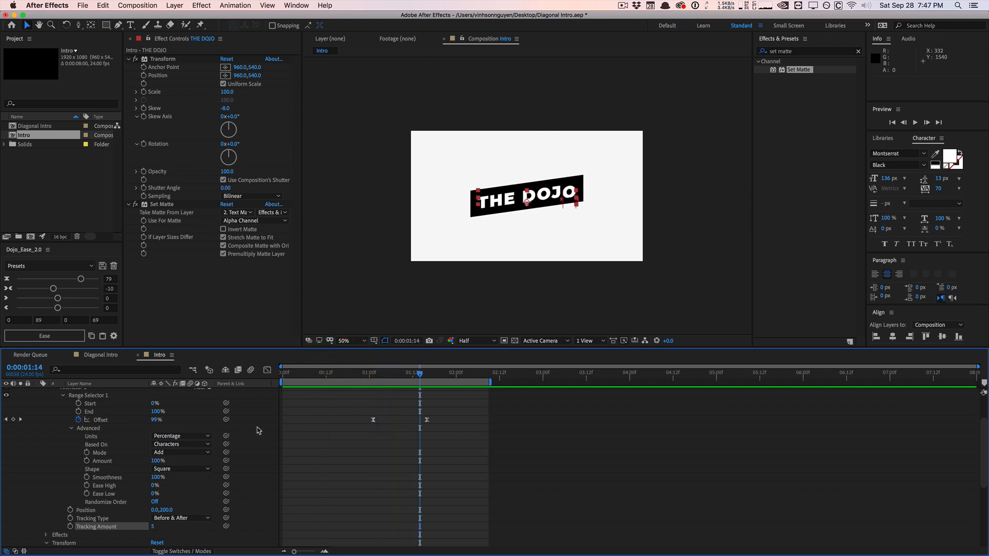
pyautogui.click(201, 395)
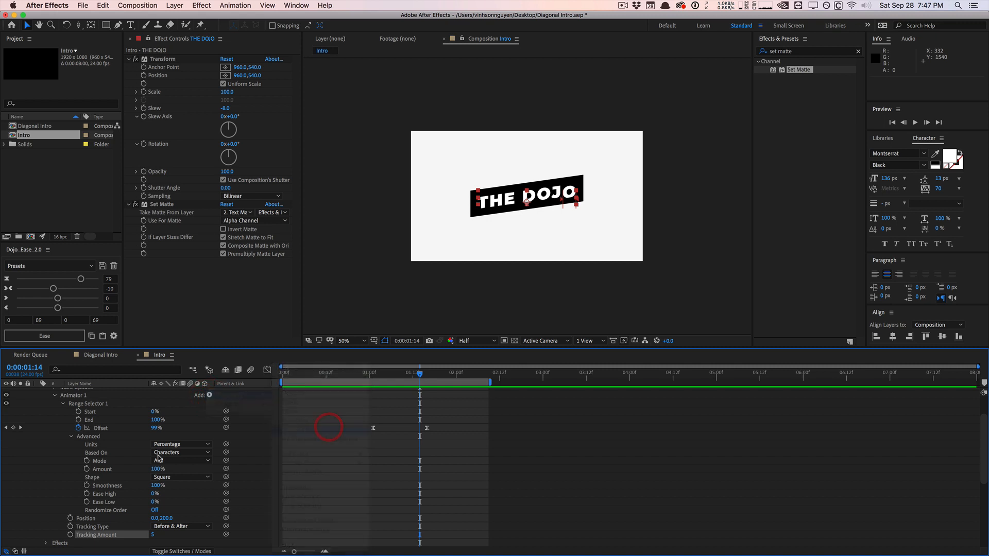
pyautogui.scroll(-3)
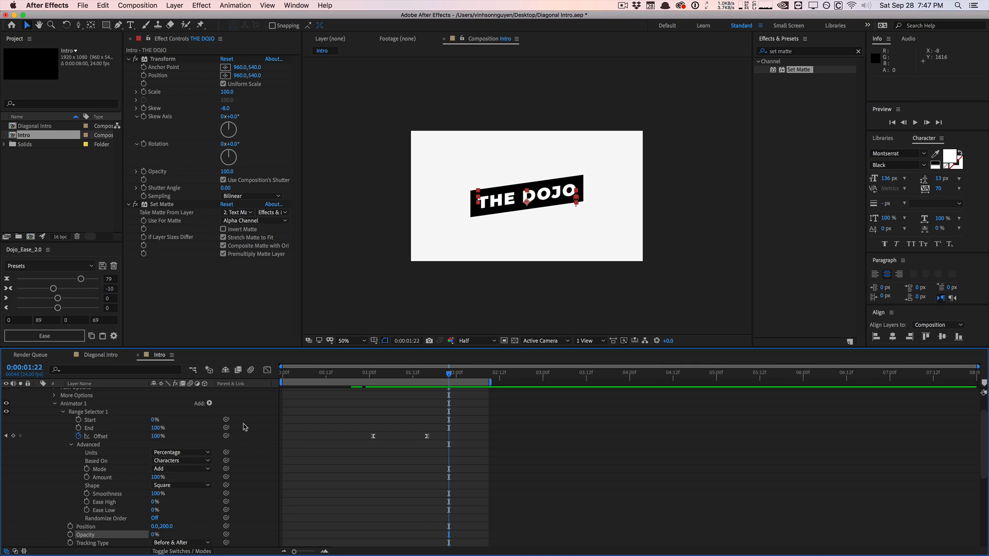
pyautogui.click(199, 404)
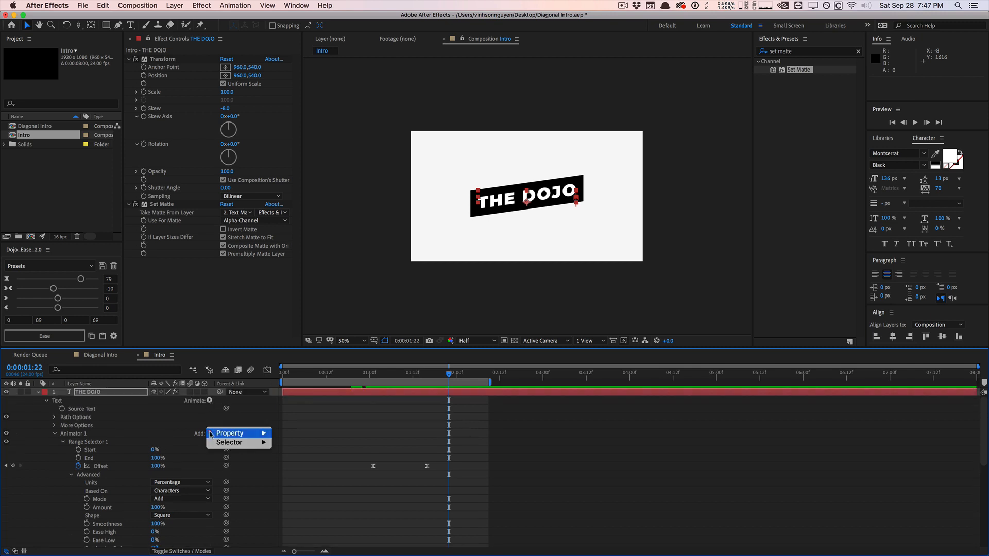
# Collapse THE DOJO's animator and layer properties and play back the intro from the start.
pyautogui.click(230, 433)
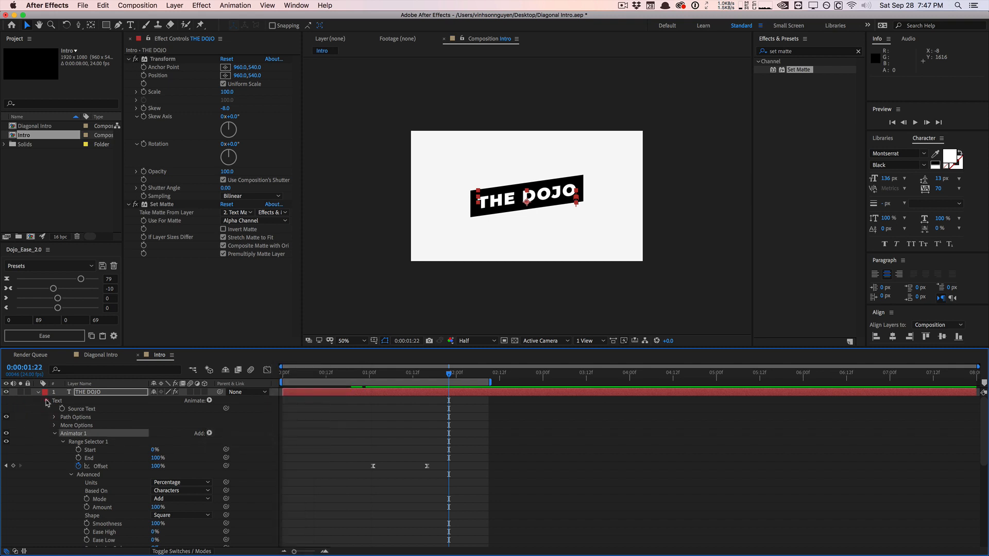
pyautogui.click(46, 403)
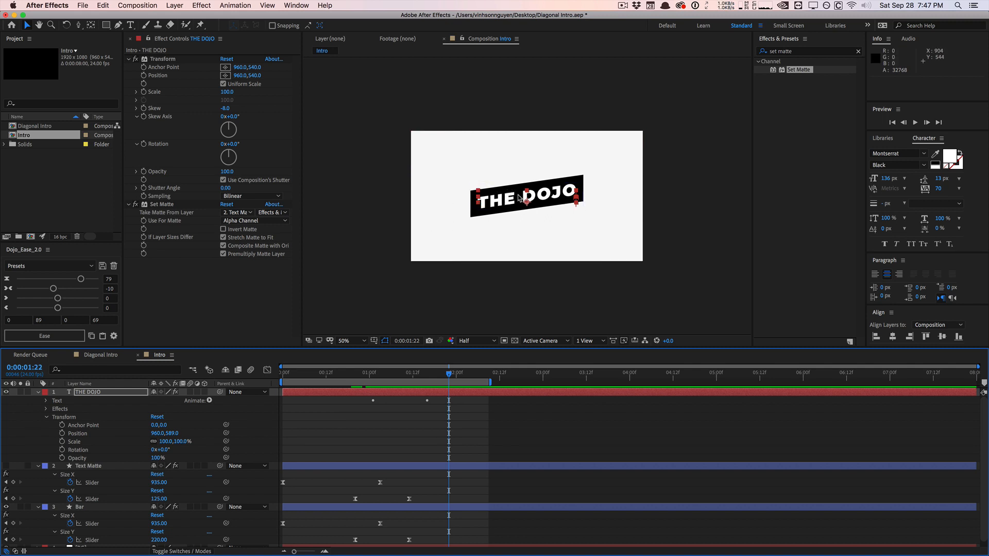
pyautogui.moveTo(580, 190)
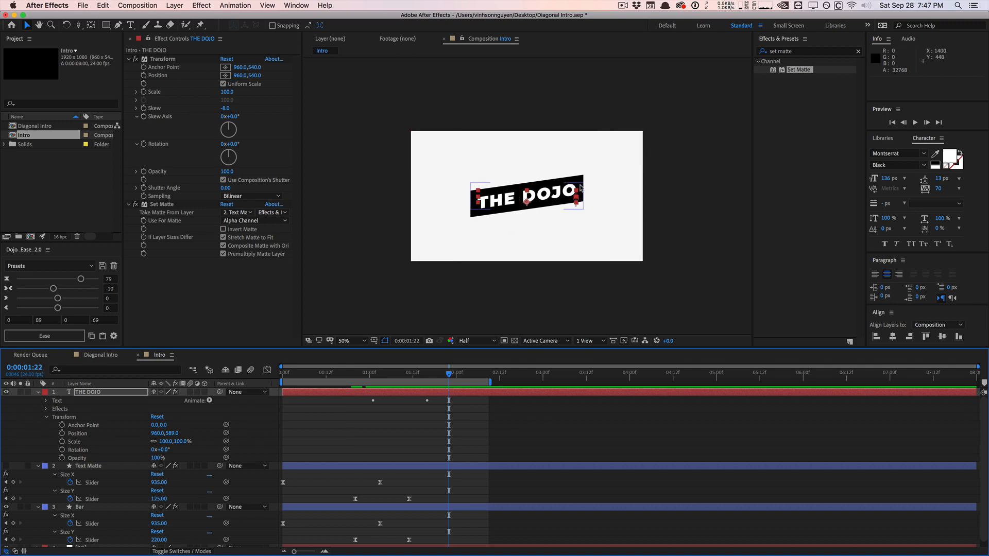
pyautogui.moveTo(548, 180)
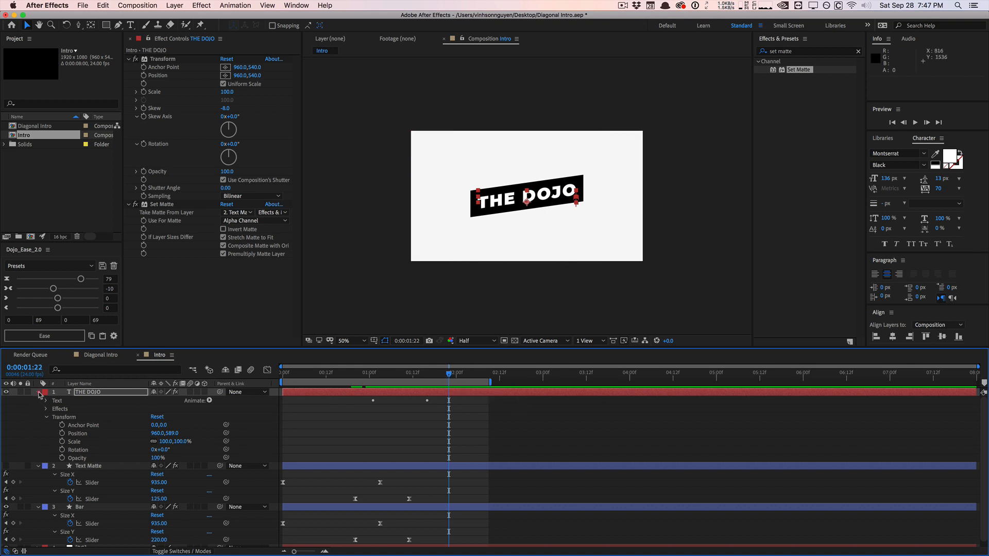
pyautogui.click(37, 392)
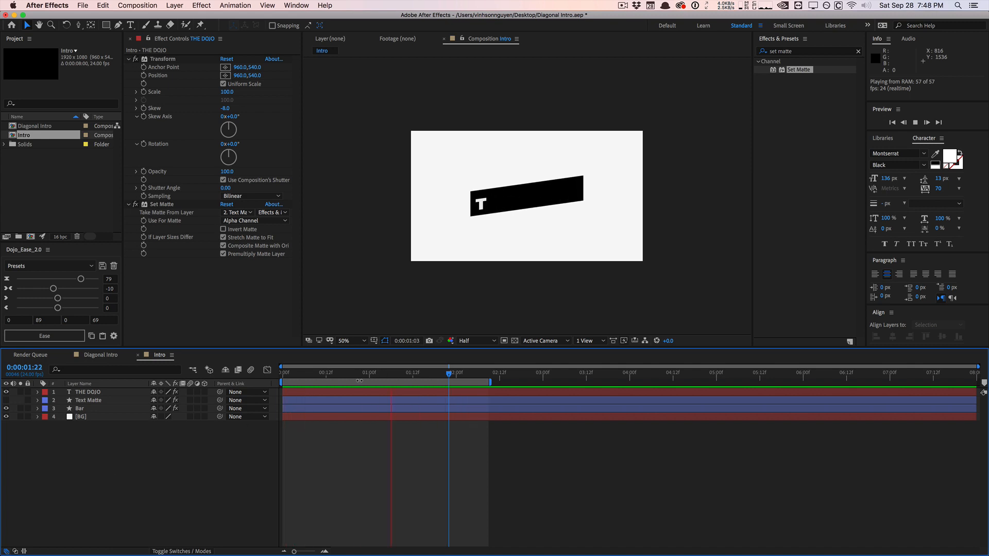
pyautogui.click(361, 373)
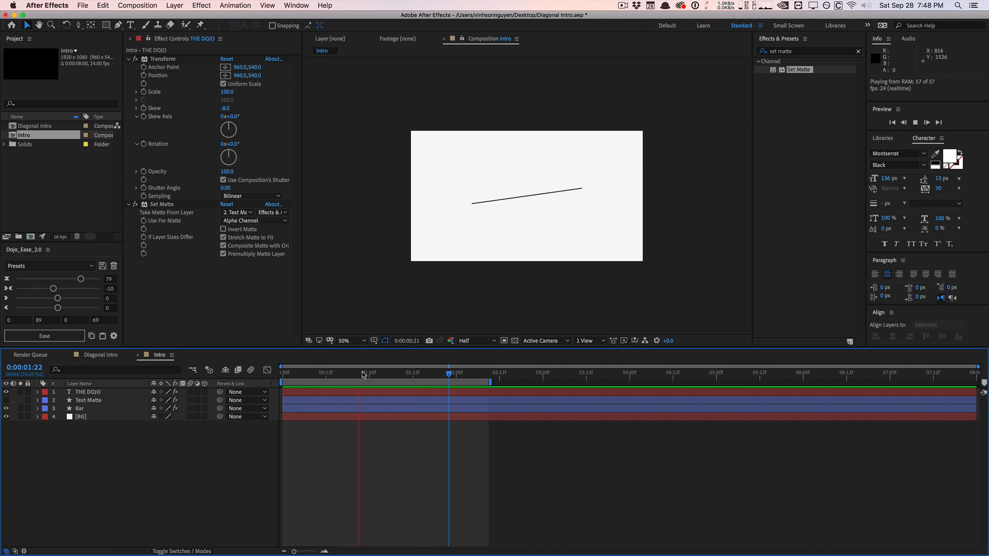
pyautogui.click(366, 372)
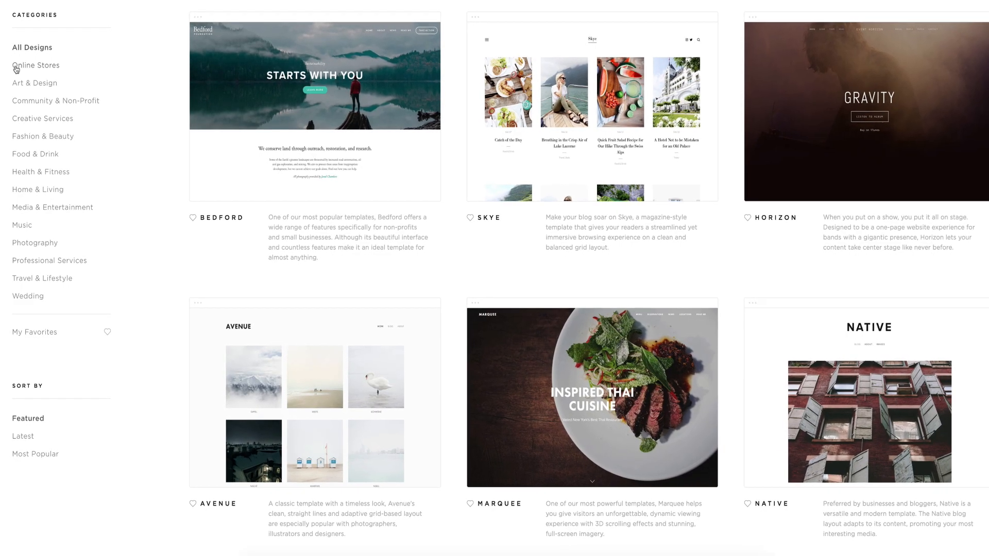
# Select the Online Stores template category in the Squarespace sidebar.
pyautogui.click(36, 65)
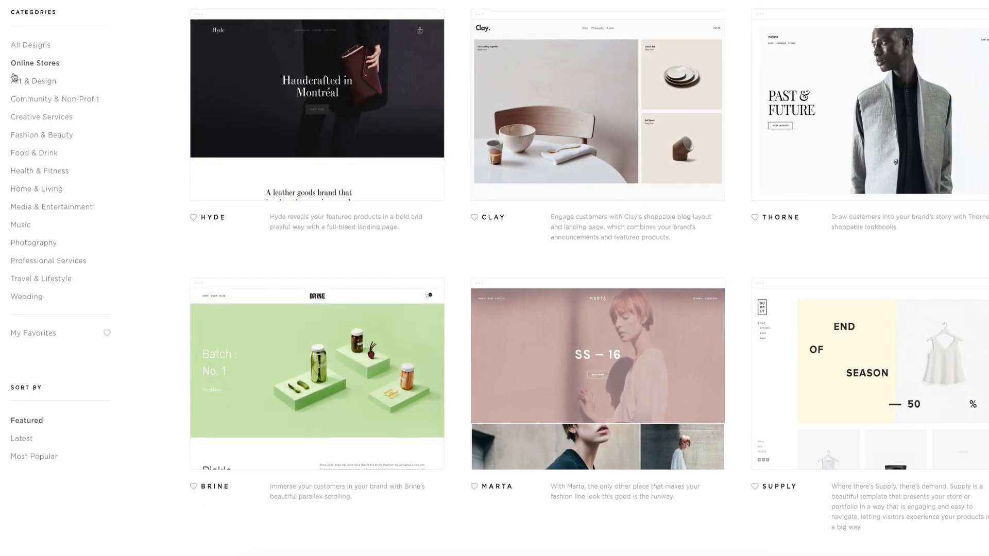
pyautogui.click(33, 80)
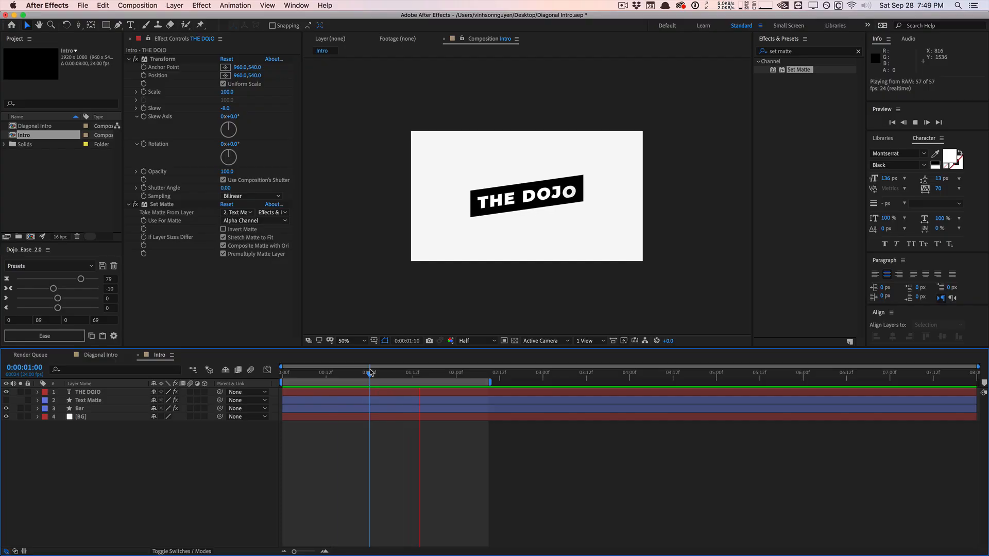
# At 2:03 create a new camera named 'Camera' using the 35mm preset.
pyautogui.click(446, 372)
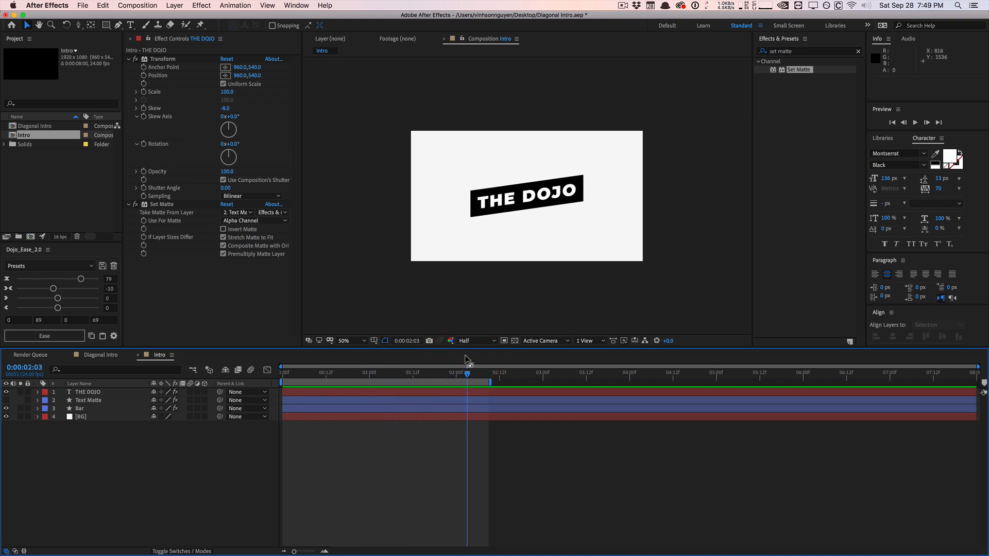
pyautogui.click(175, 5)
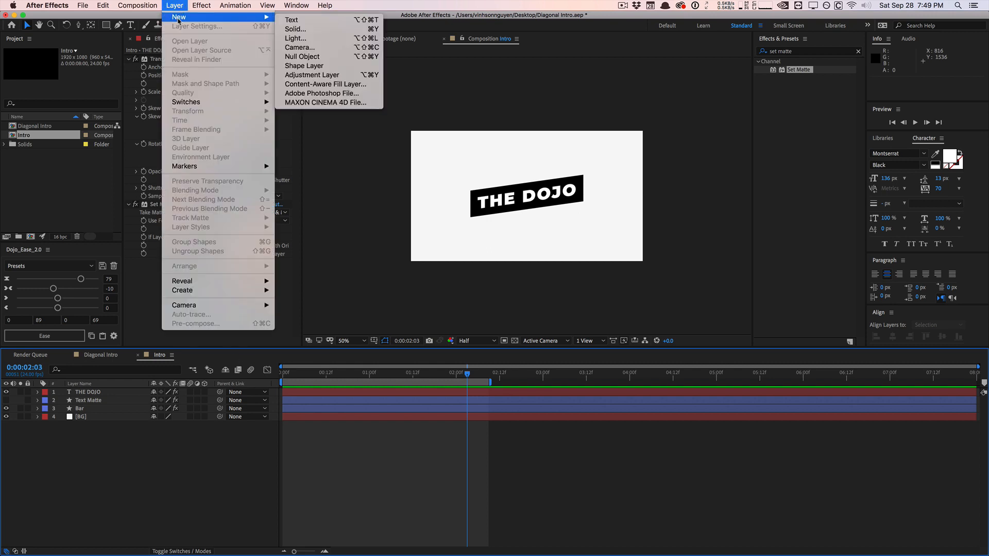
pyautogui.click(299, 48)
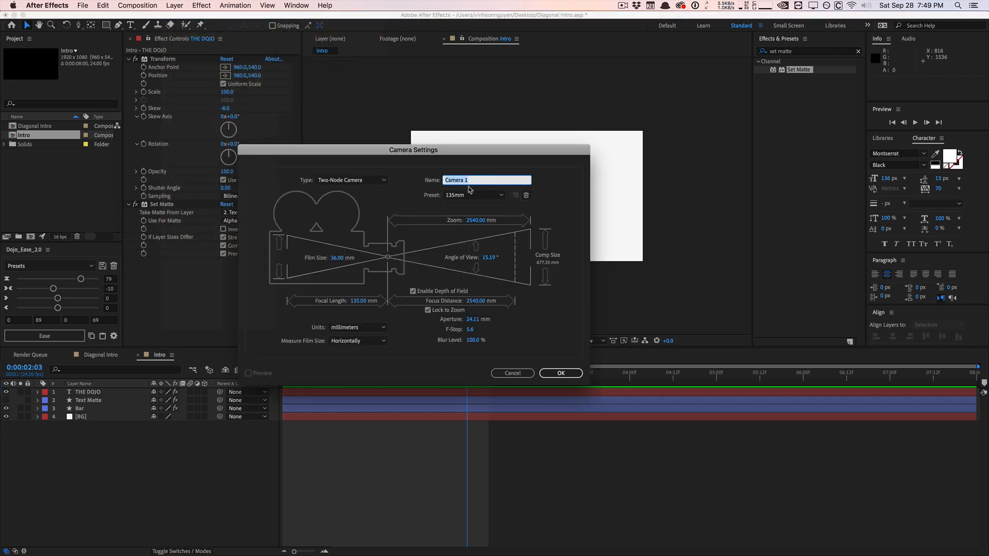
pyautogui.press('Backspace')
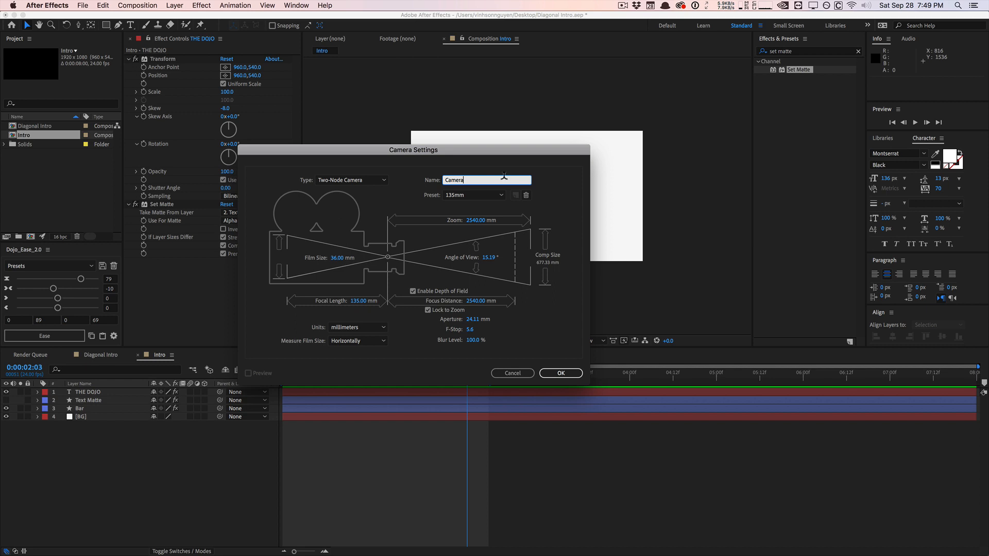
pyautogui.click(472, 195)
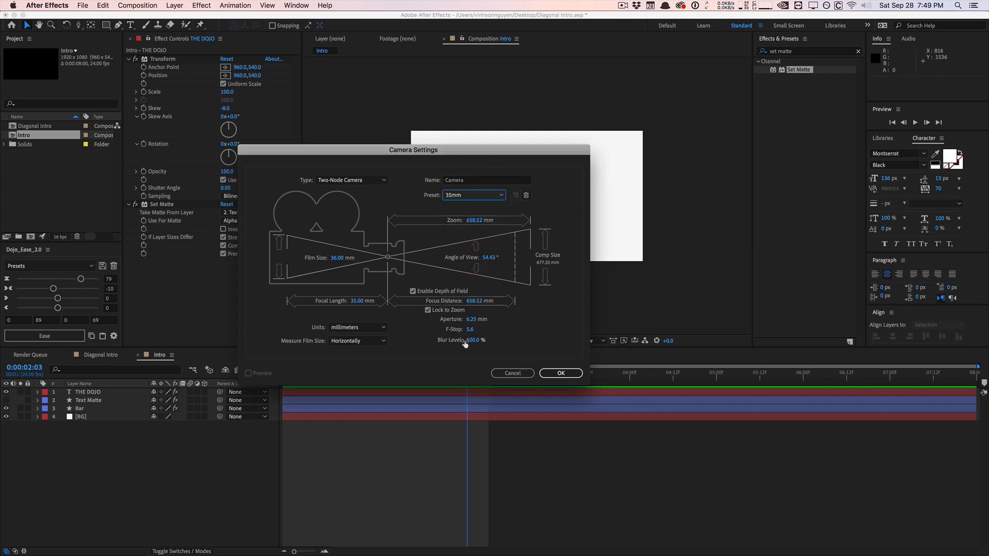
pyautogui.click(559, 373)
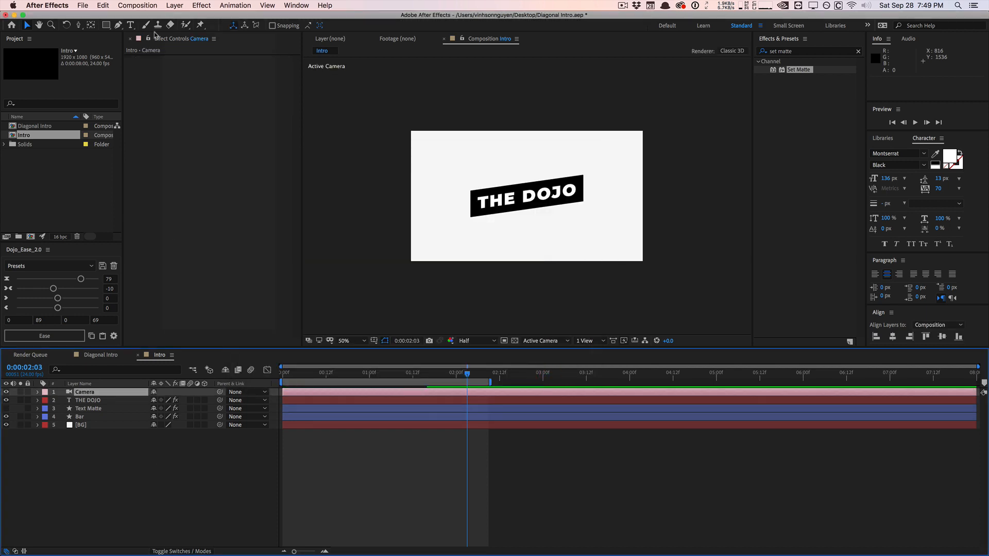
# Create a new null object layer named 'Dolly' above the Camera layer.
pyautogui.click(175, 5)
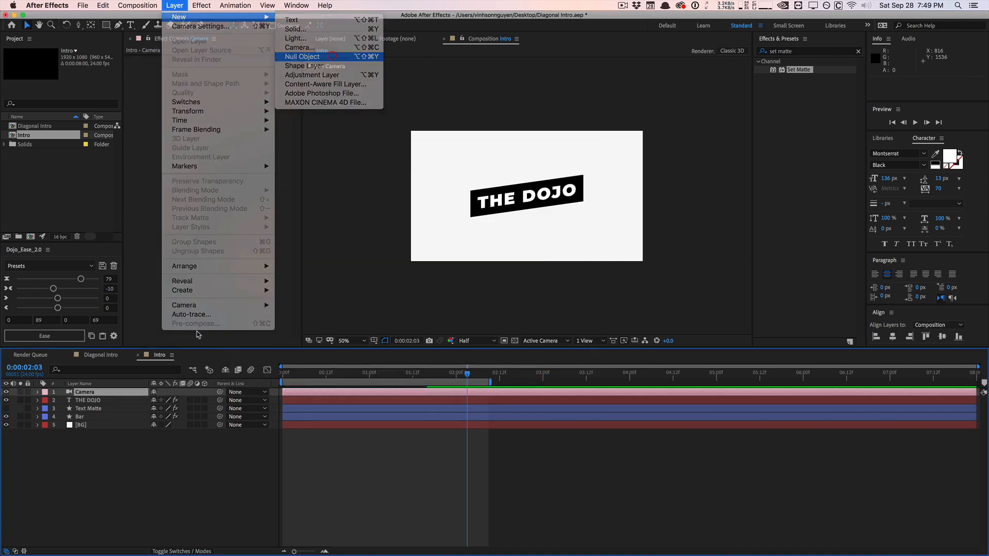
pyautogui.click(302, 57)
pyautogui.write('Dolly')
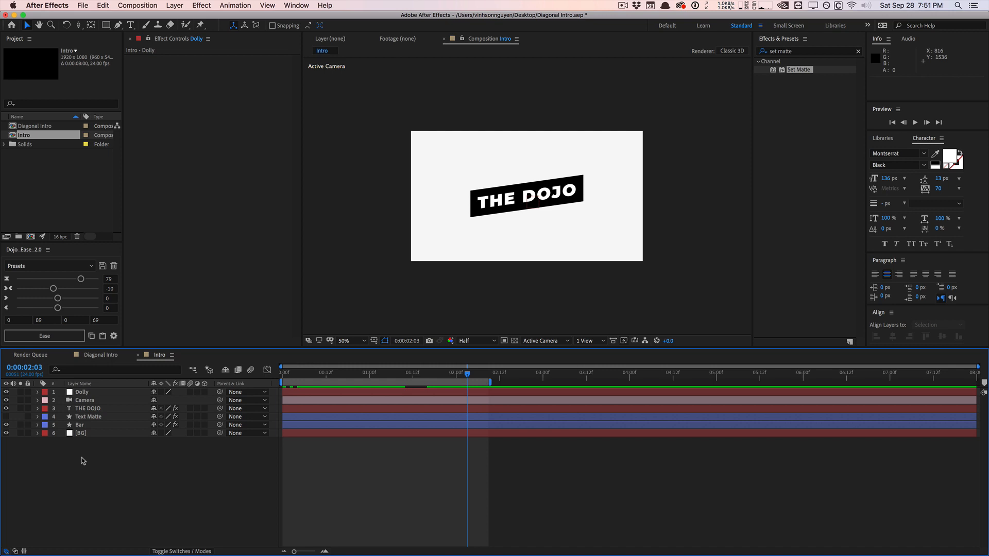
pyautogui.click(84, 399)
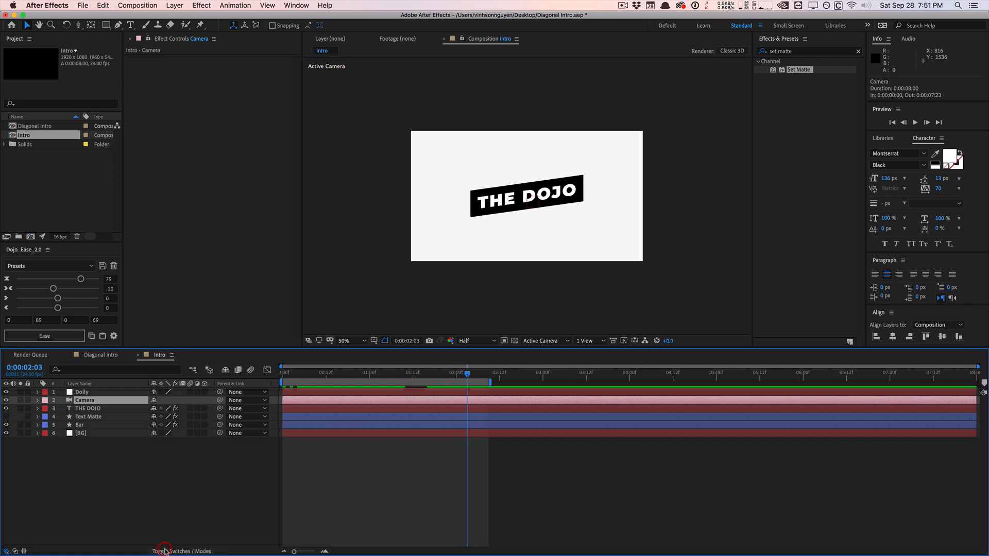
# Toggle the timeline columns to Switches and select the Dolly null.
pyautogui.click(165, 551)
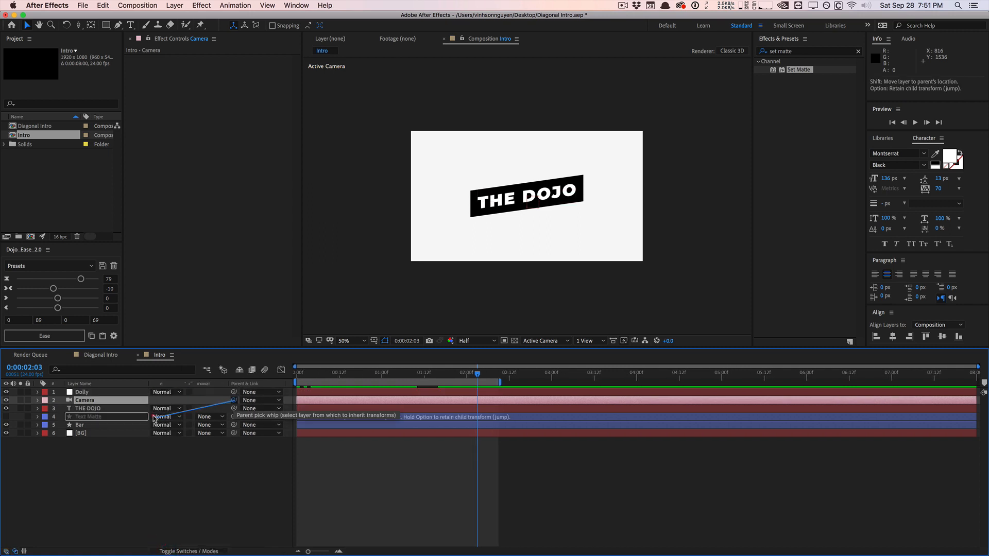
pyautogui.moveTo(113, 395)
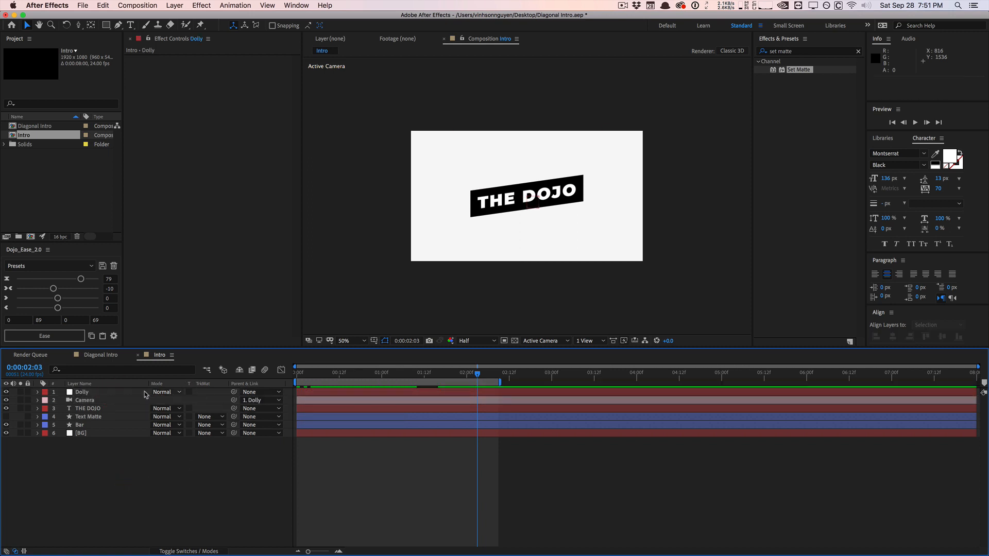
pyautogui.click(80, 391)
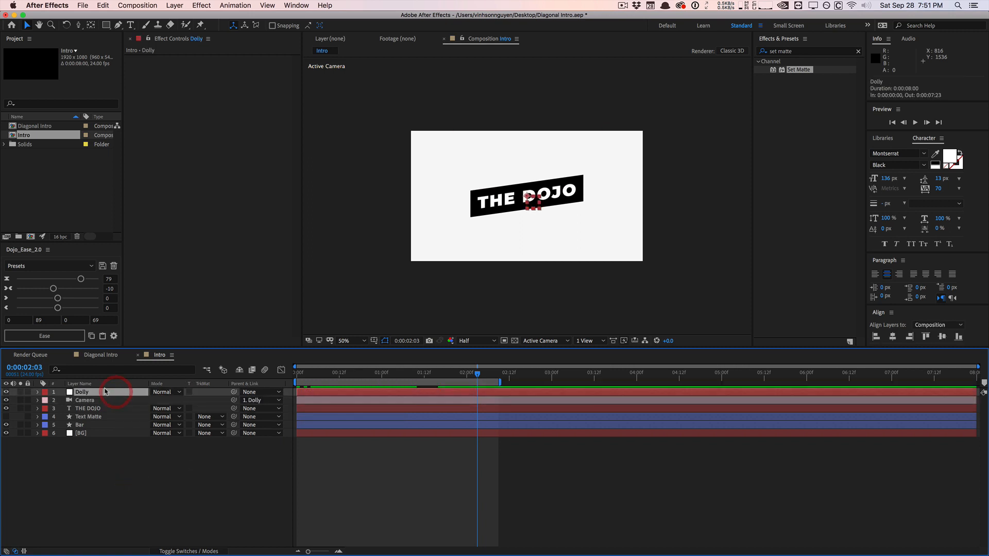
pyautogui.moveTo(154, 401)
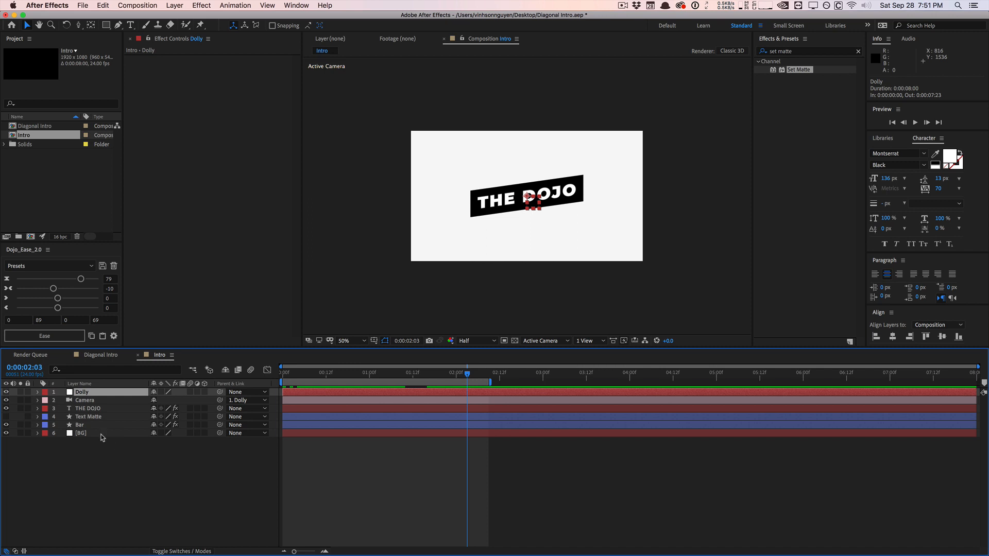
# End the work area at 0:00:05:00 and reveal Dolly's transform properties at frame 0.
pyautogui.click(94, 425)
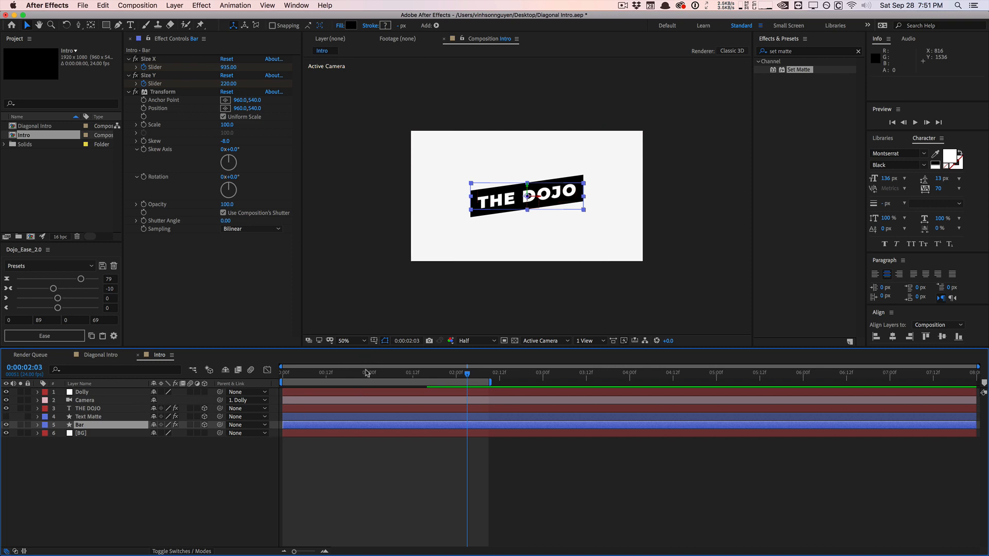
pyautogui.click(81, 391)
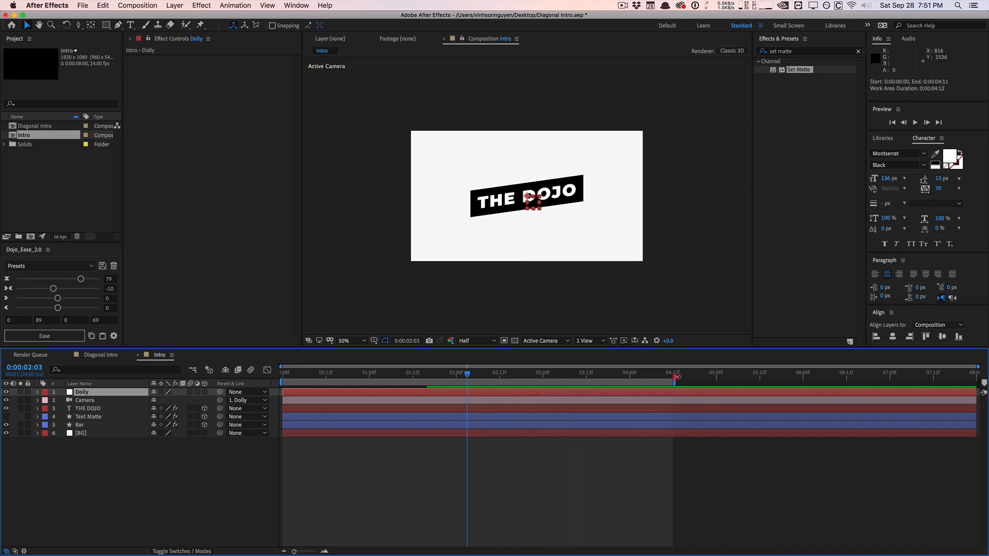
pyautogui.click(283, 372)
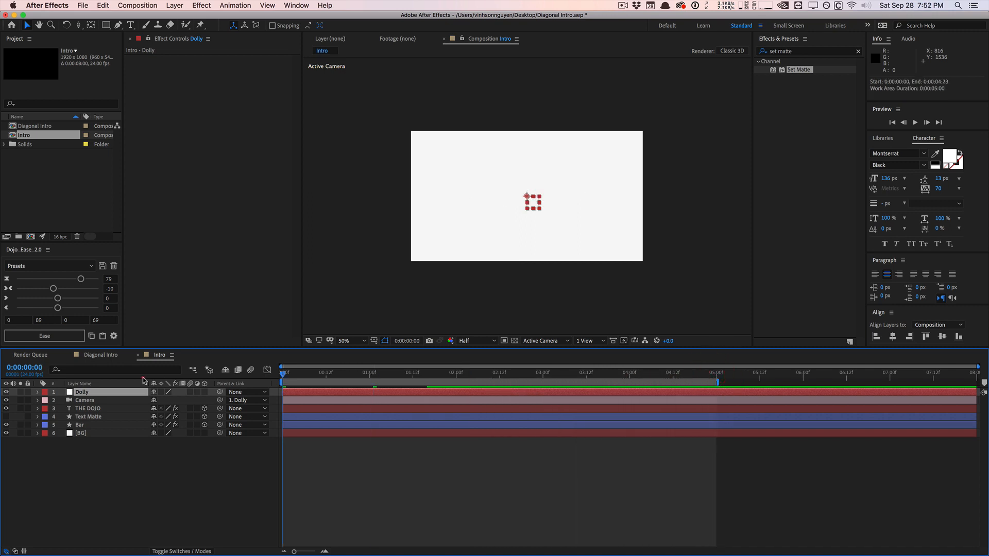
pyautogui.click(37, 391)
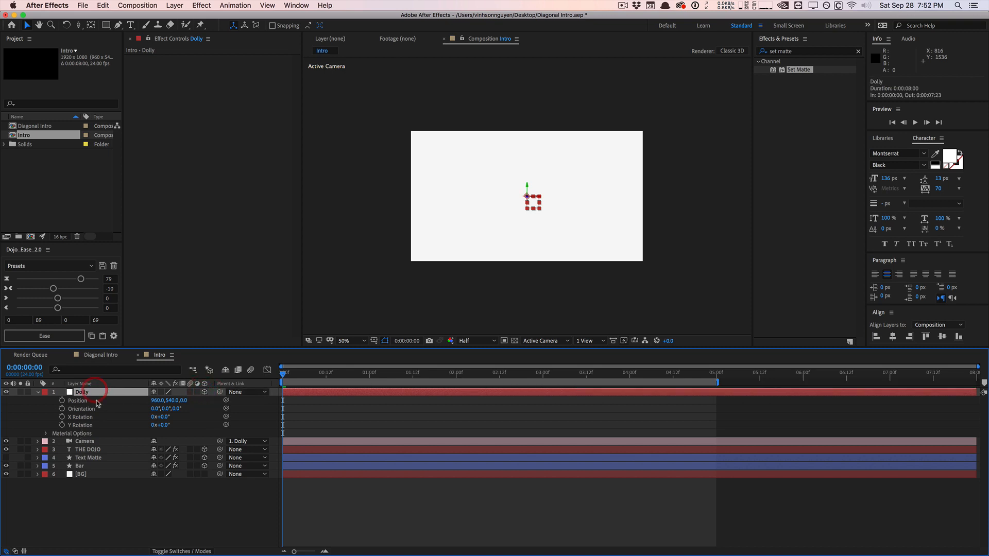
pyautogui.moveTo(117, 380)
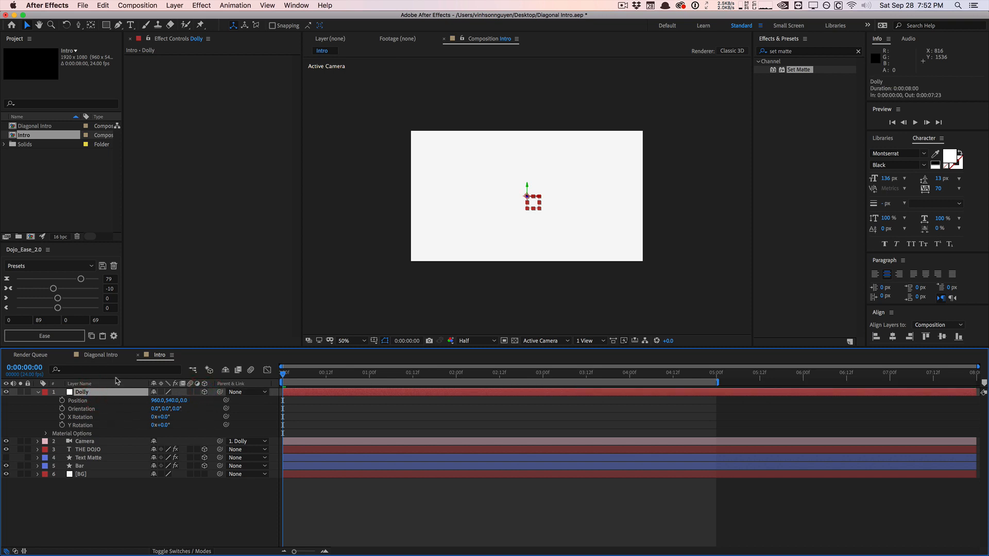
# Keyframe Dolly's Z position at 0:00 and 0:05 for a slow push-in toward THE DOJO.
pyautogui.click(488, 372)
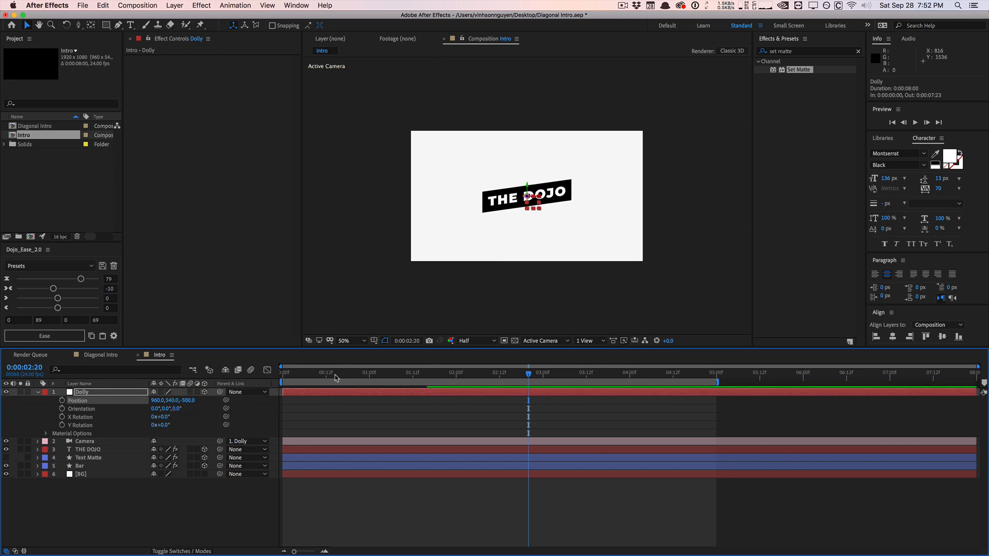
pyautogui.click(283, 372)
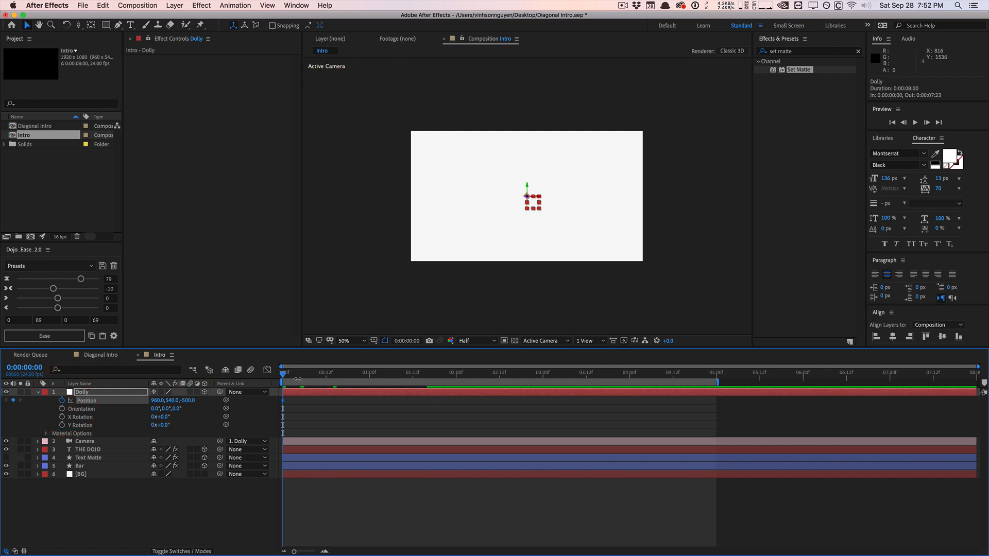
pyautogui.click(715, 372)
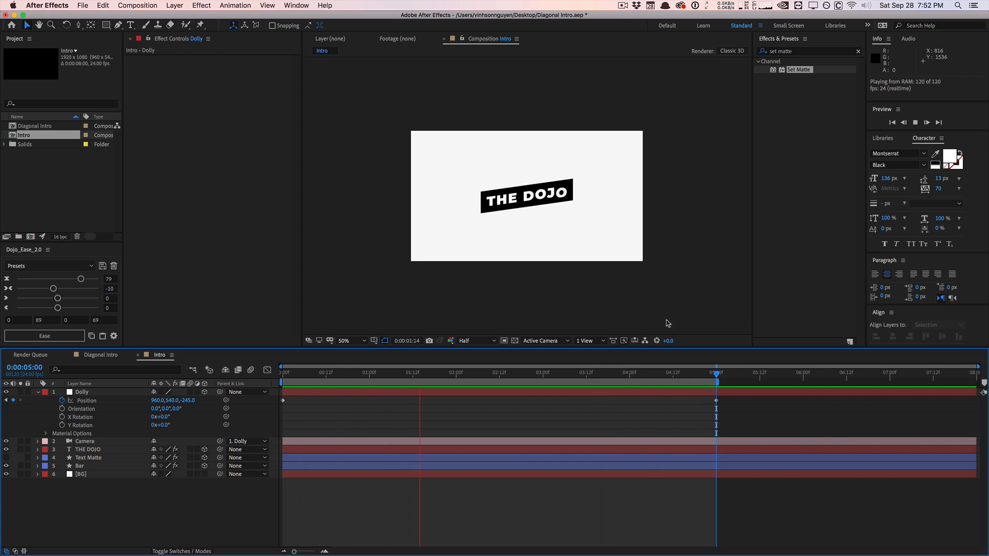
pyautogui.doubleClick(188, 400)
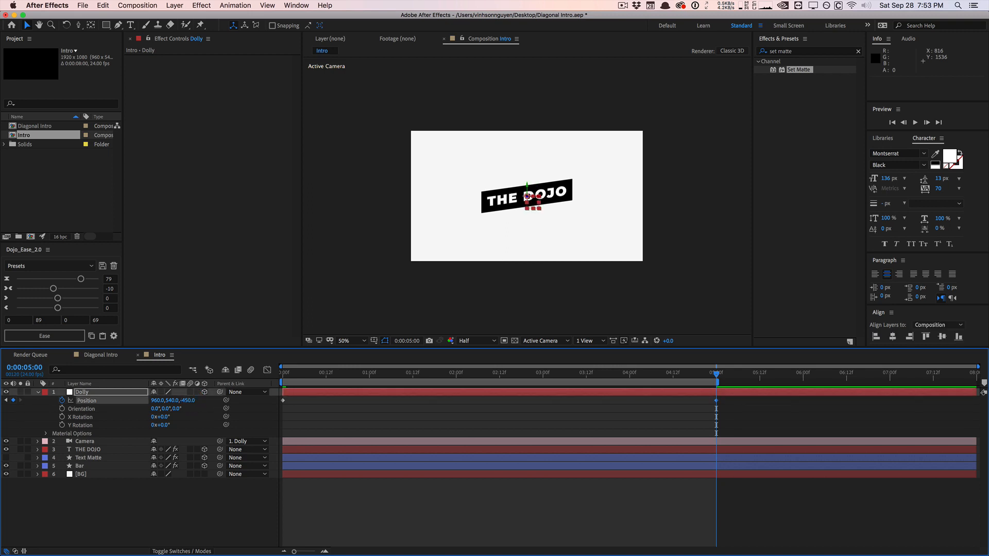
pyautogui.click(474, 372)
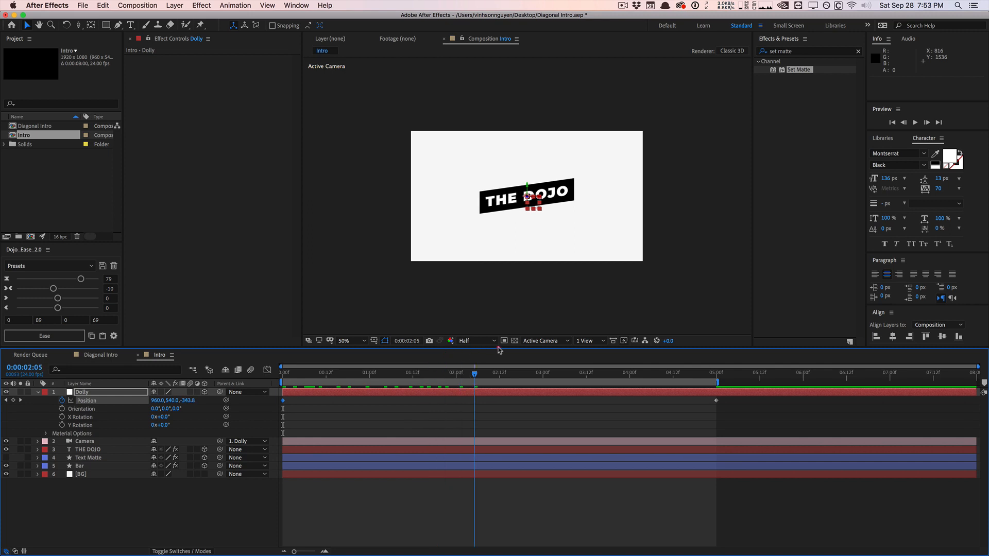
pyautogui.click(86, 441)
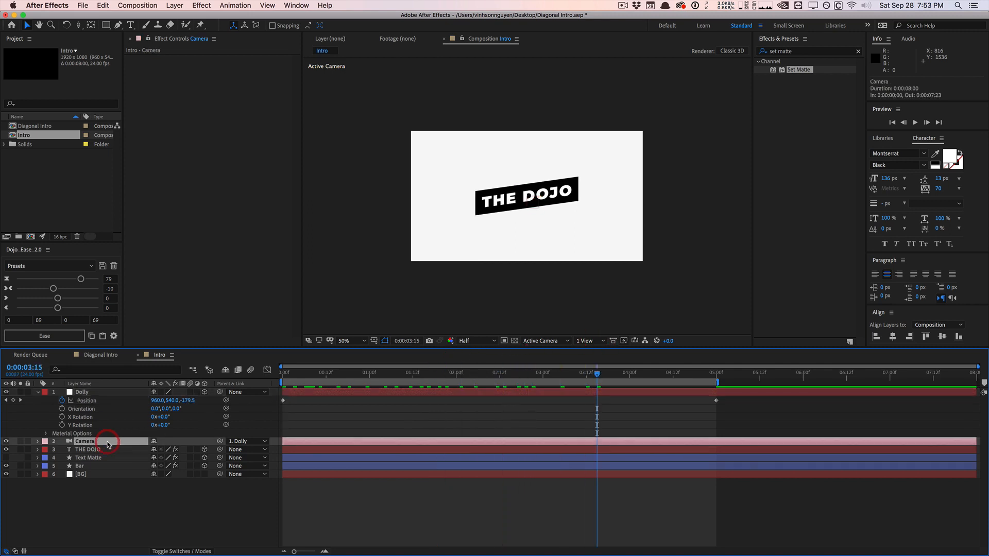
# Keyframe the Camera's Z position at about 0:00:00:23 and 0:00:01:08 for a quick zoom.
pyautogui.click(44, 441)
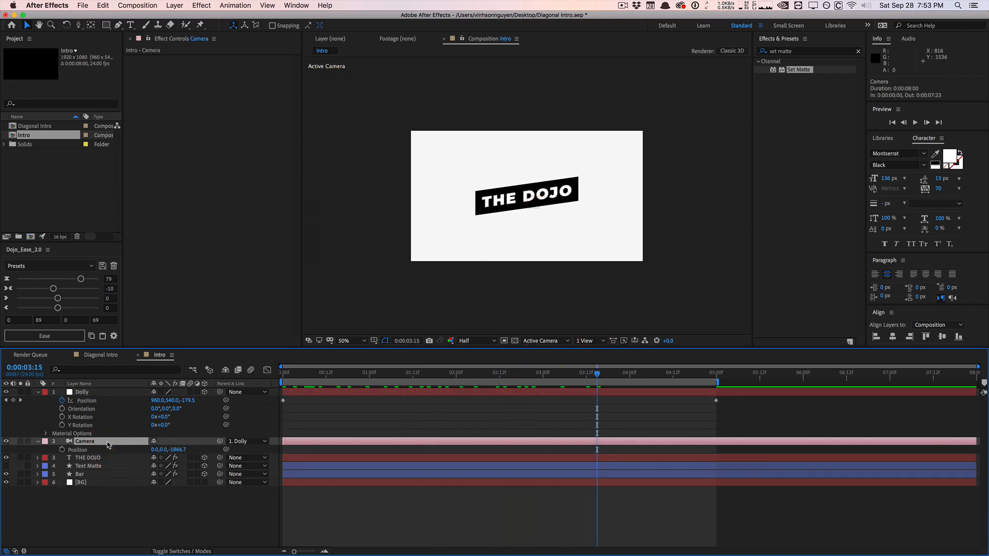
pyautogui.click(284, 373)
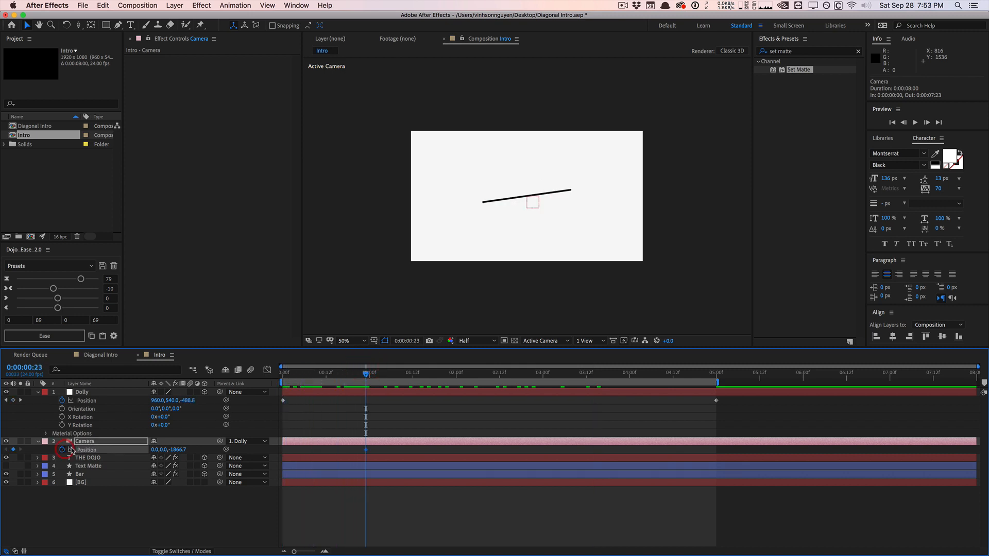
pyautogui.click(391, 373)
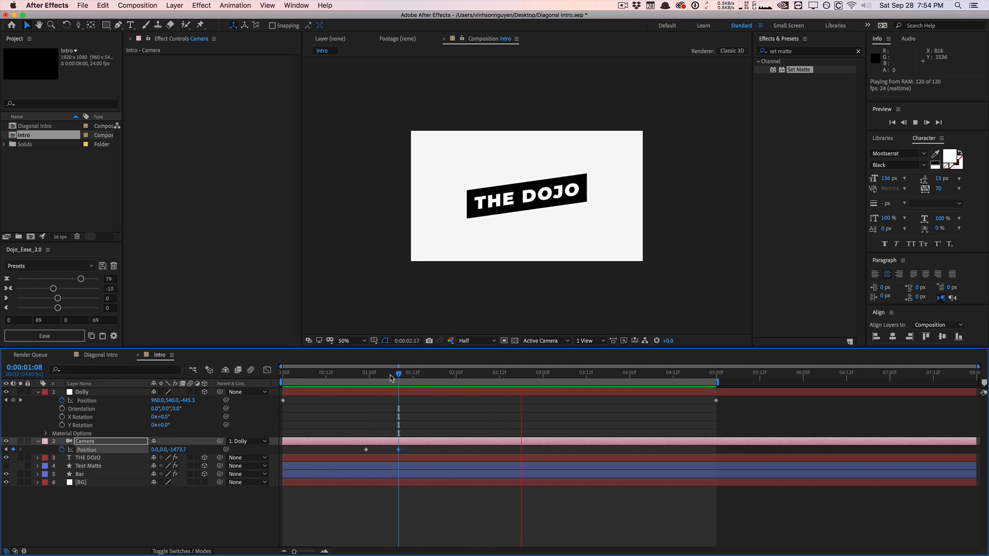
pyautogui.click(391, 372)
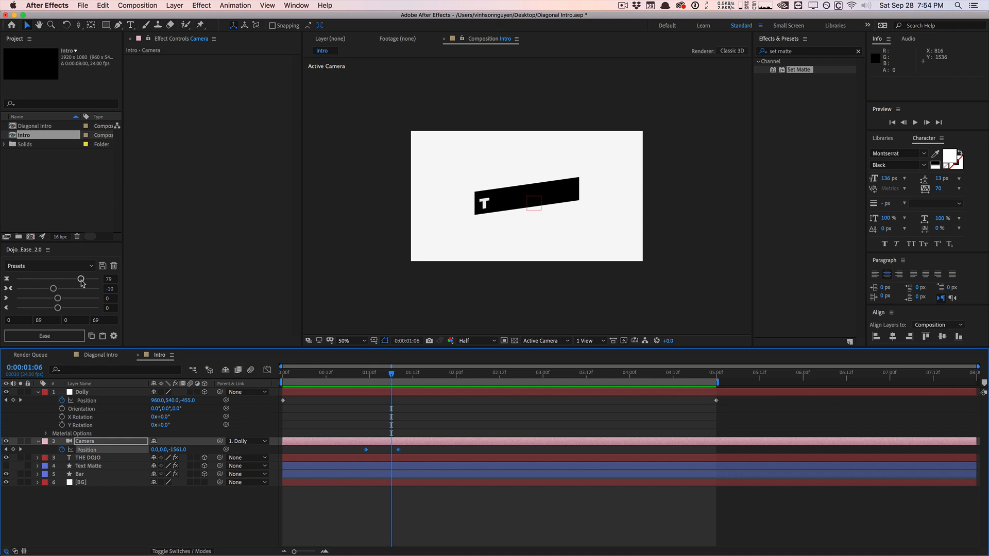
# Apply the Dojo_Ease preset with influence 77 to the zoom keyframes and preview the intro.
pyautogui.click(267, 370)
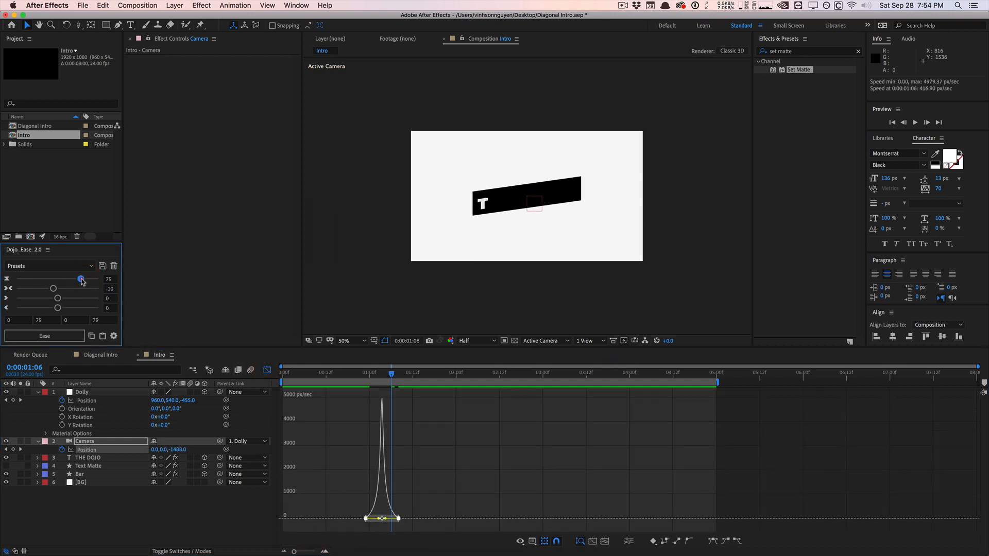
pyautogui.click(267, 370)
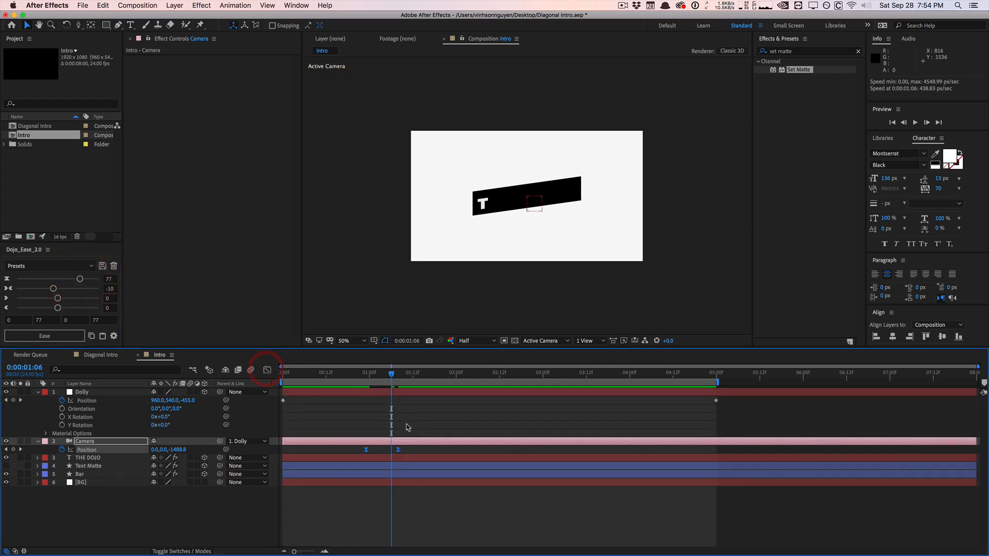
pyautogui.click(396, 449)
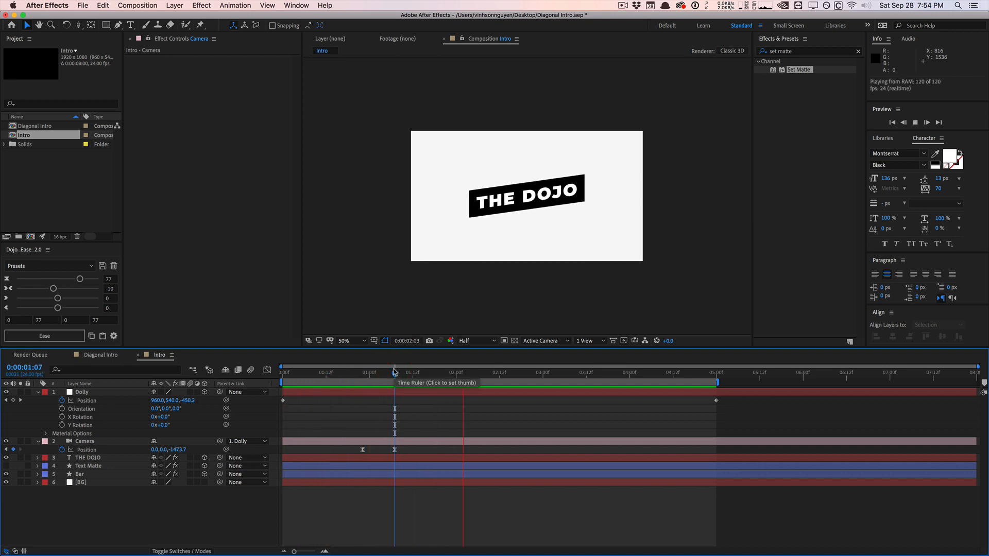
pyautogui.click(639, 372)
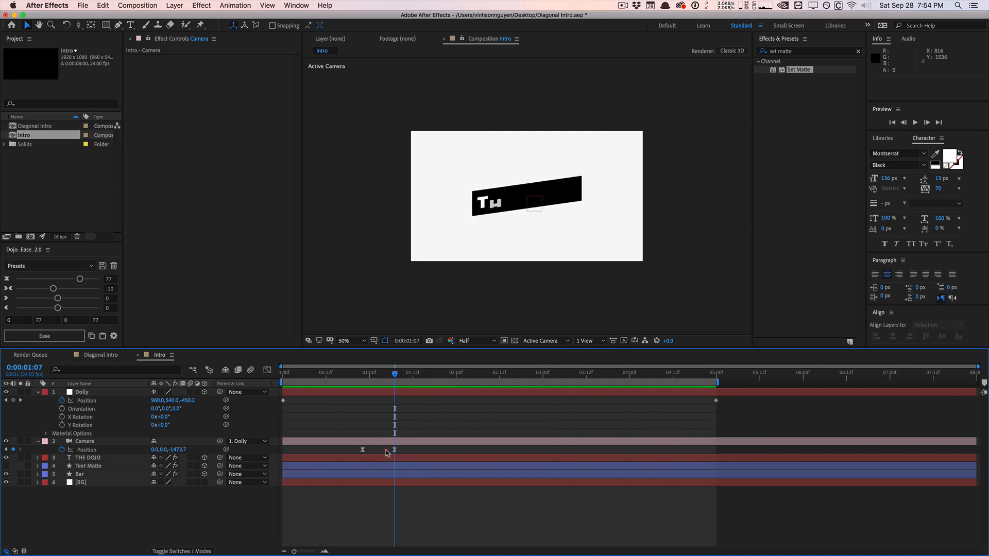
pyautogui.click(373, 449)
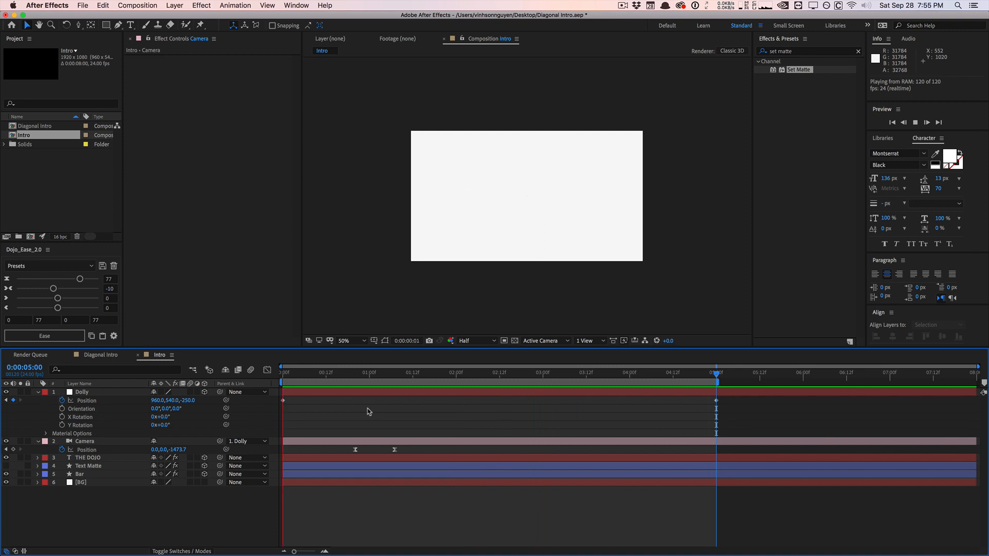
pyautogui.click(454, 372)
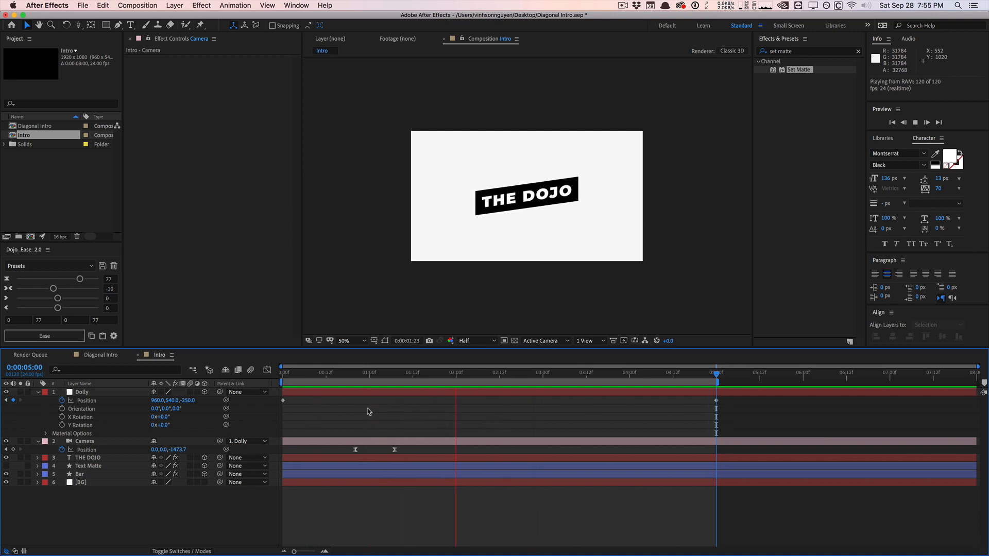
pyautogui.click(628, 372)
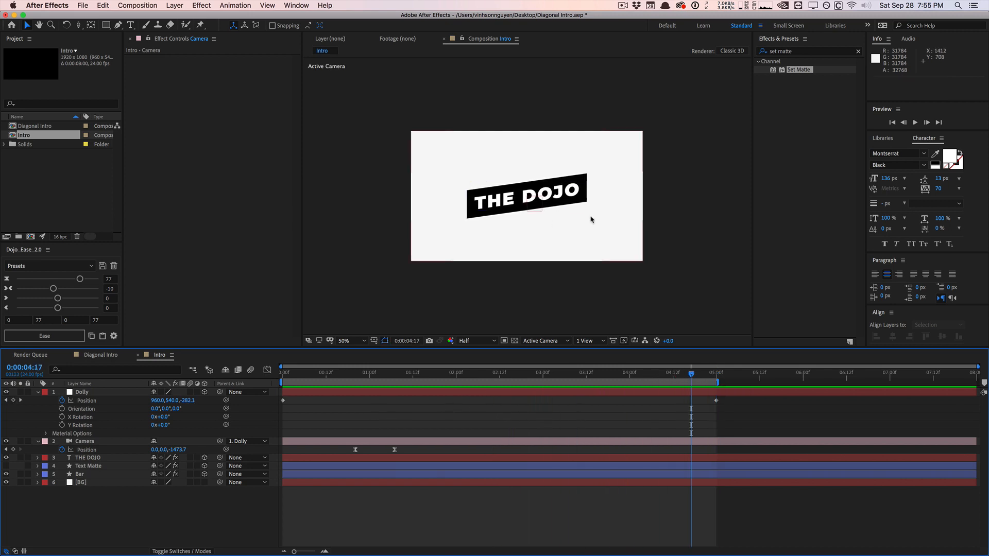
pyautogui.moveTo(533, 249)
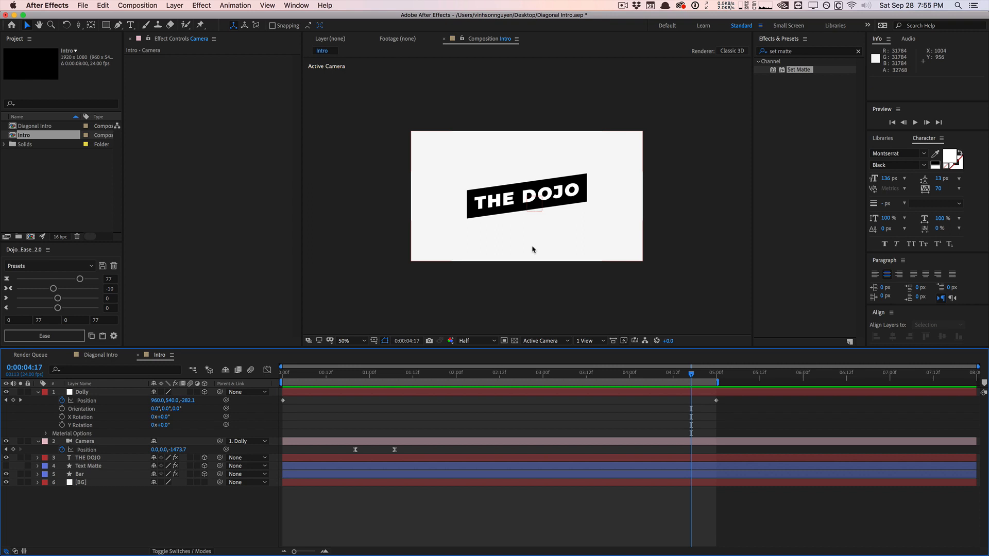
pyautogui.moveTo(484, 371)
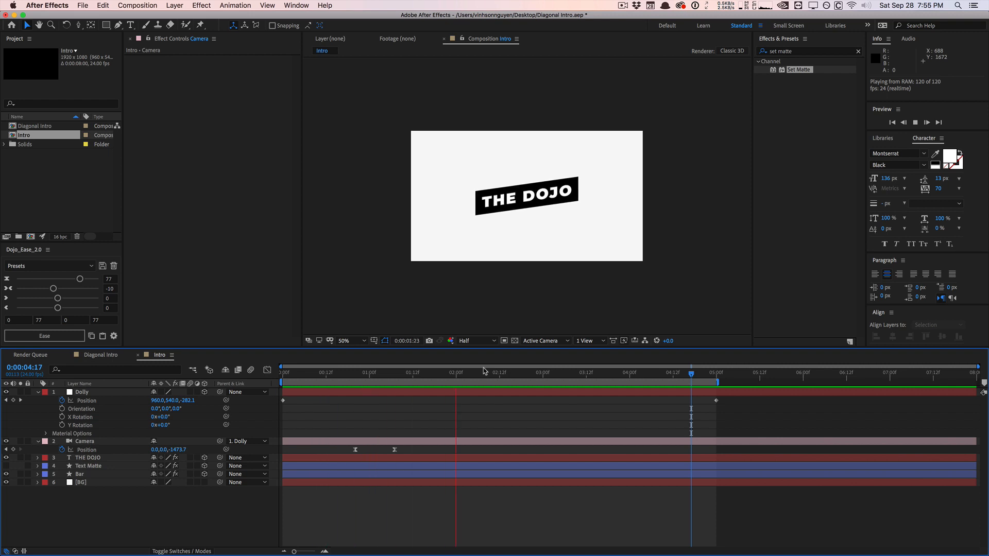
pyautogui.click(478, 372)
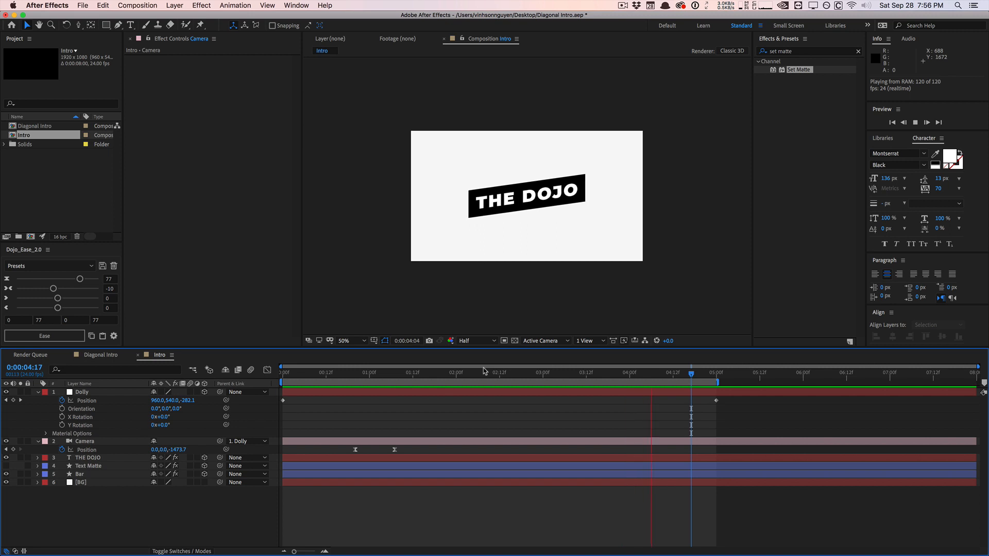
pyautogui.click(392, 372)
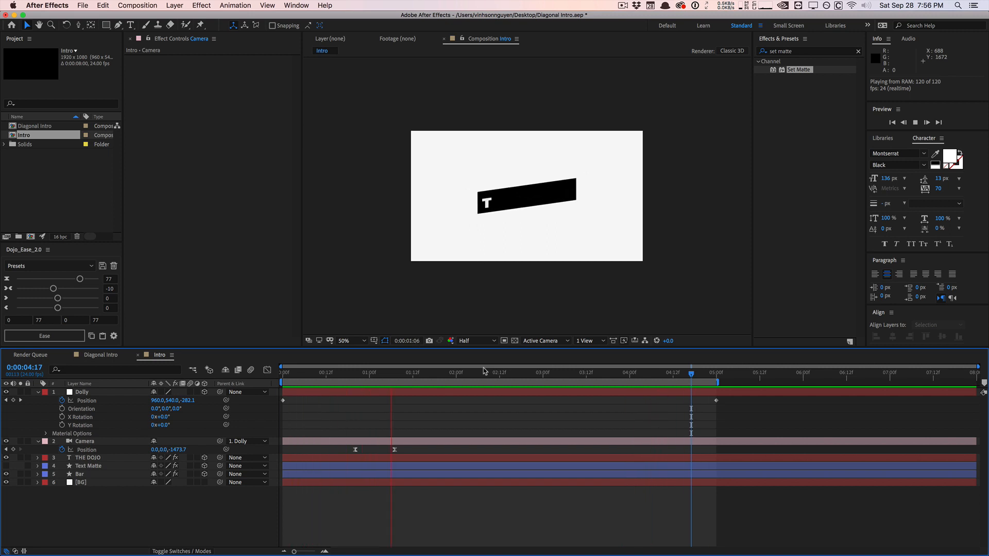
pyautogui.click(564, 372)
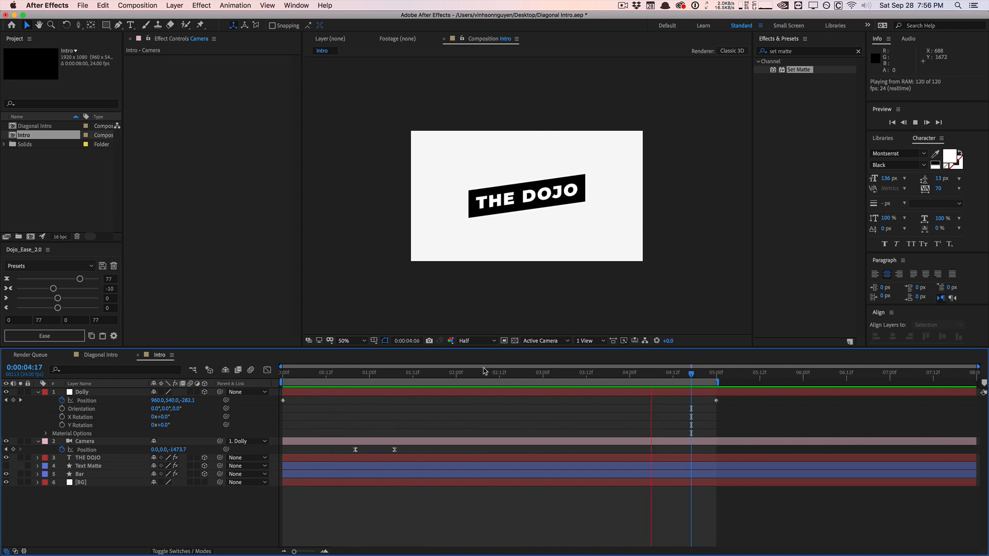
pyautogui.click(394, 372)
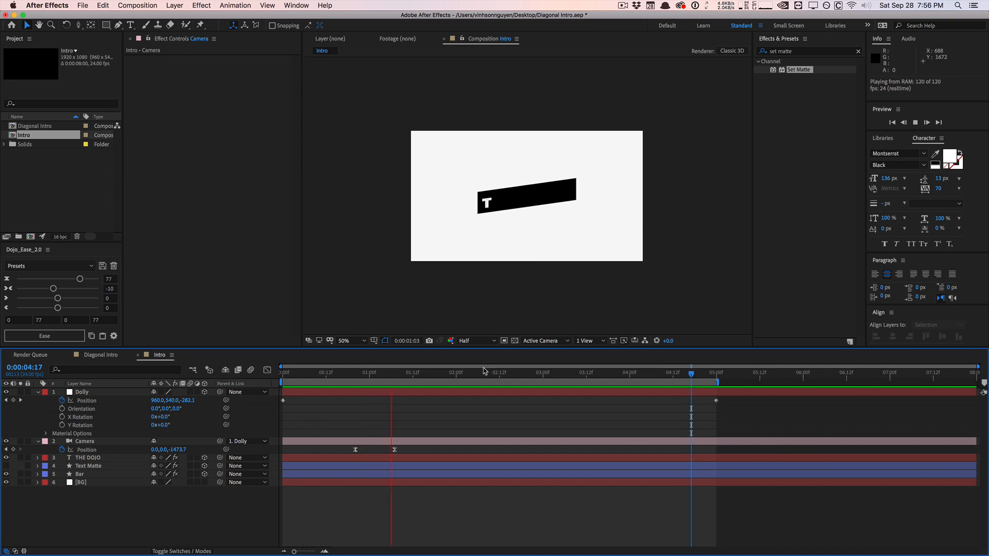